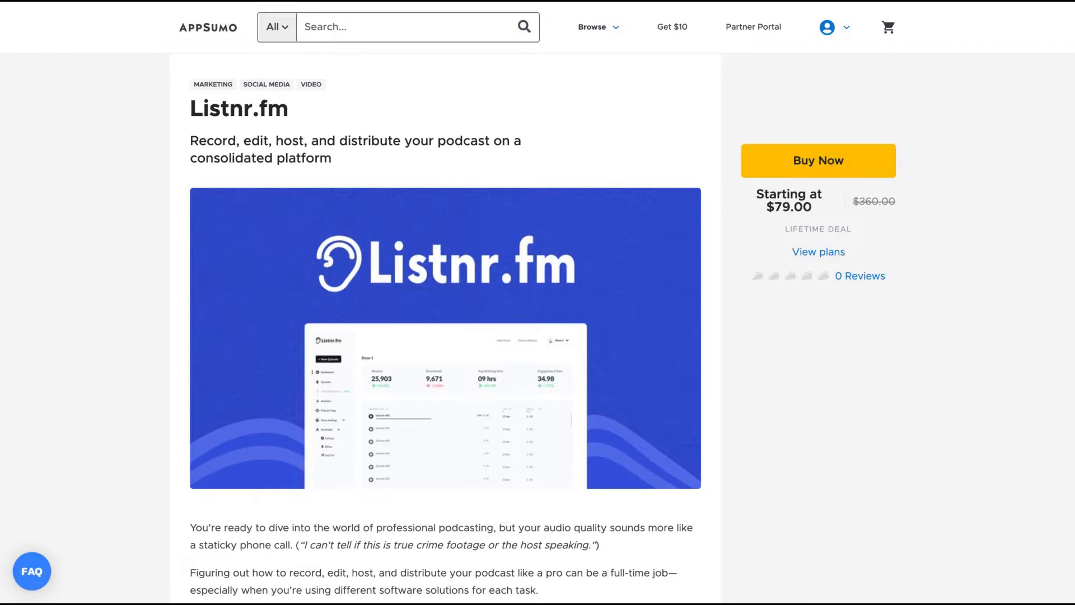
Scroll the Listnr.fm deal page down to the $79, $159 and $399 license tier cards
scroll("down", 3)
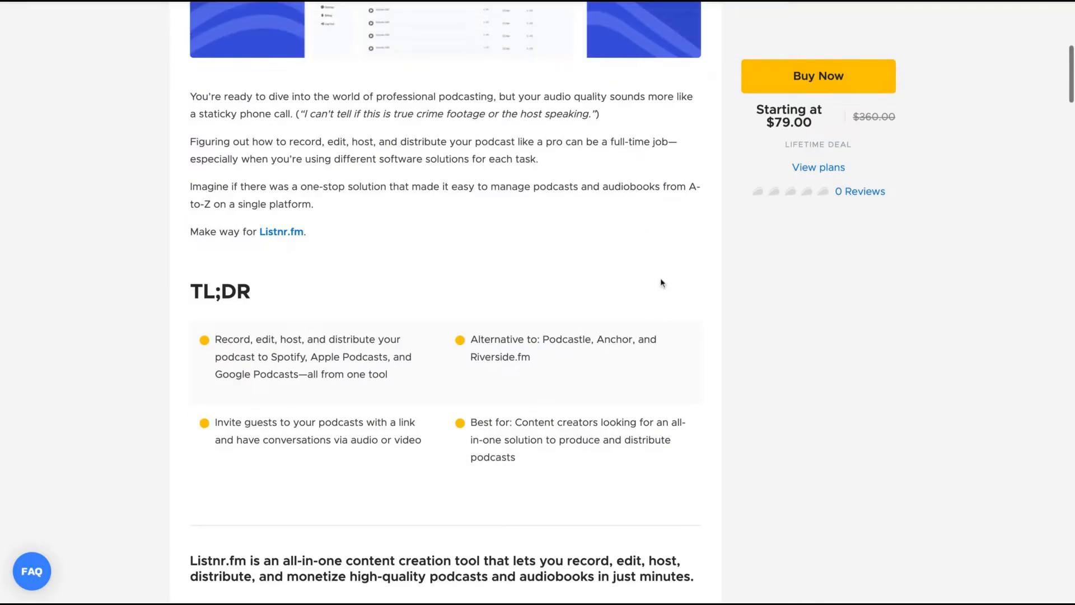
scroll("down", 3)
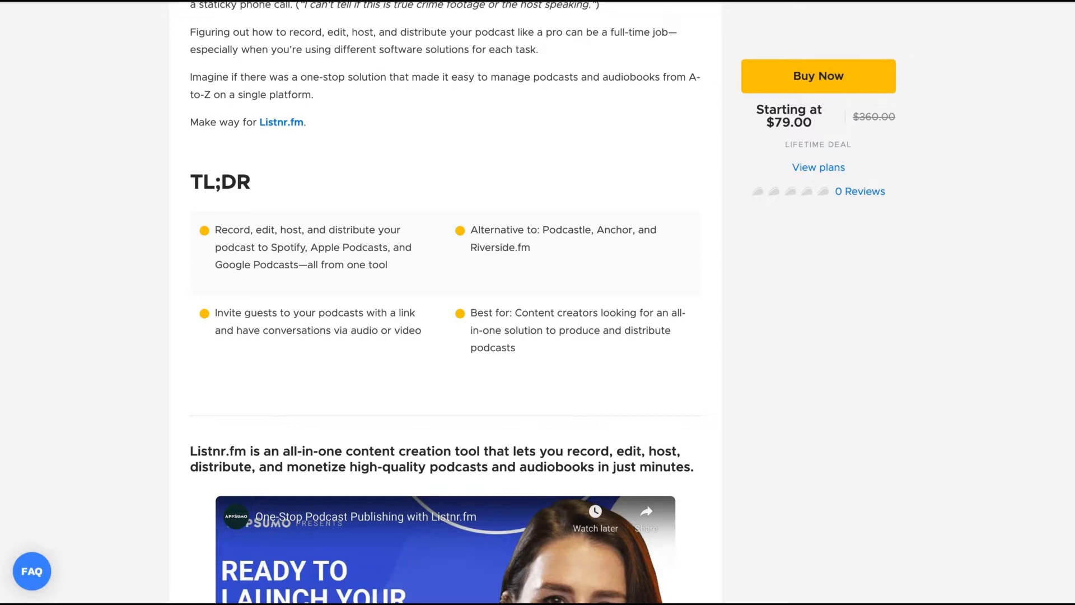
scroll("down", 3)
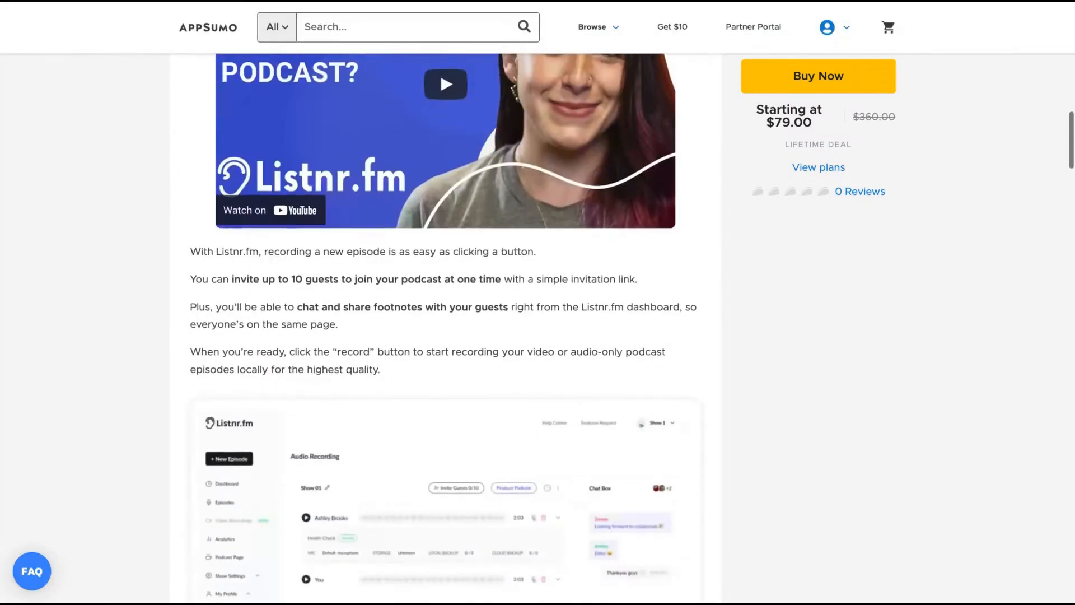
scroll("down", 3)
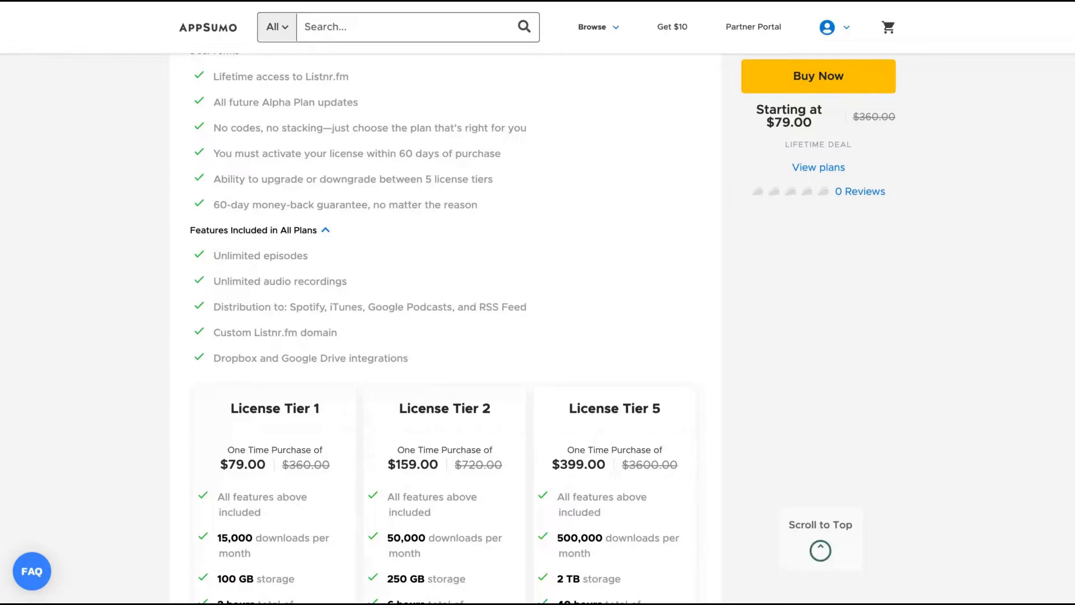
Change the third pricing card to License Tier 3, showing the $239.00 plan
scroll("down", 3)
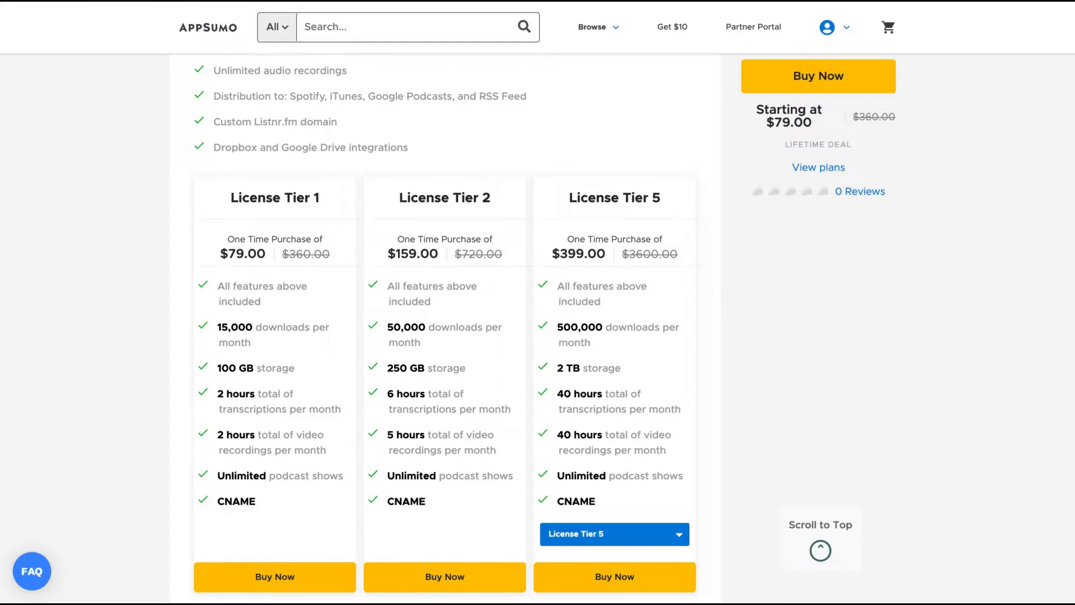
mouse_move(466, 234)
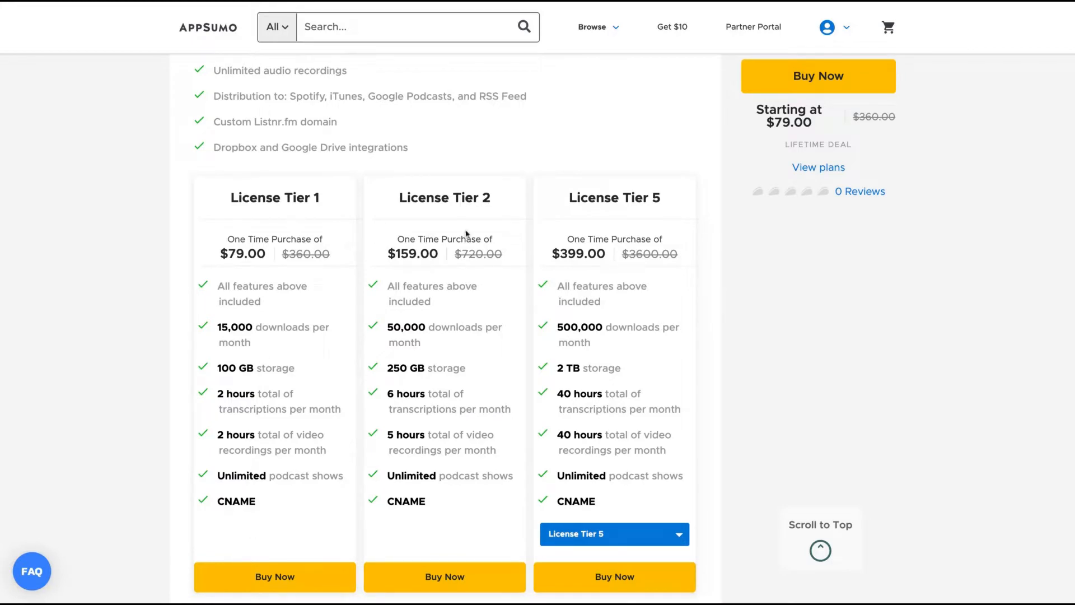
mouse_move(268, 317)
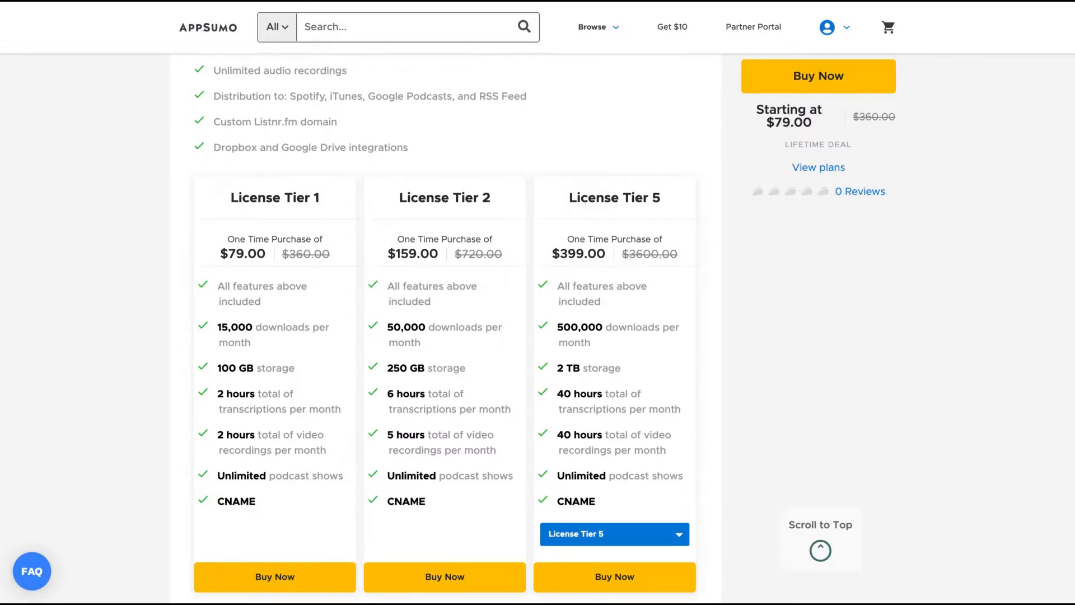
scroll("down", 3)
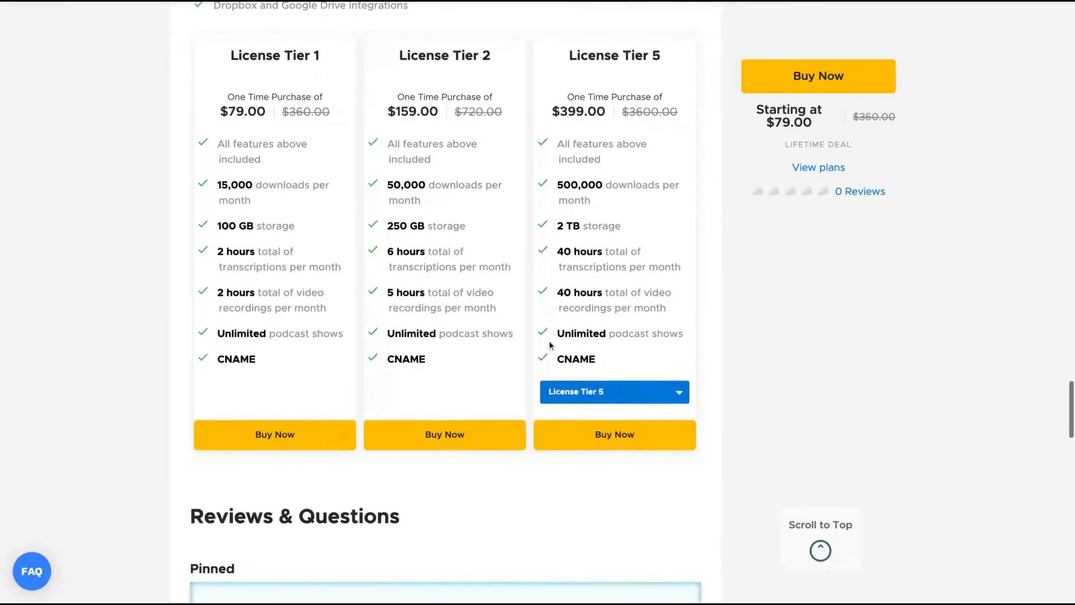
left_click(614, 392)
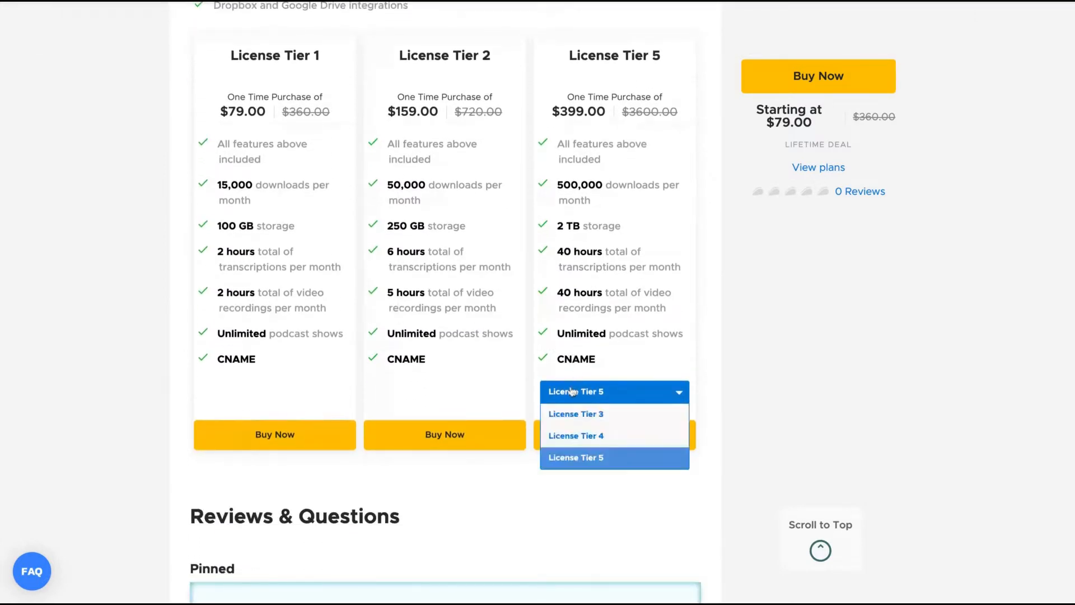
left_click(576, 413)
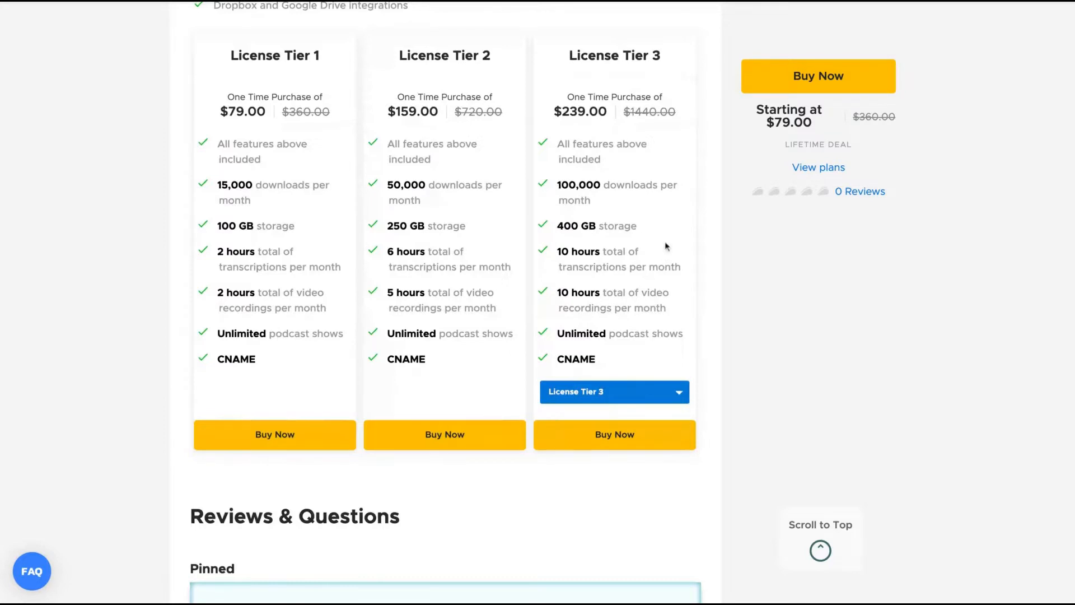
mouse_move(574, 221)
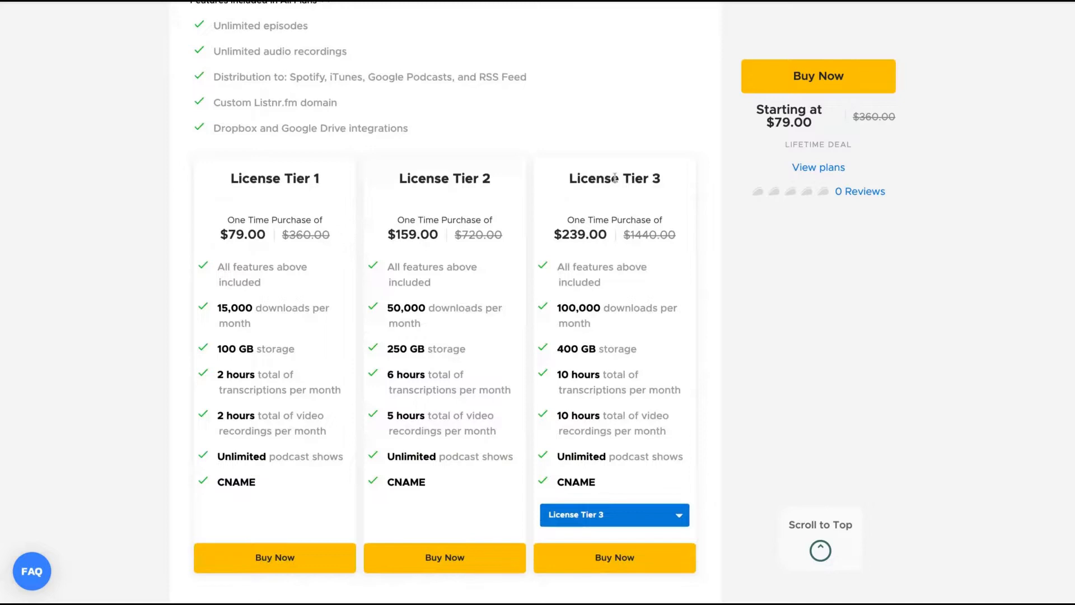
mouse_move(872, 5)
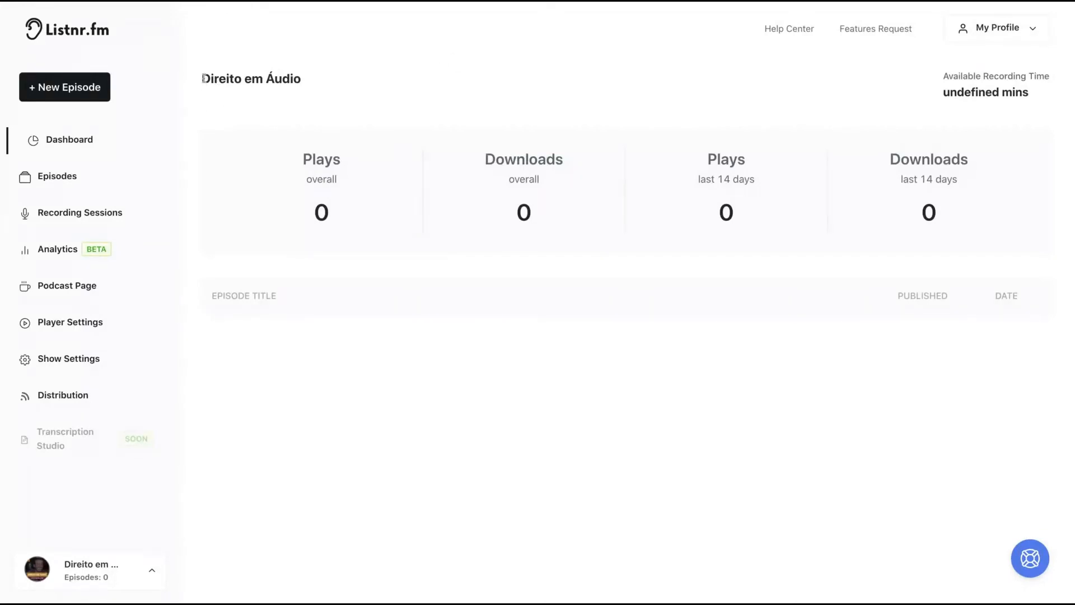
mouse_move(591, 151)
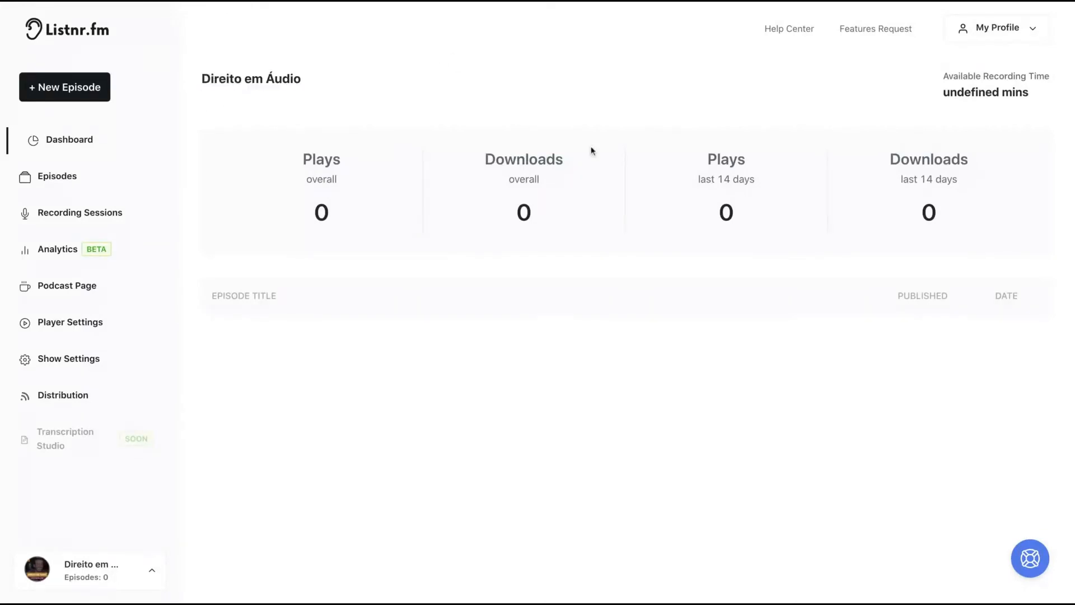
mouse_move(314, 204)
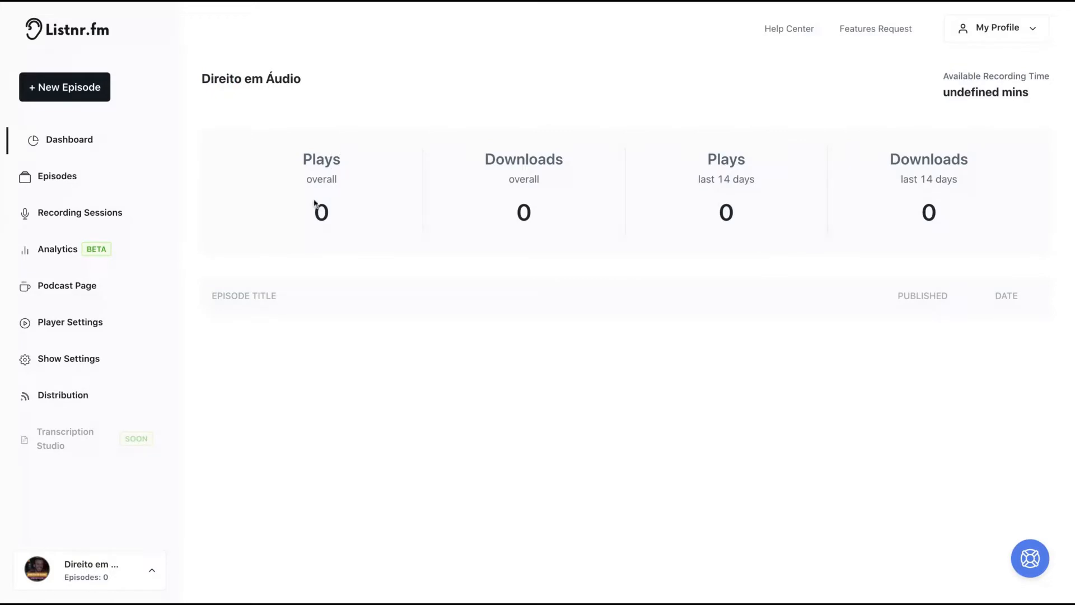
mouse_move(529, 262)
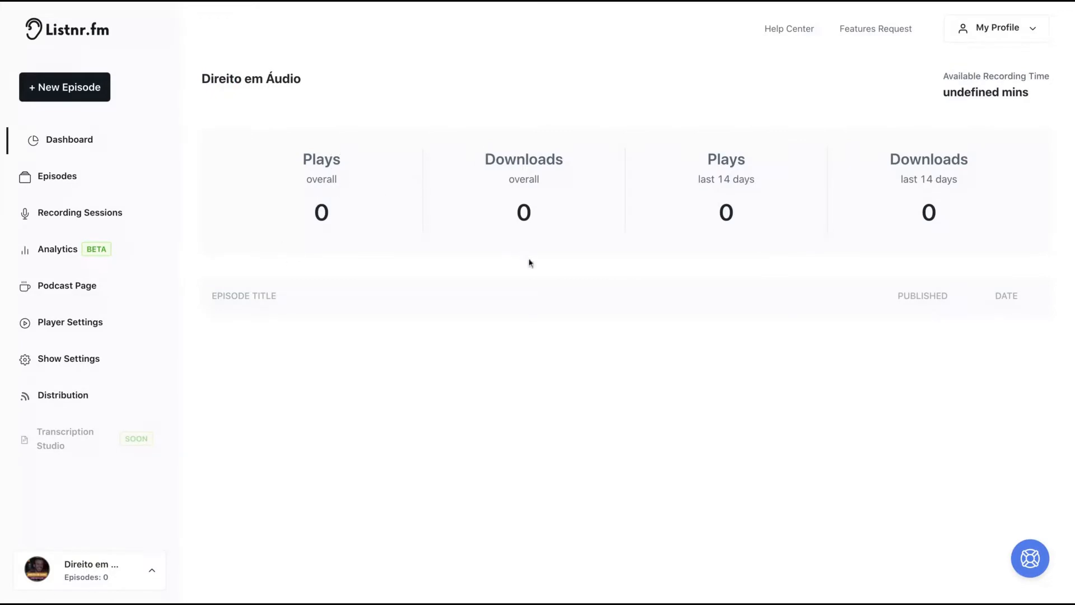
mouse_move(793, 130)
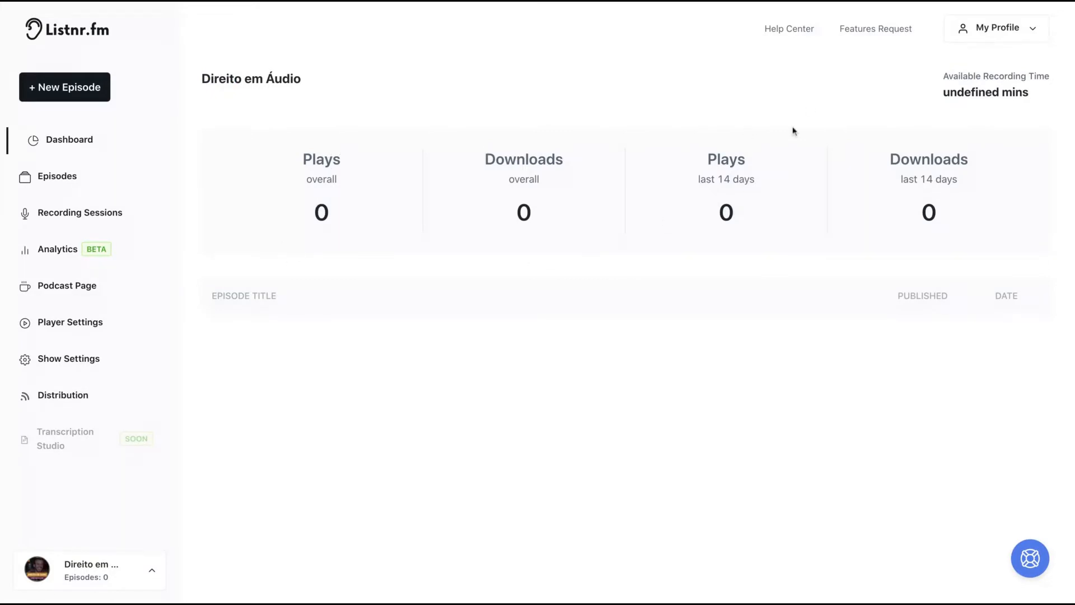
View My Profile's Settings and Billing pages, then return to the Your Shows overview
left_click(997, 28)
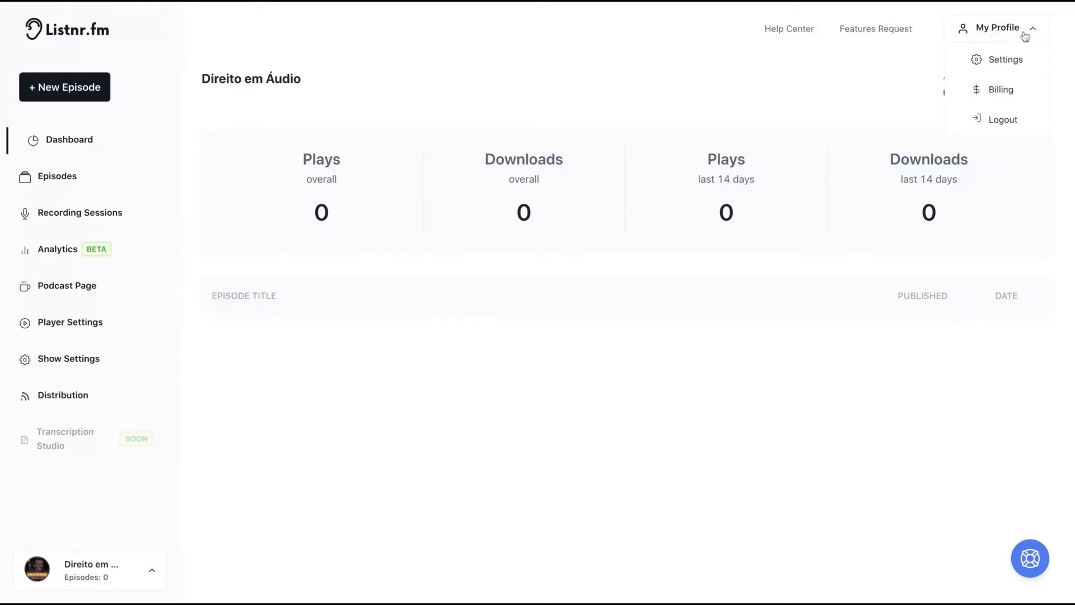
left_click(1005, 59)
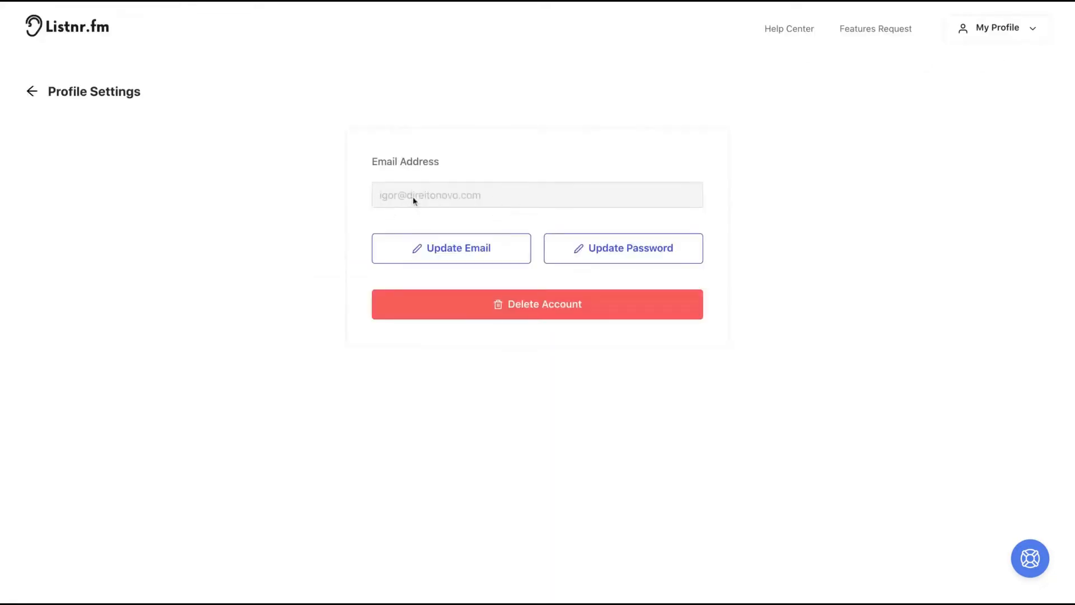
left_click(997, 28)
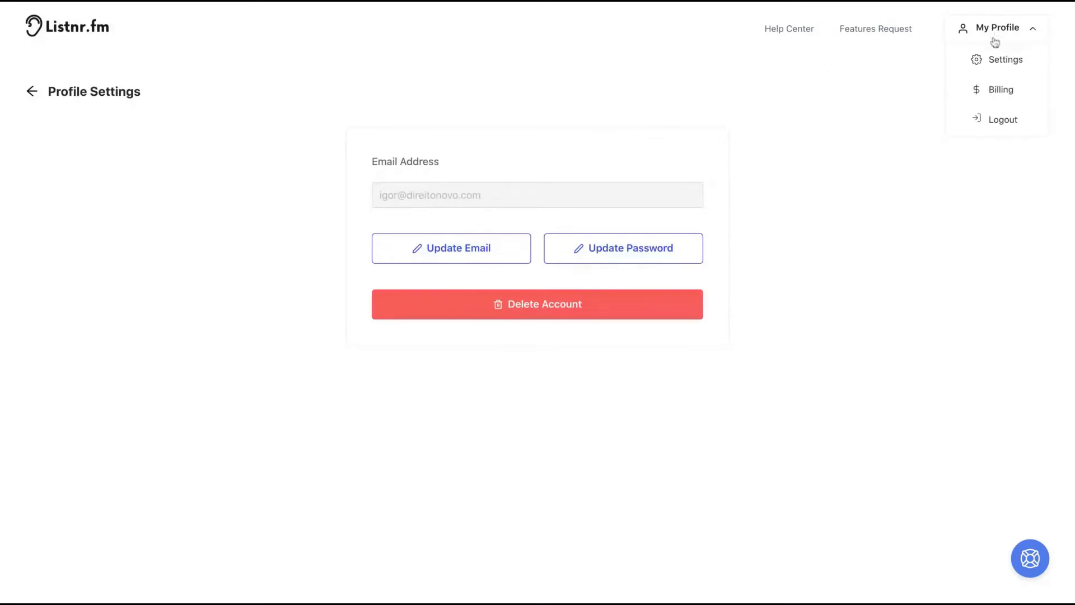
mouse_move(993, 98)
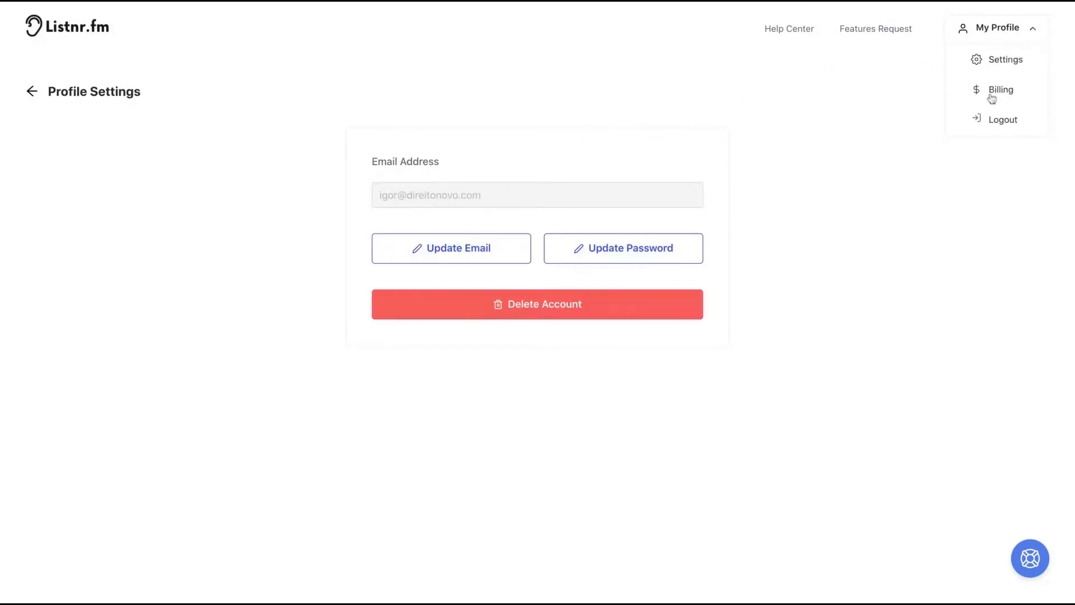
left_click(1000, 90)
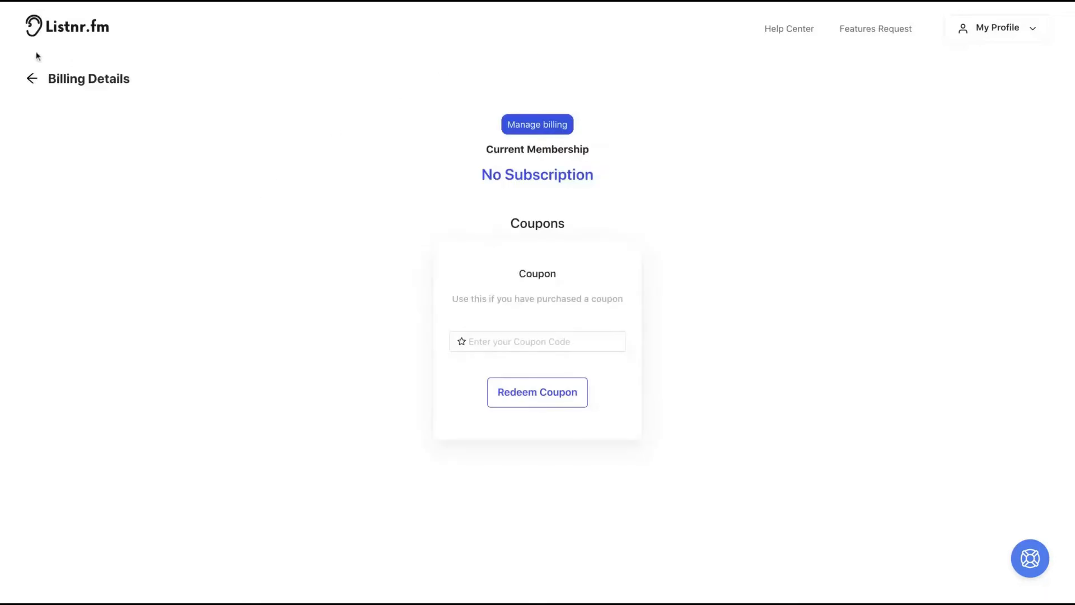
left_click(31, 79)
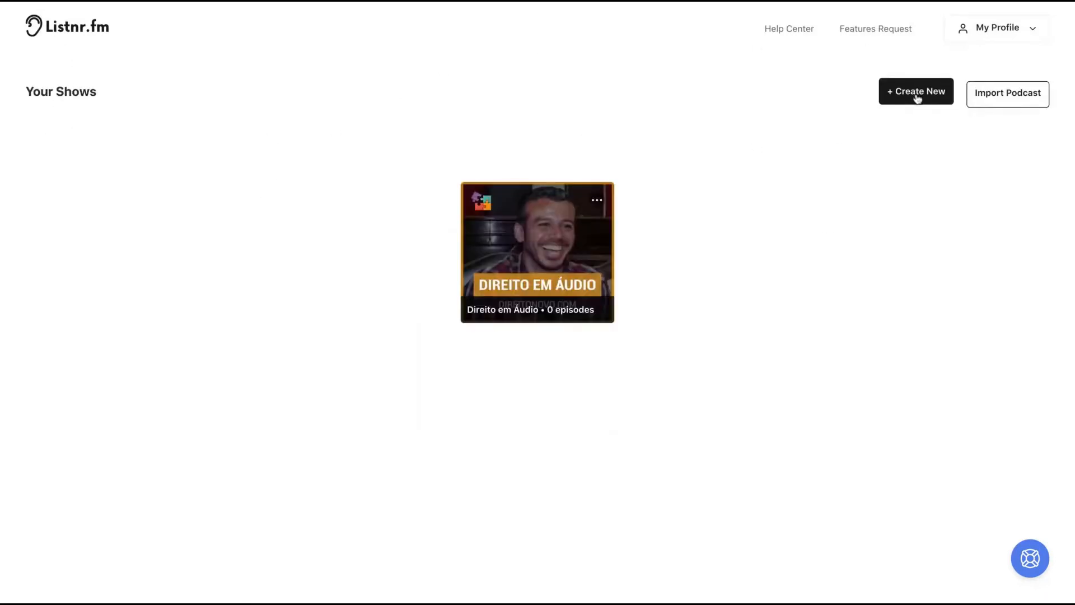
left_click(916, 91)
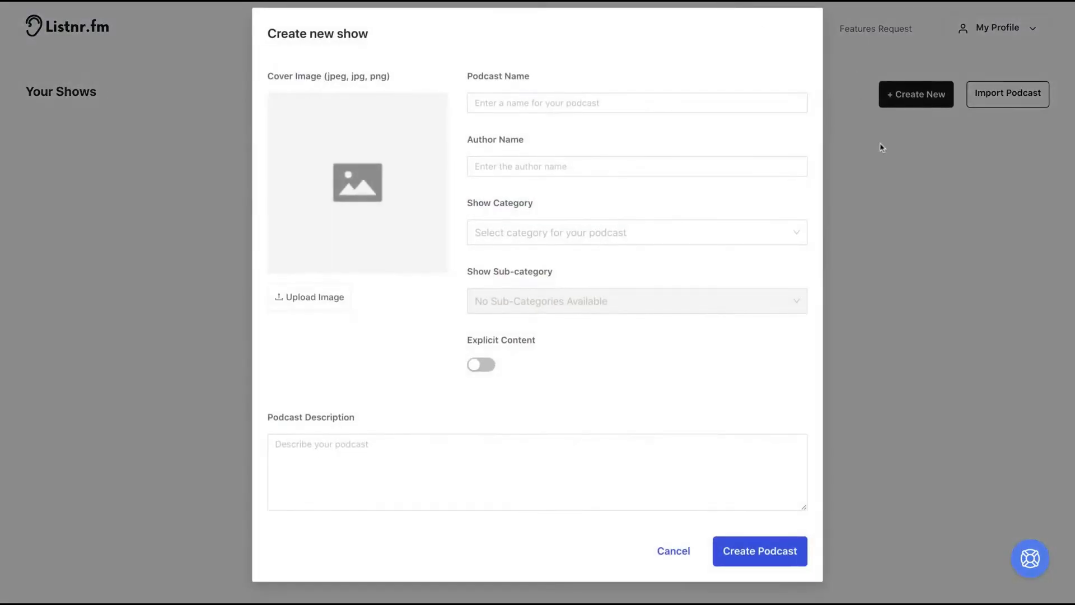
mouse_move(570, 124)
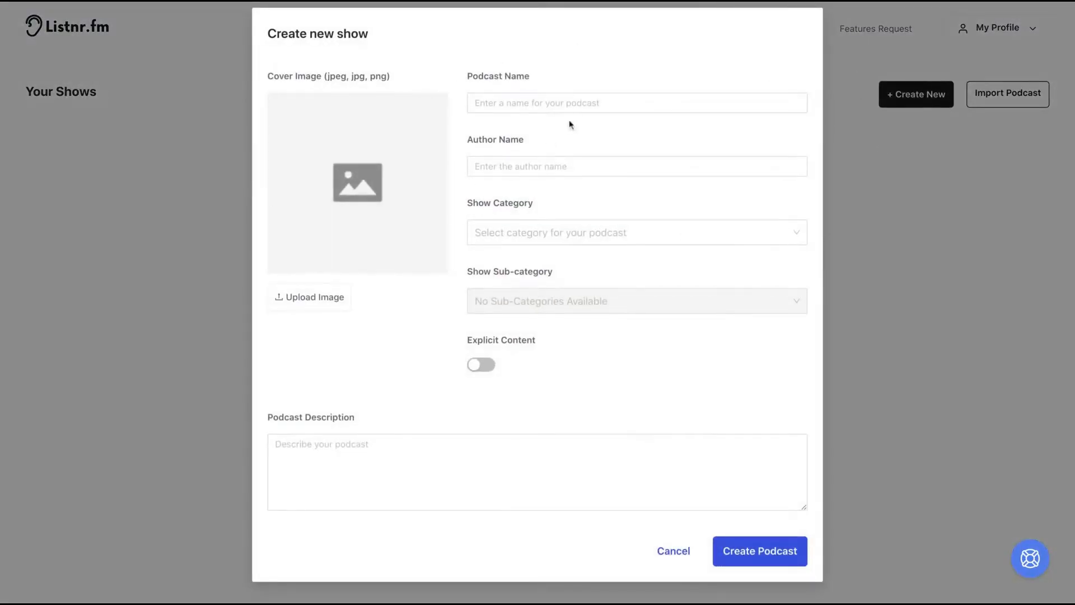
mouse_move(269, 177)
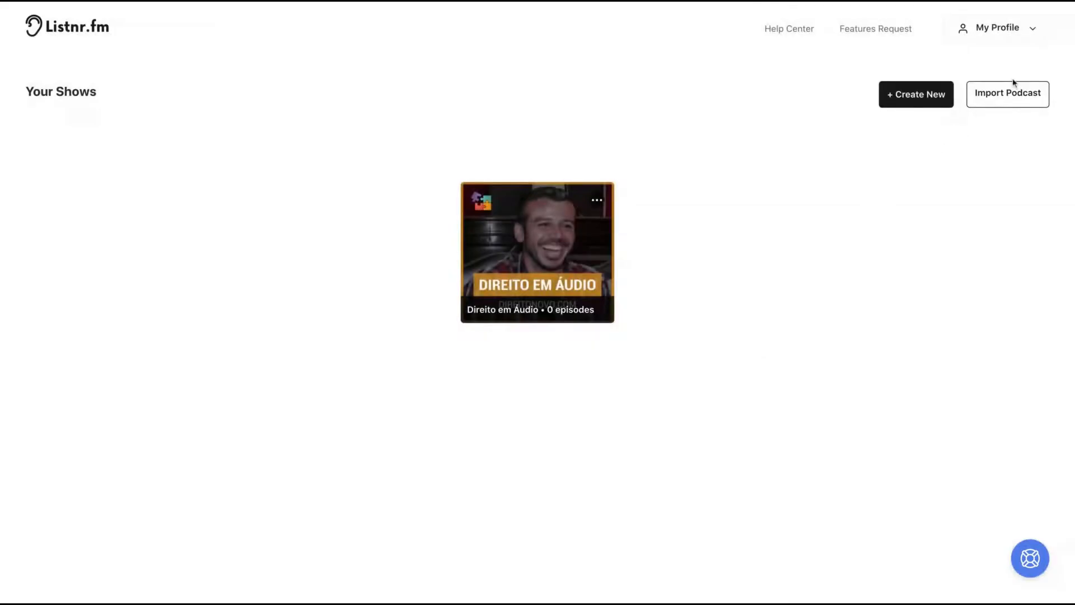
Search Import Podcast for 'Direito Novo' and import that podcast
left_click(1007, 94)
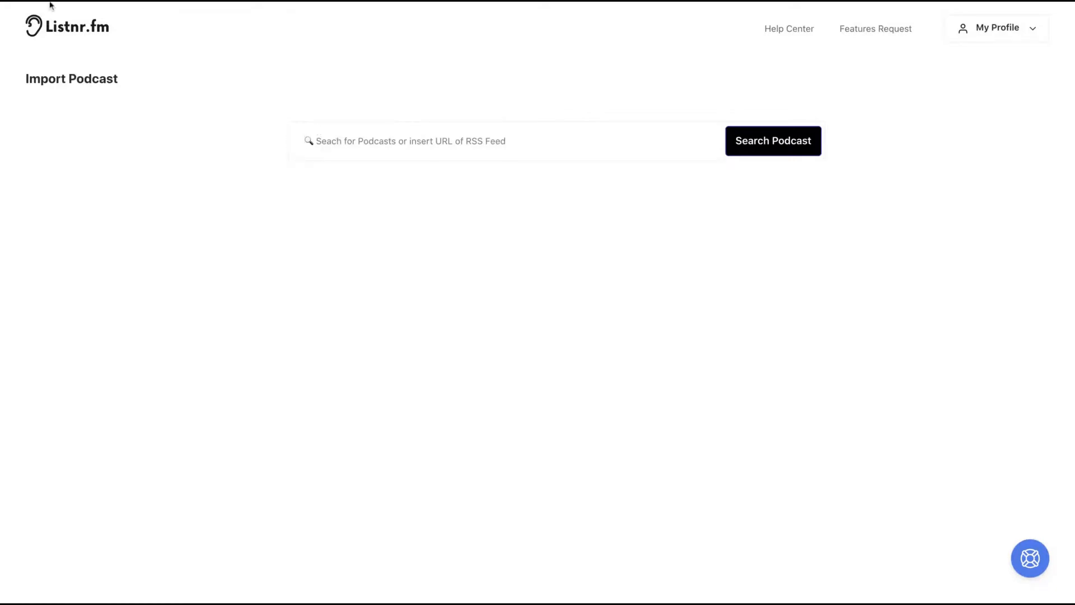
mouse_move(295, 107)
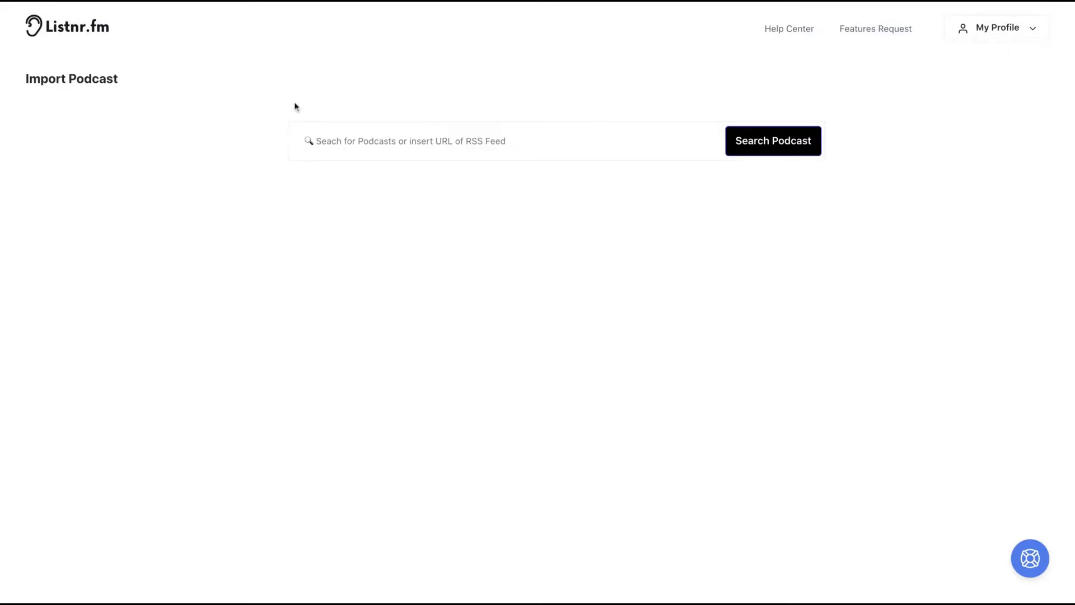
type("Direito Novo")
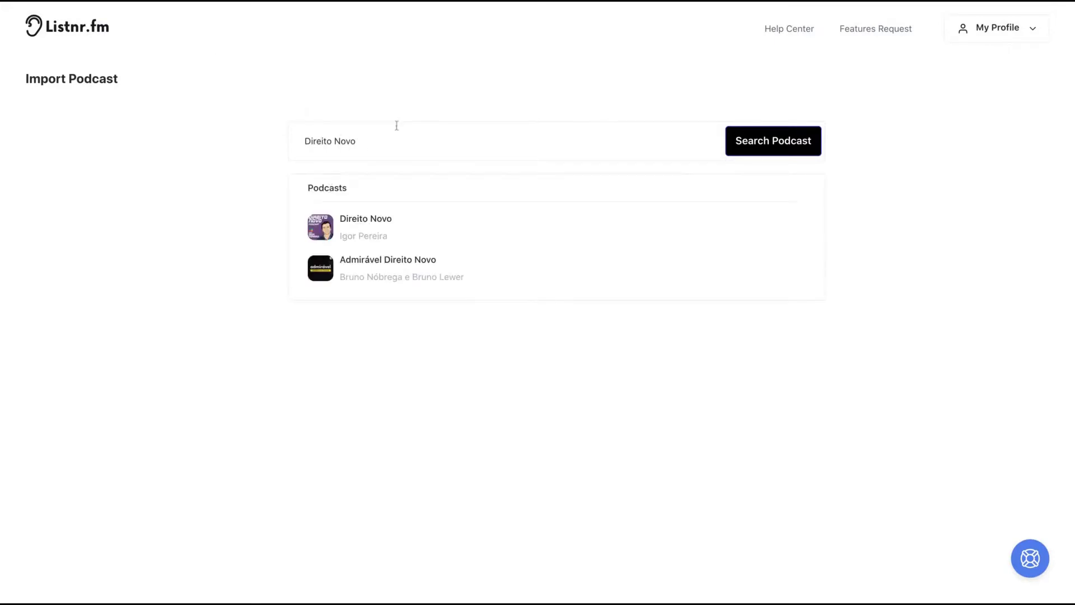
mouse_move(365, 233)
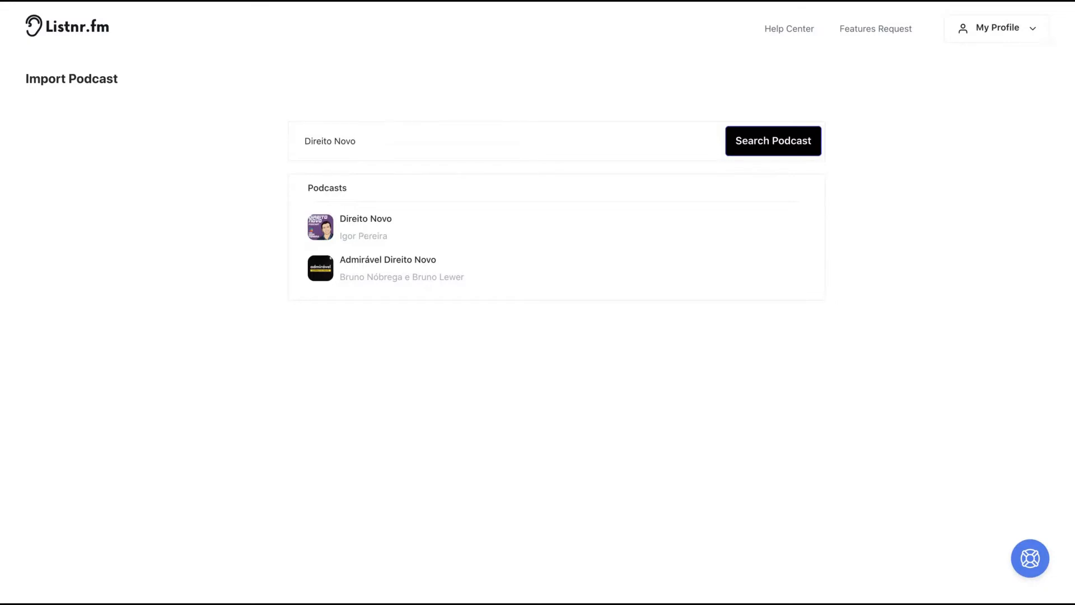
mouse_move(240, 8)
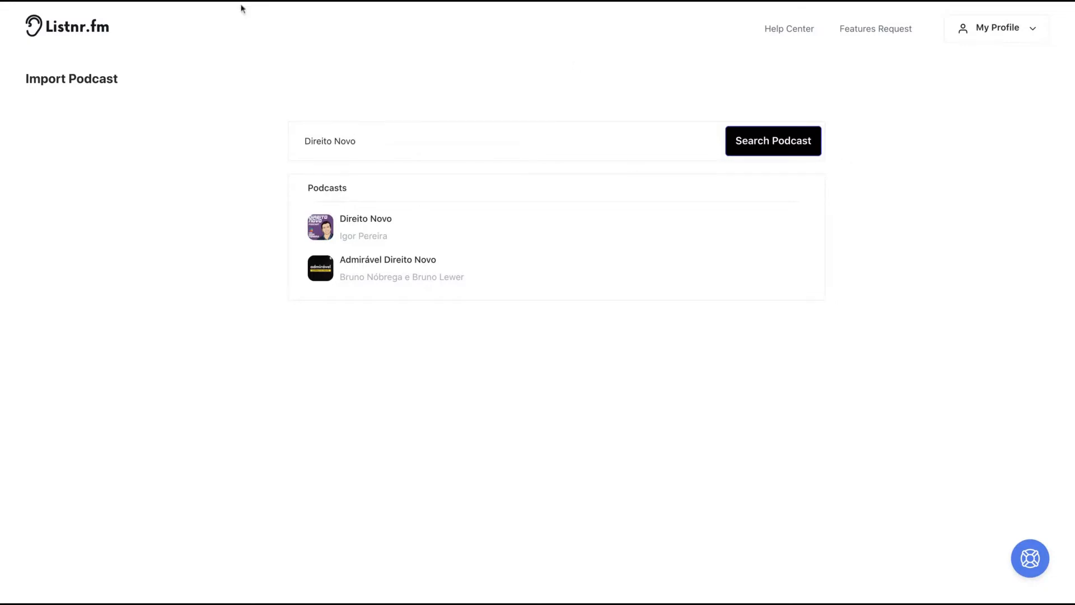
left_click(365, 228)
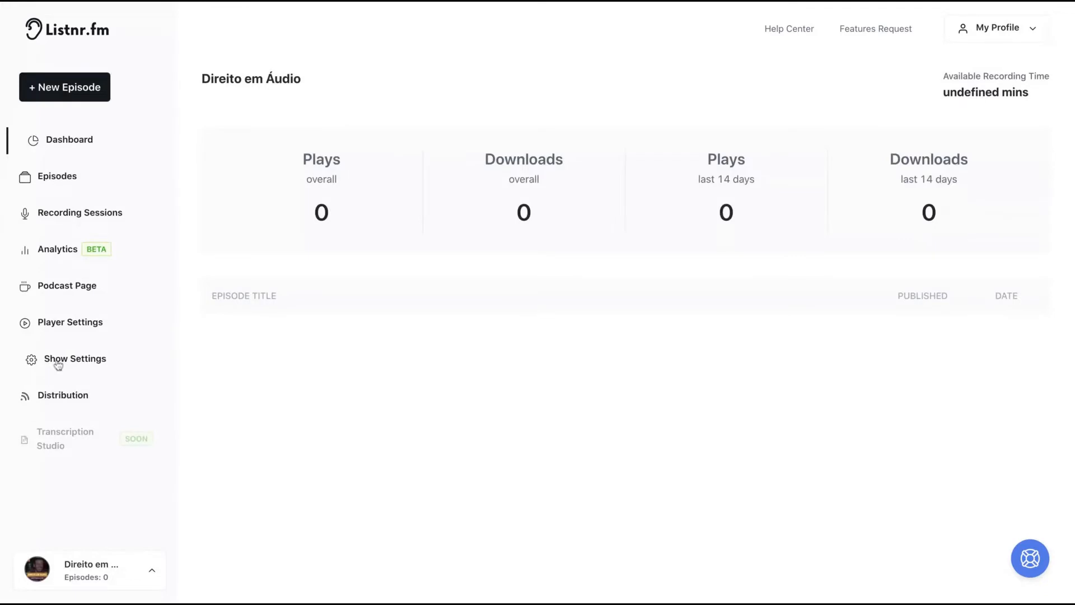
View the Show Settings and podcast description, then go to Player Settings
left_click(75, 358)
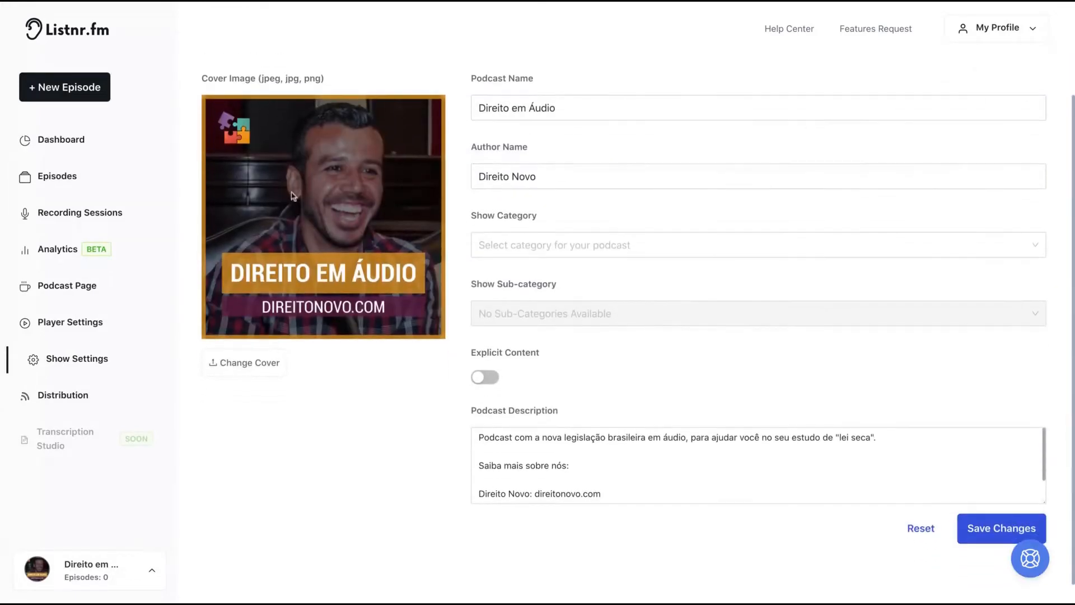
mouse_move(528, 225)
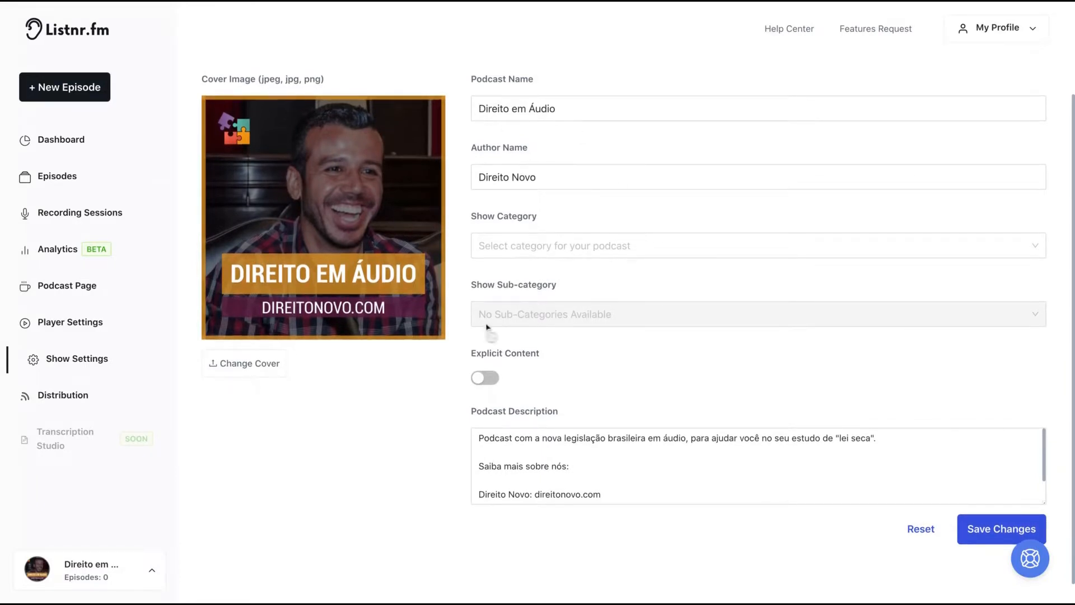
left_click(586, 477)
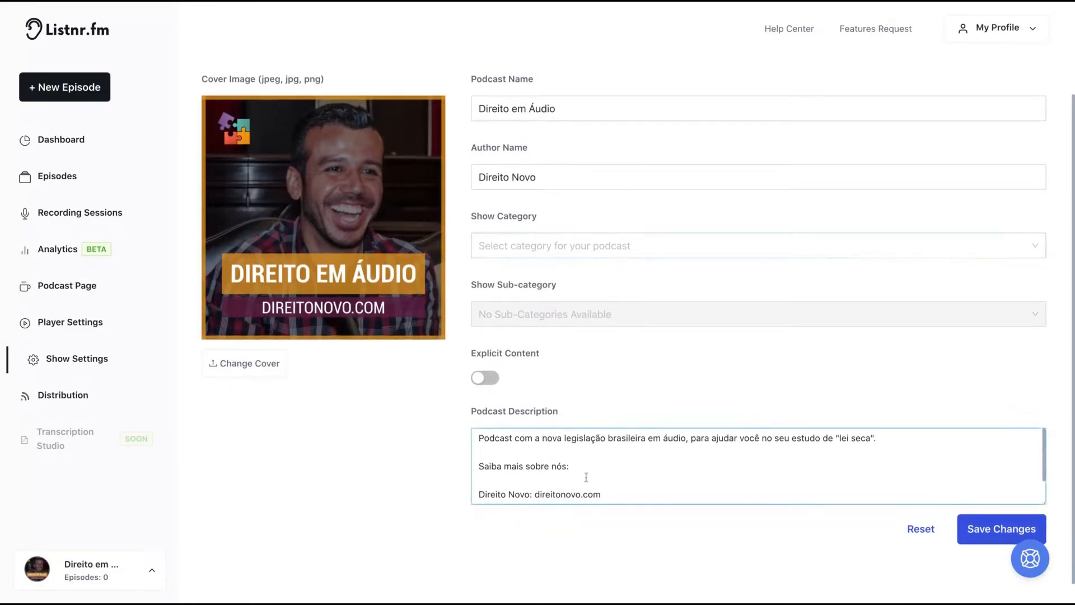
left_click(77, 323)
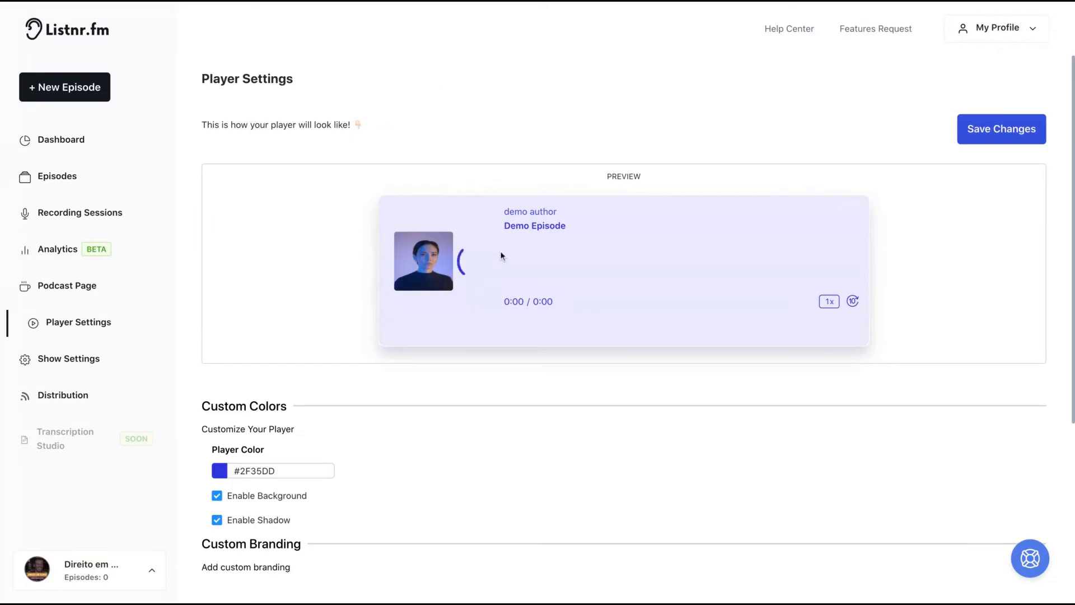
Set the player colour to pink #dd2fa3 and test the demo episode playback
scroll("down", 3)
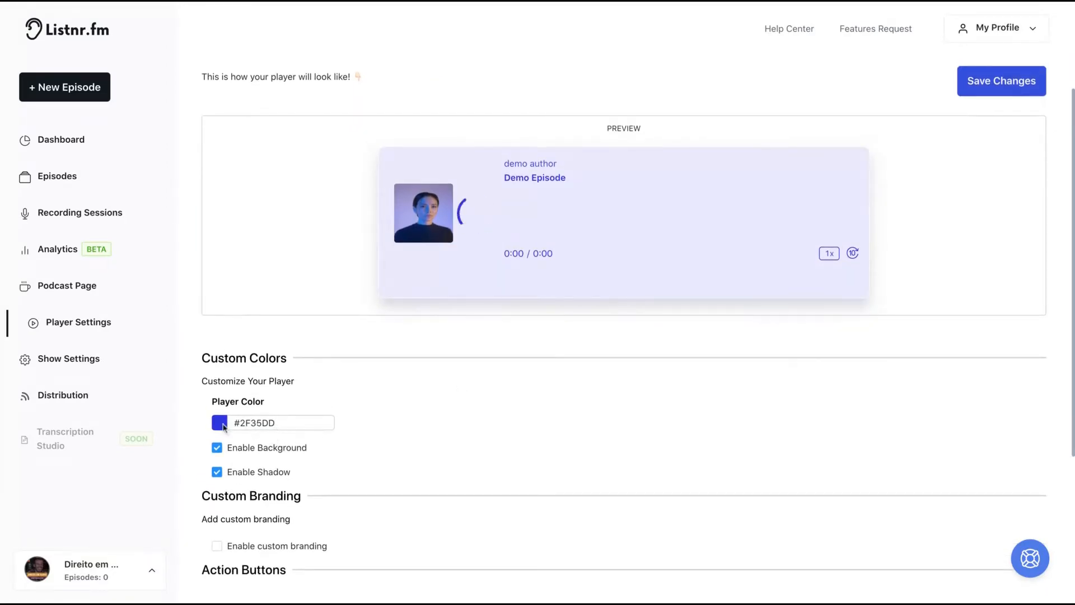
left_click(218, 422)
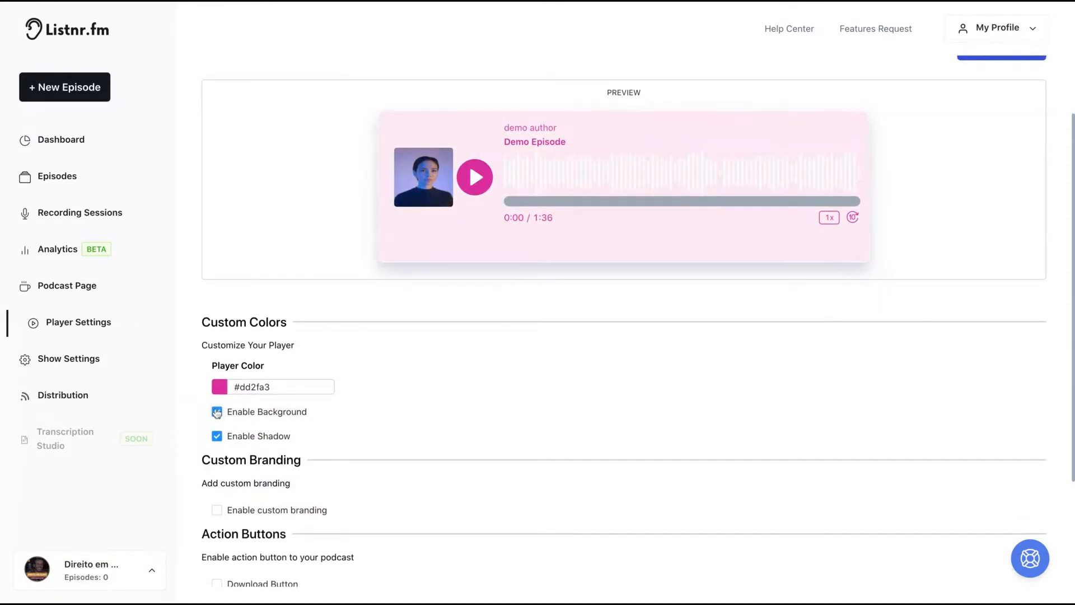
left_click(216, 412)
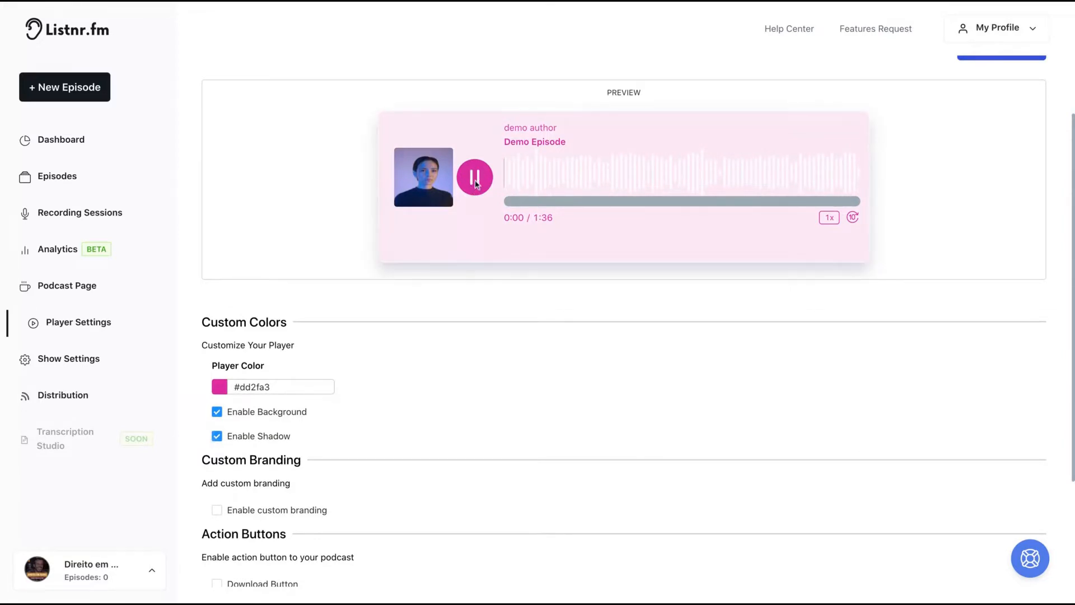
left_click(475, 177)
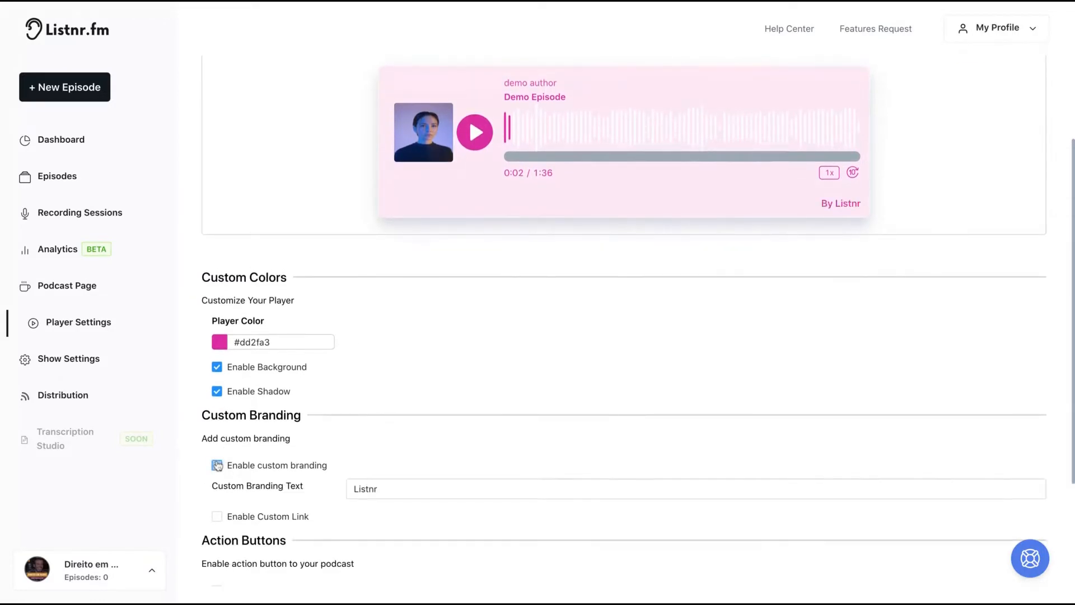
Try custom branding with the name 'Igor P', then turn it back off
left_click(216, 465)
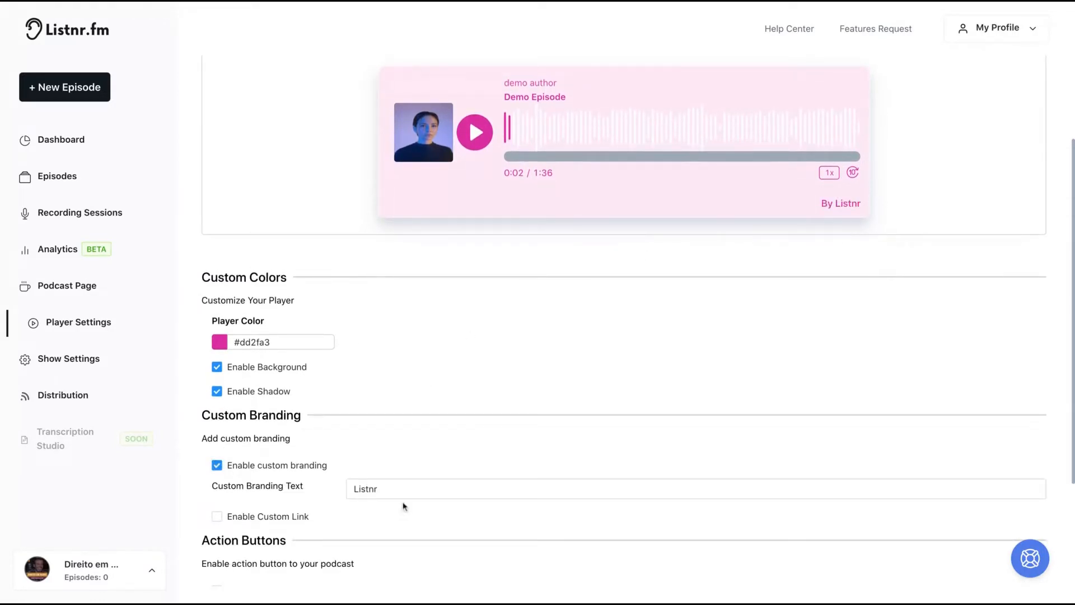
type("Igor Pereira")
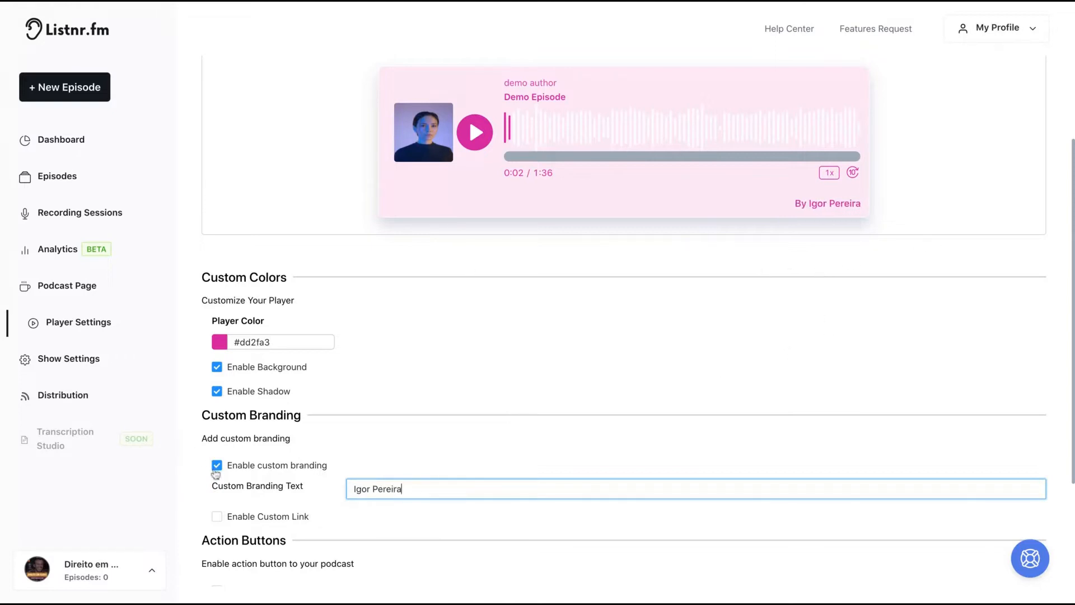
left_click(216, 465)
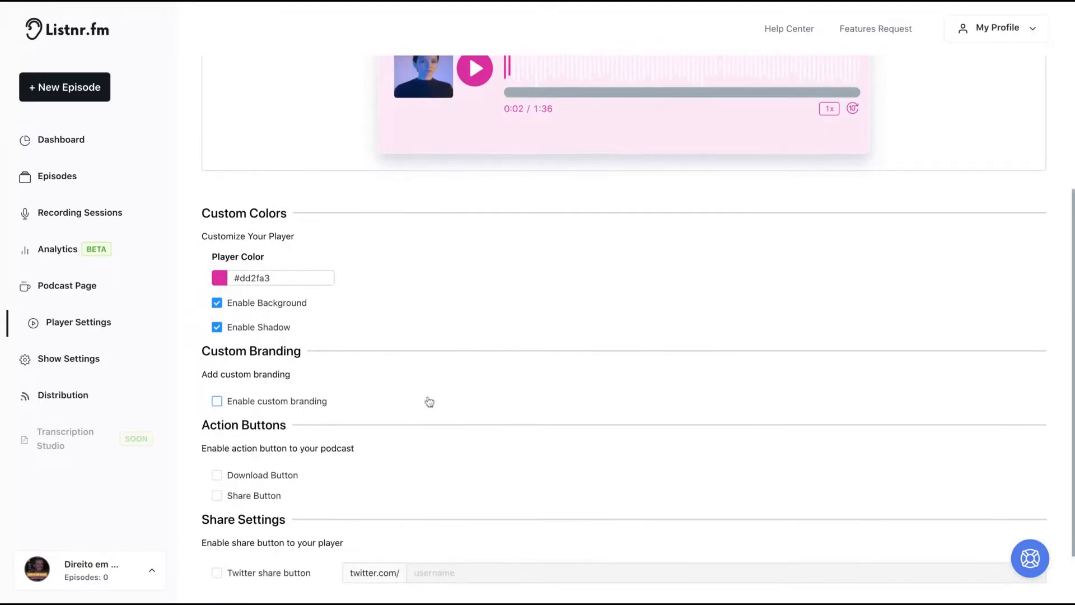
Add an action button and a Twitter share button with username 'igornomundo' to the player
left_click(216, 474)
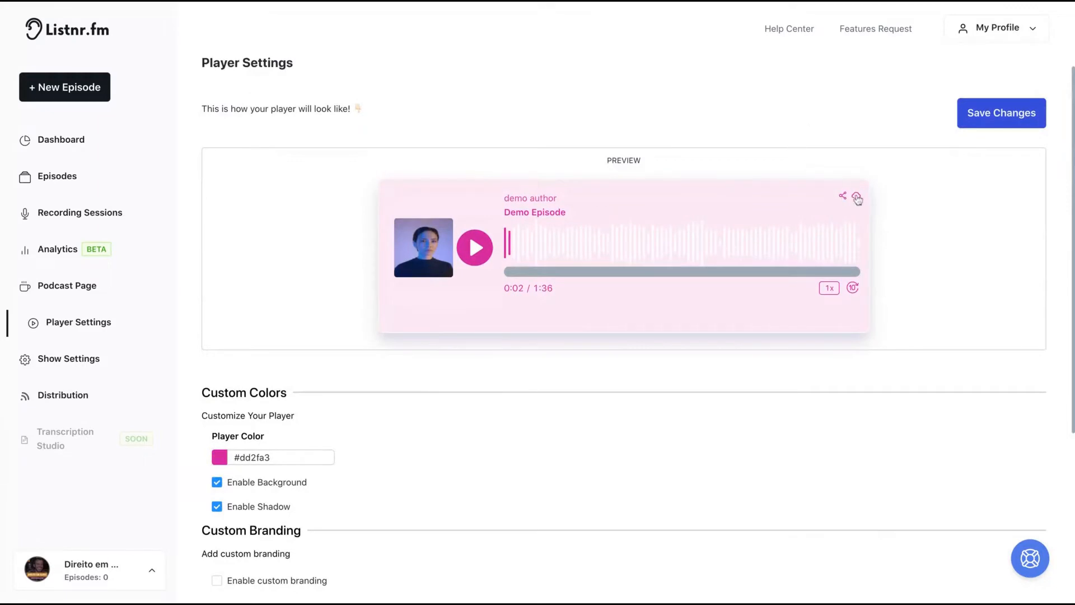
mouse_move(522, 322)
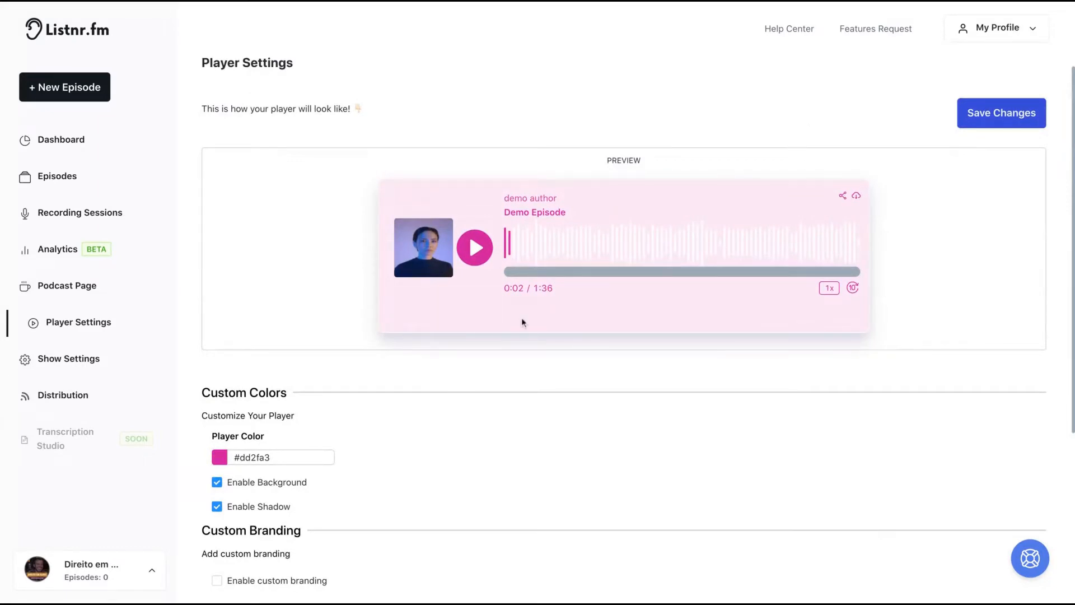
scroll("down", 3)
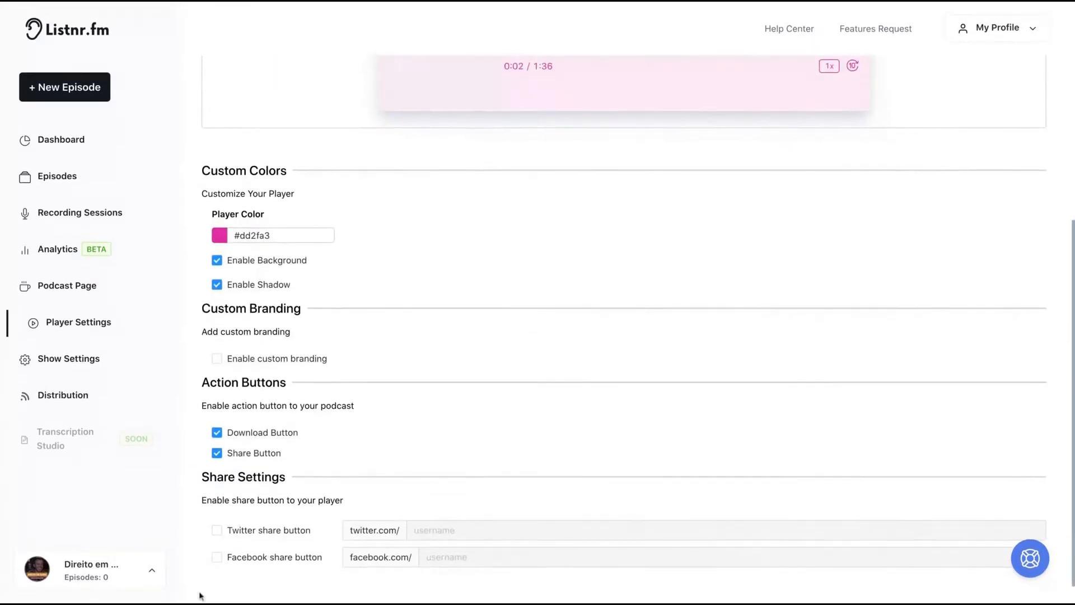
left_click(216, 530)
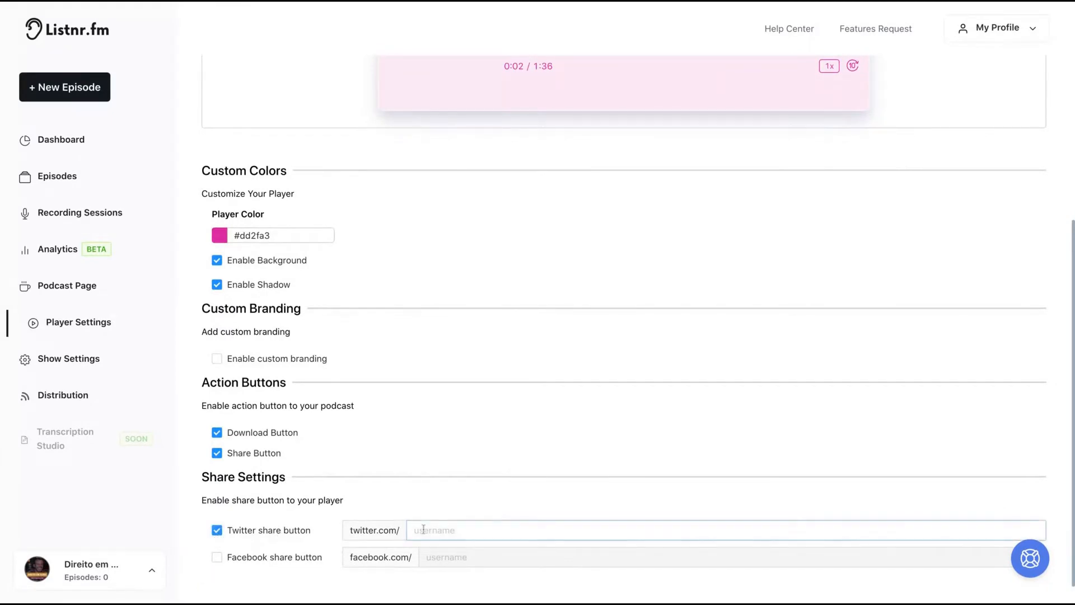
type("igornomundo")
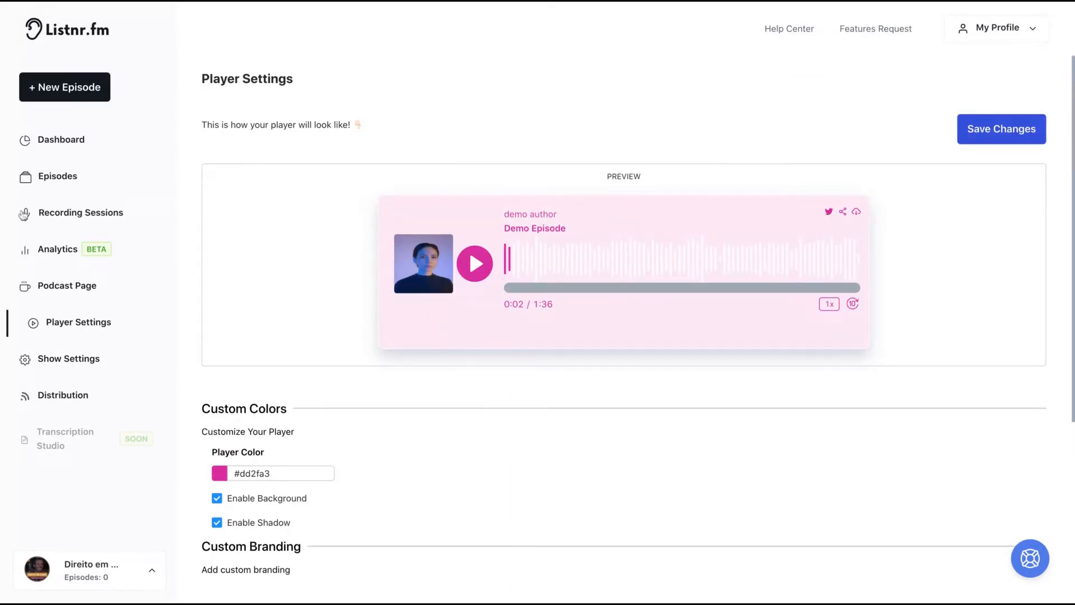
On Podcast Page settings, check the custom share name and try dark mode before keeping the light theme
left_click(74, 285)
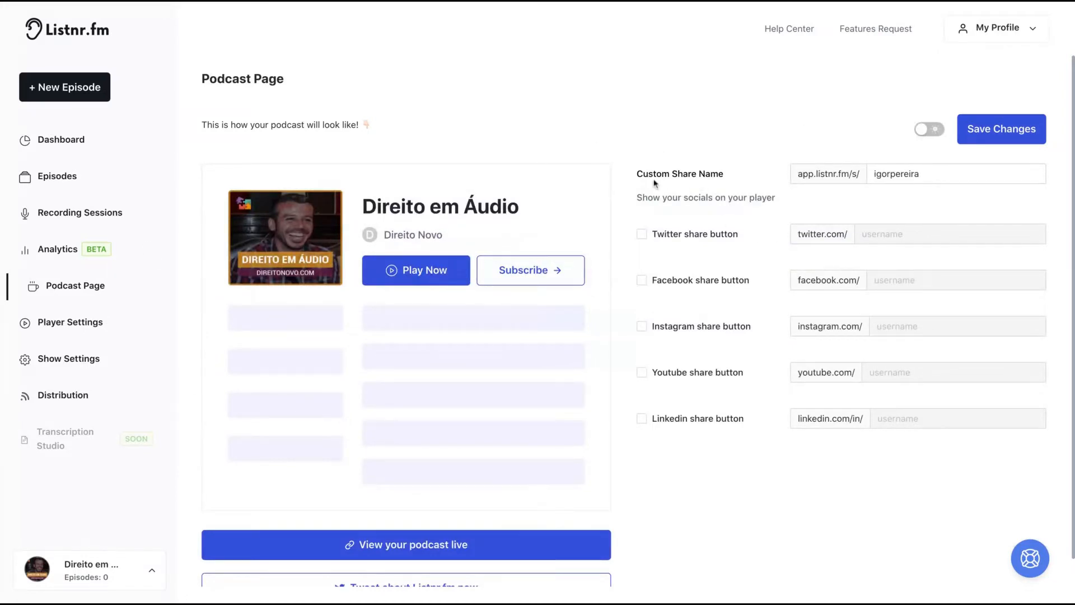
left_click(955, 174)
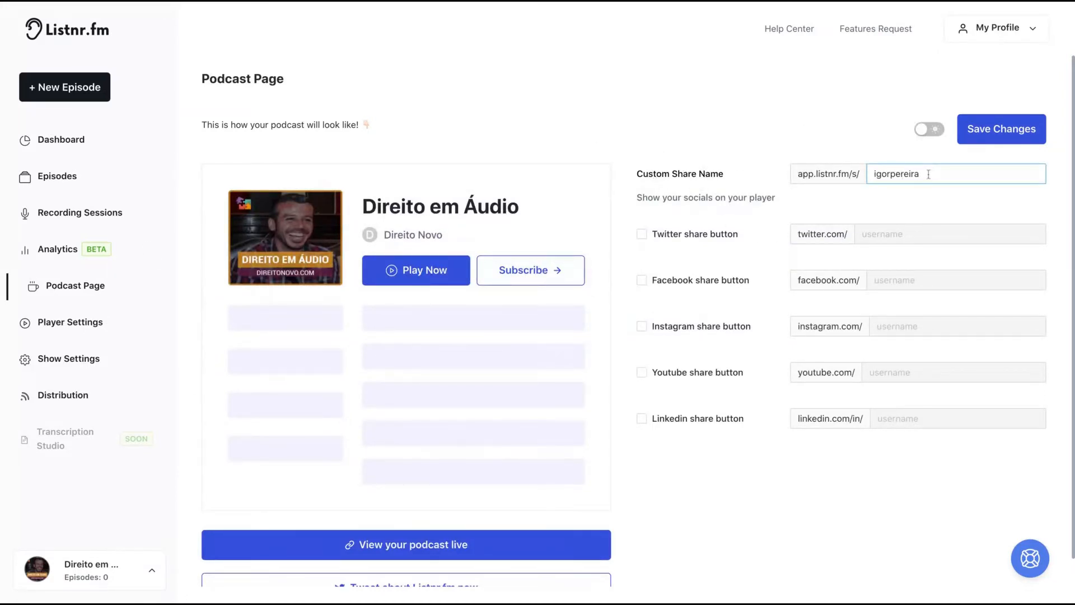
left_click(930, 129)
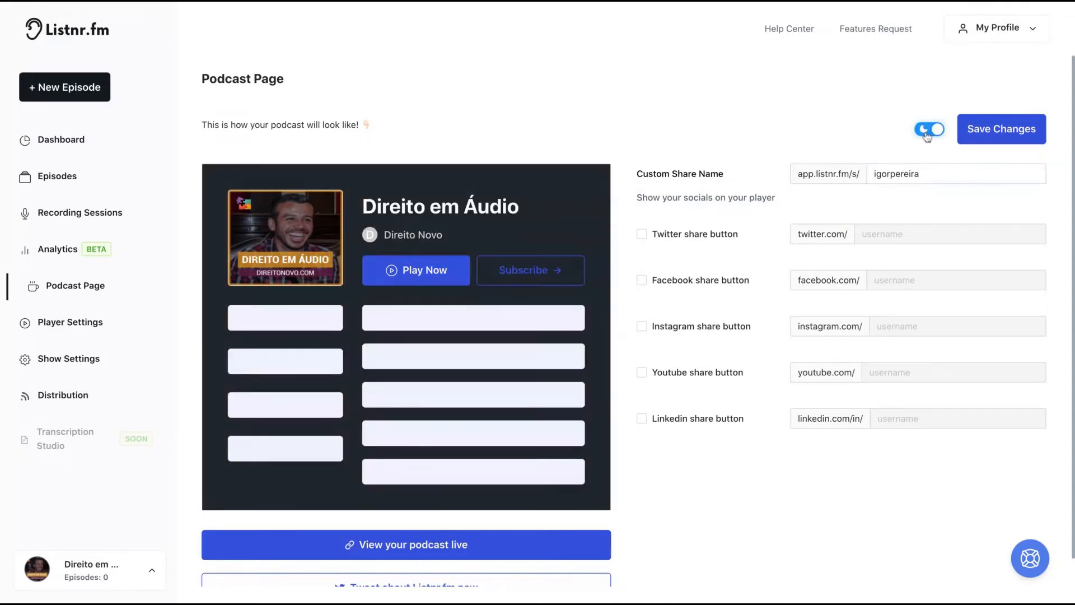
left_click(930, 129)
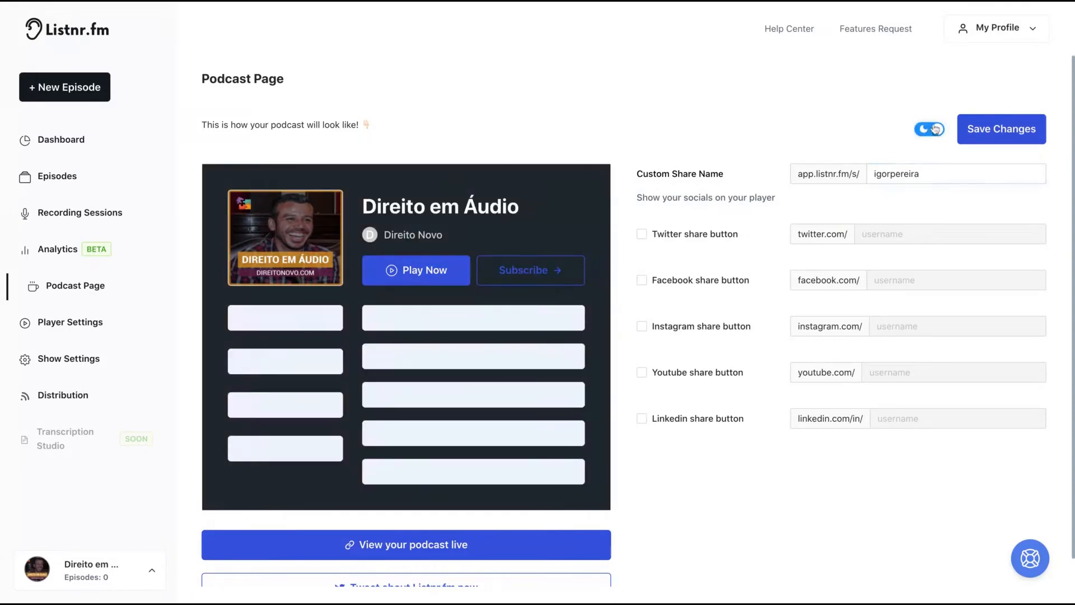
left_click(930, 129)
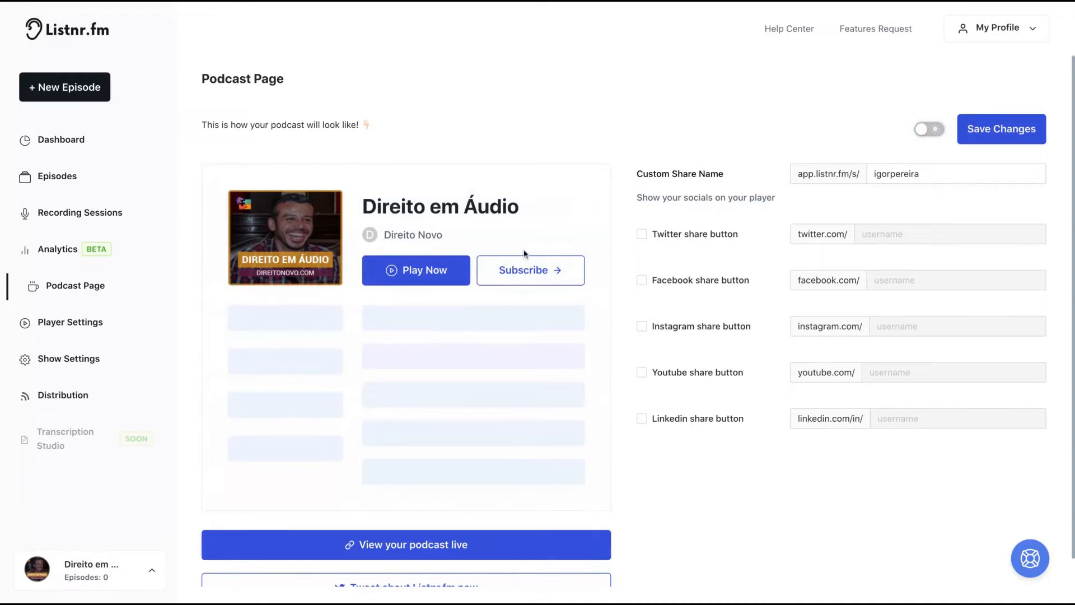
Enable the Twitter share link on the podcast page with username 'igornomundo'
left_click(641, 234)
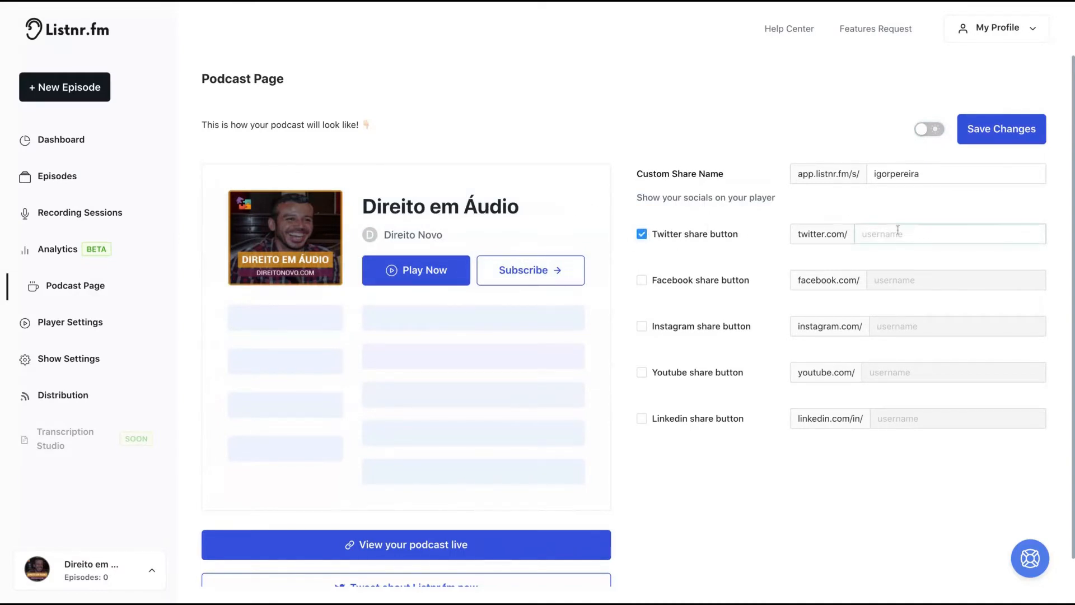
type("igornomundo")
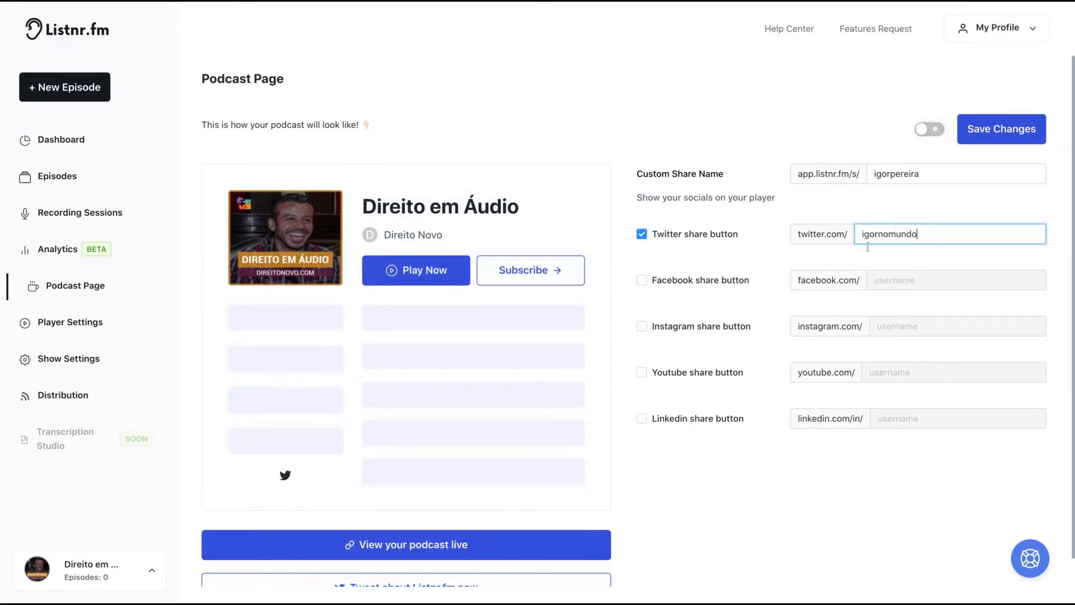
mouse_move(452, 262)
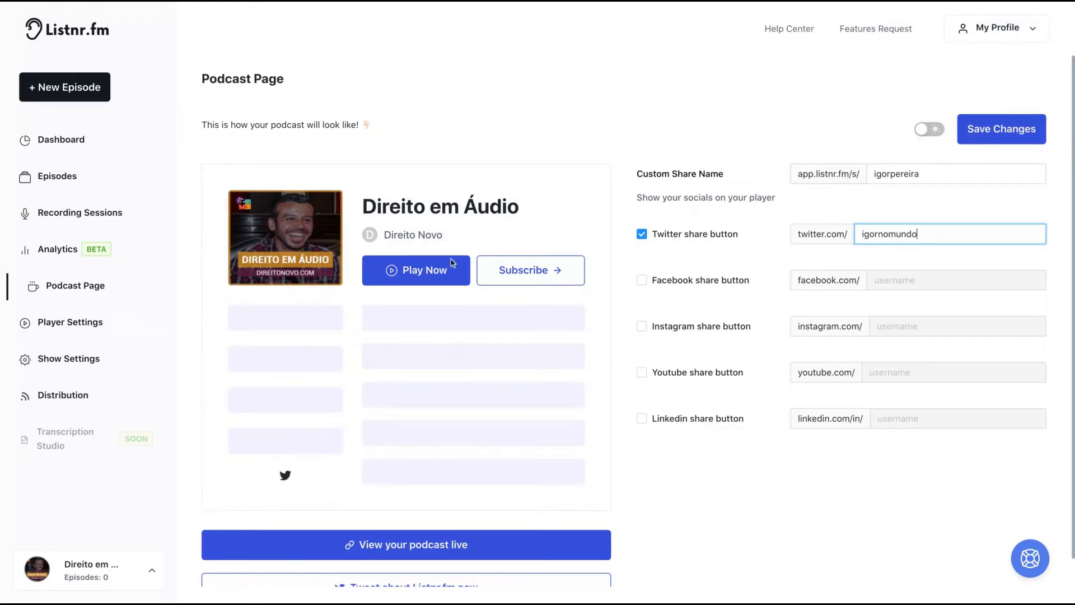
scroll("down", 3)
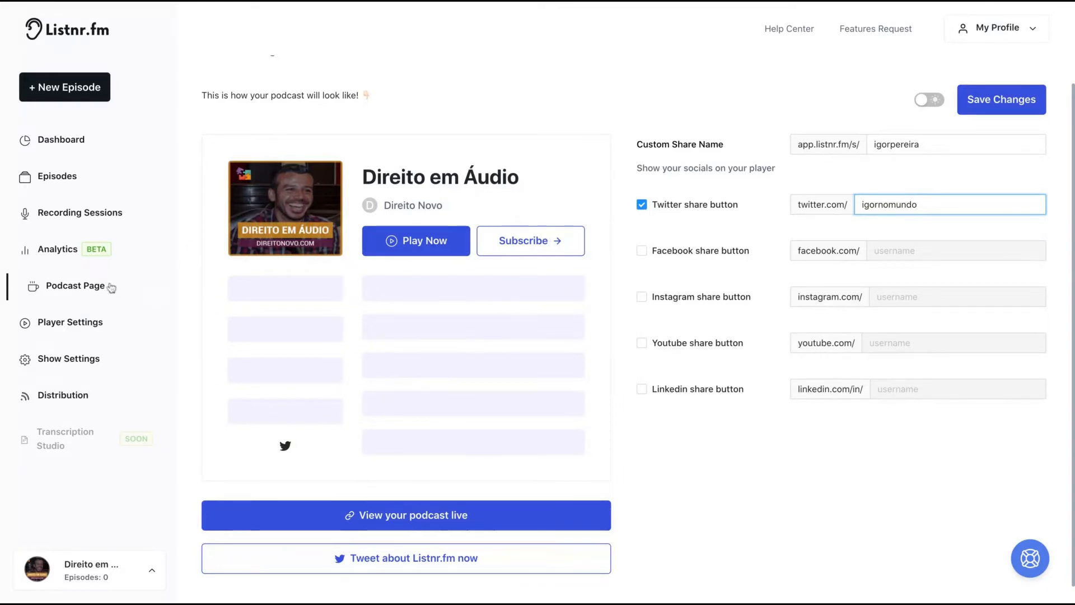
left_click(57, 248)
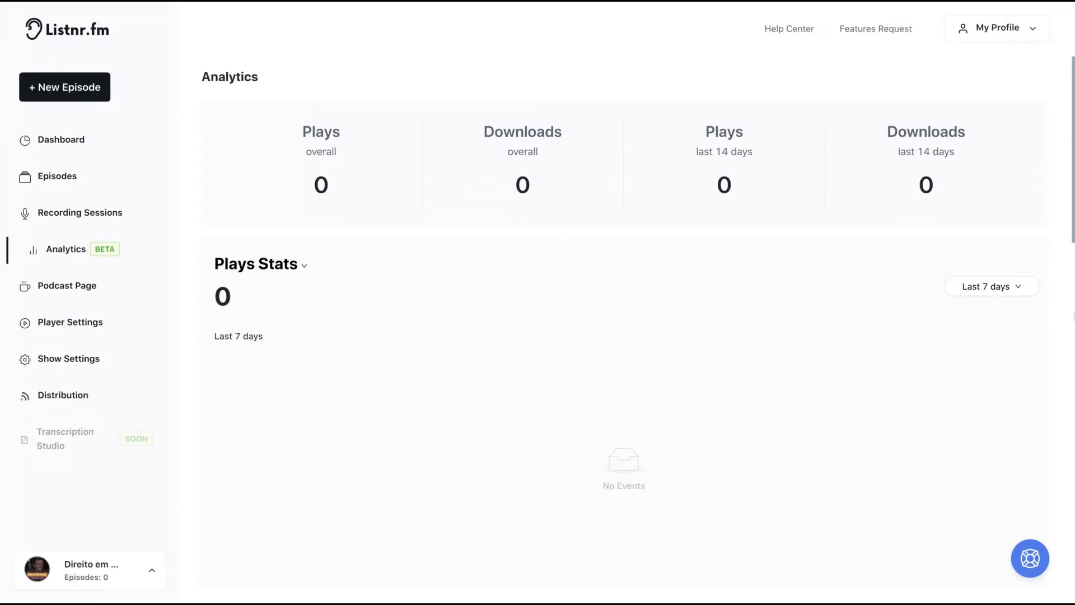
mouse_move(723, 271)
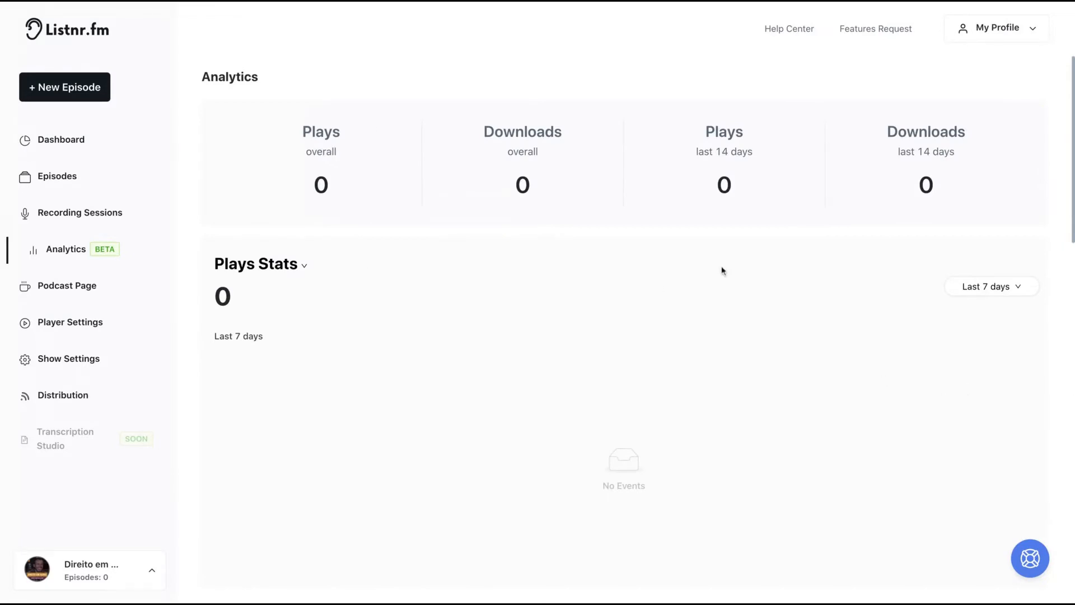
mouse_move(426, 119)
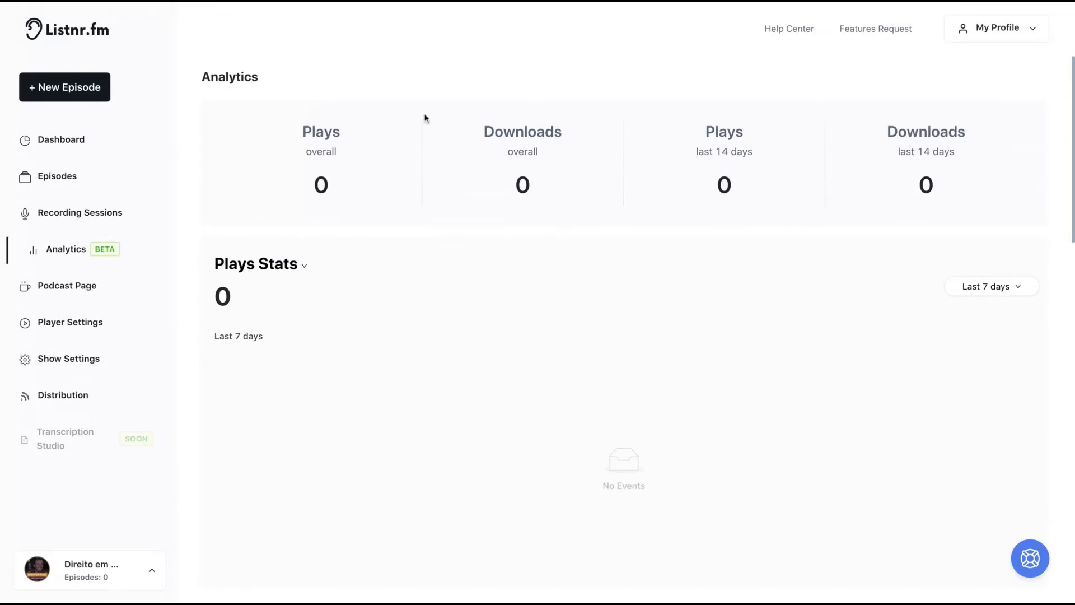
scroll("down", 3)
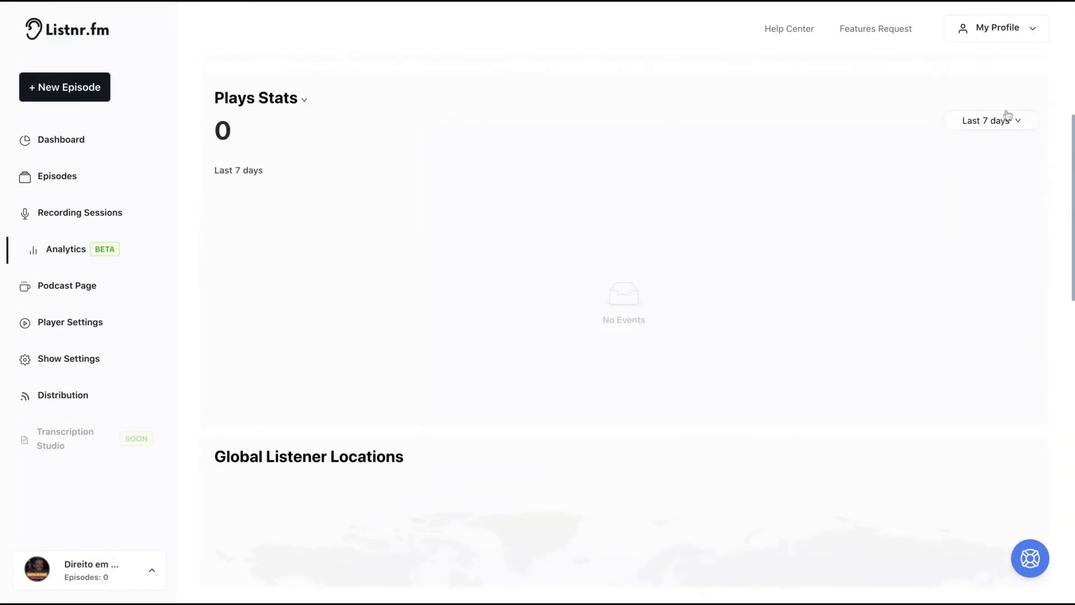
left_click(992, 120)
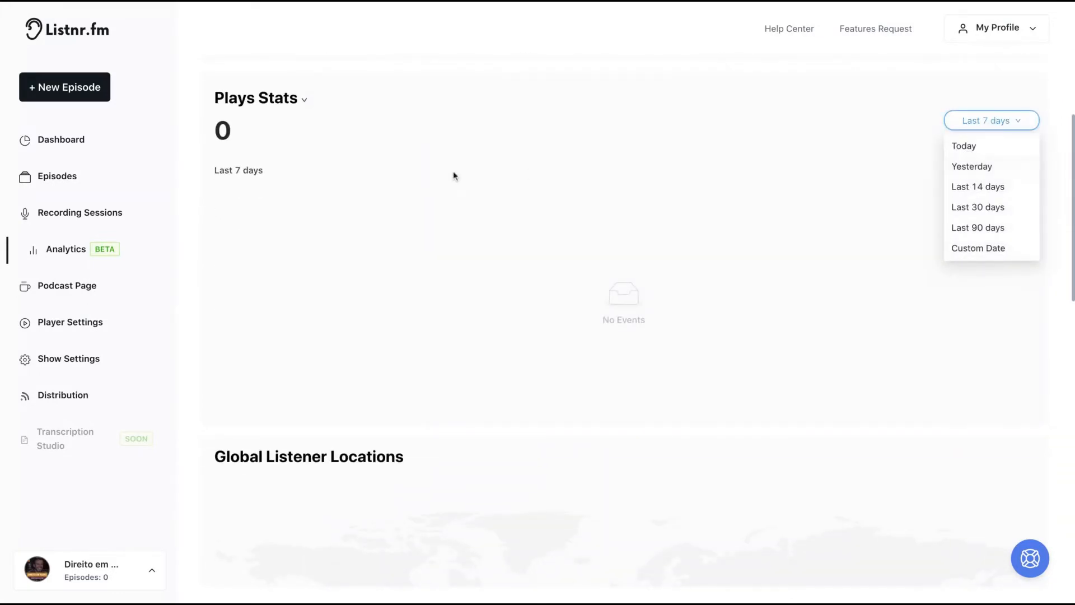
scroll("down", 3)
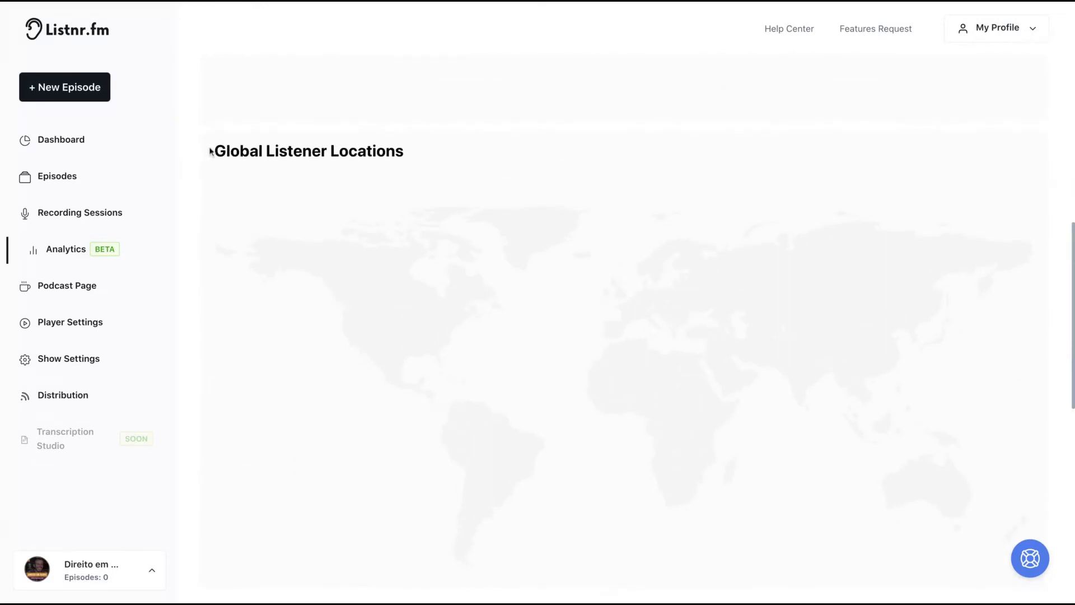
triple_click(308, 151)
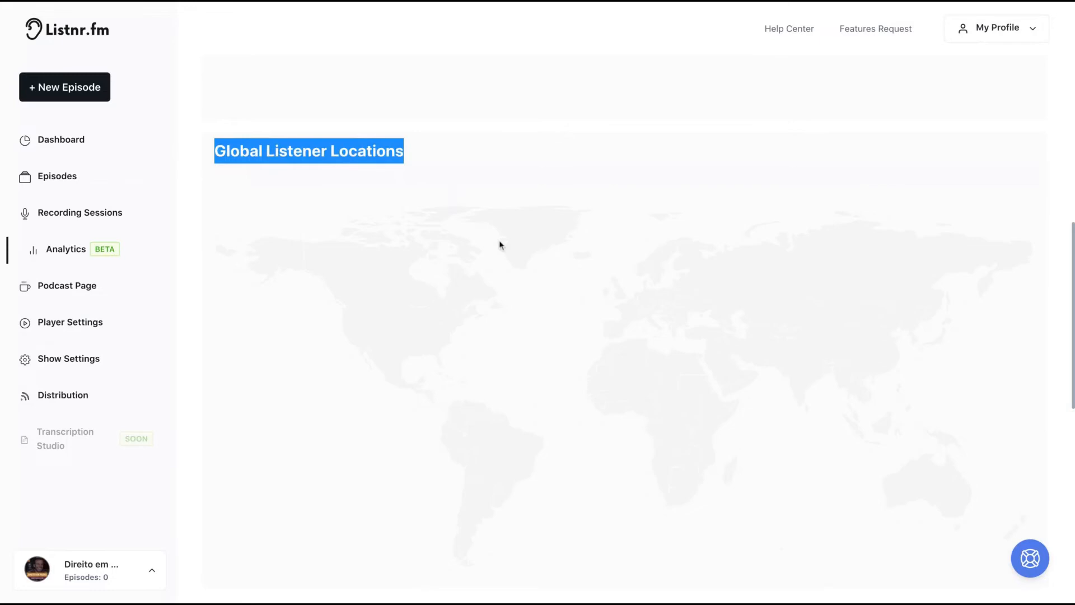
scroll("down", 3)
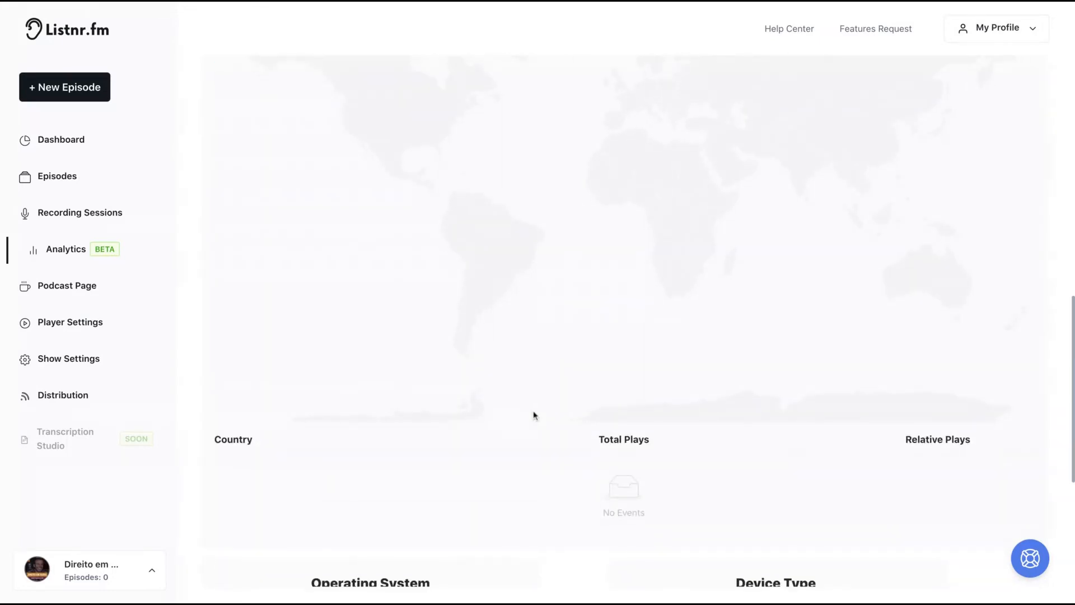
scroll("down", 3)
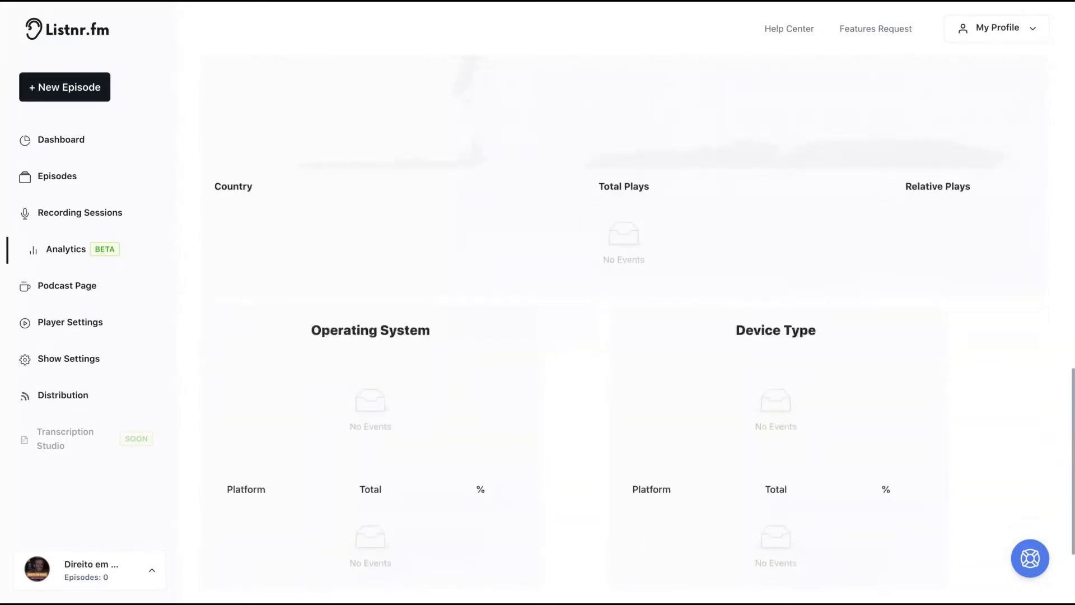
scroll("down", 3)
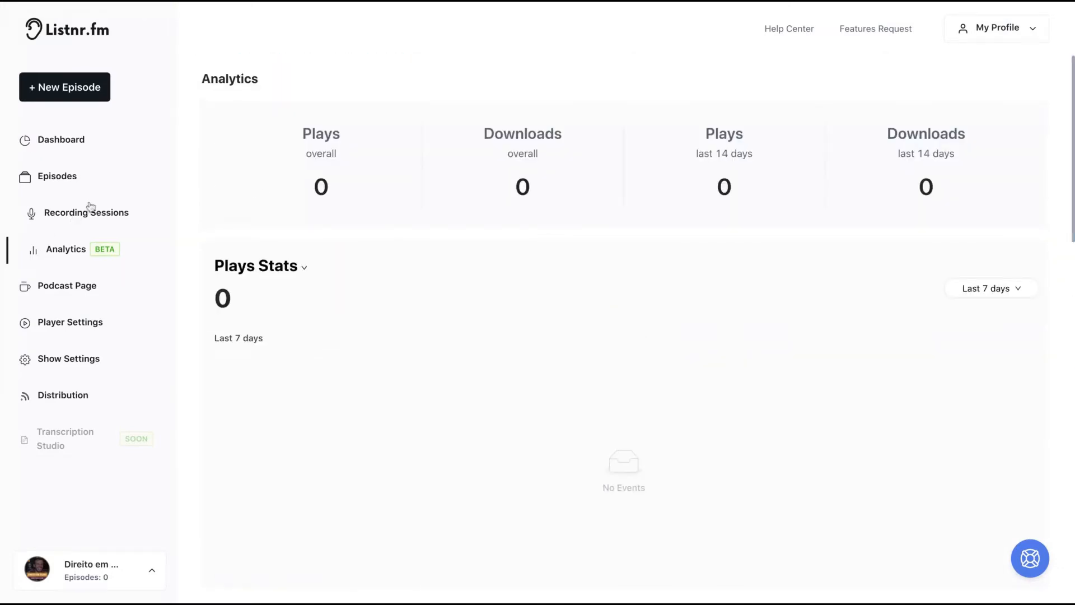
From the dashboard, create a new live-recorded episode session titled AppSumo
left_click(61, 139)
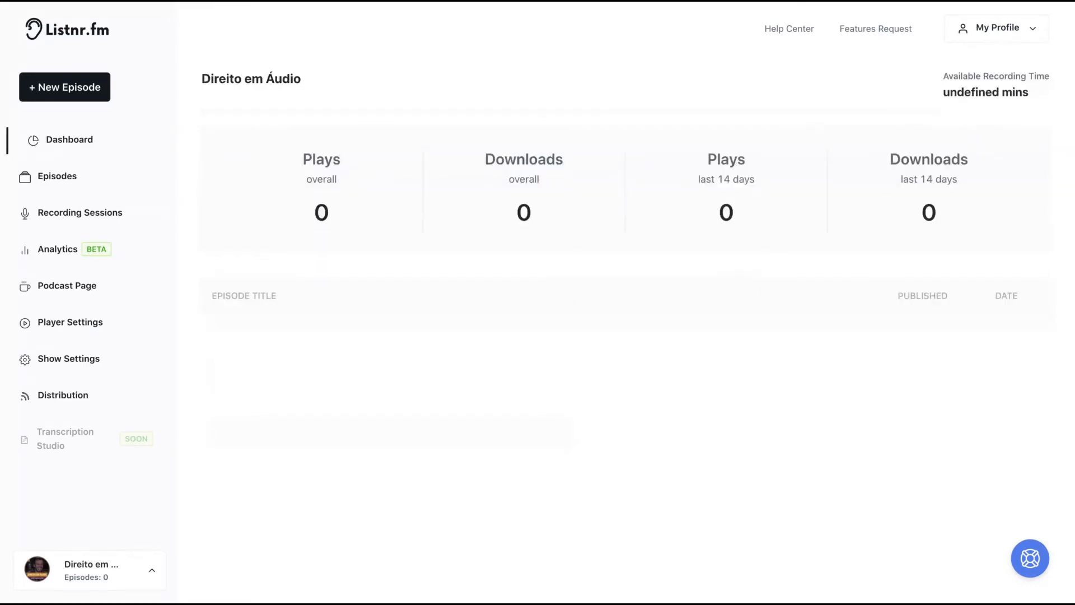
left_click(65, 87)
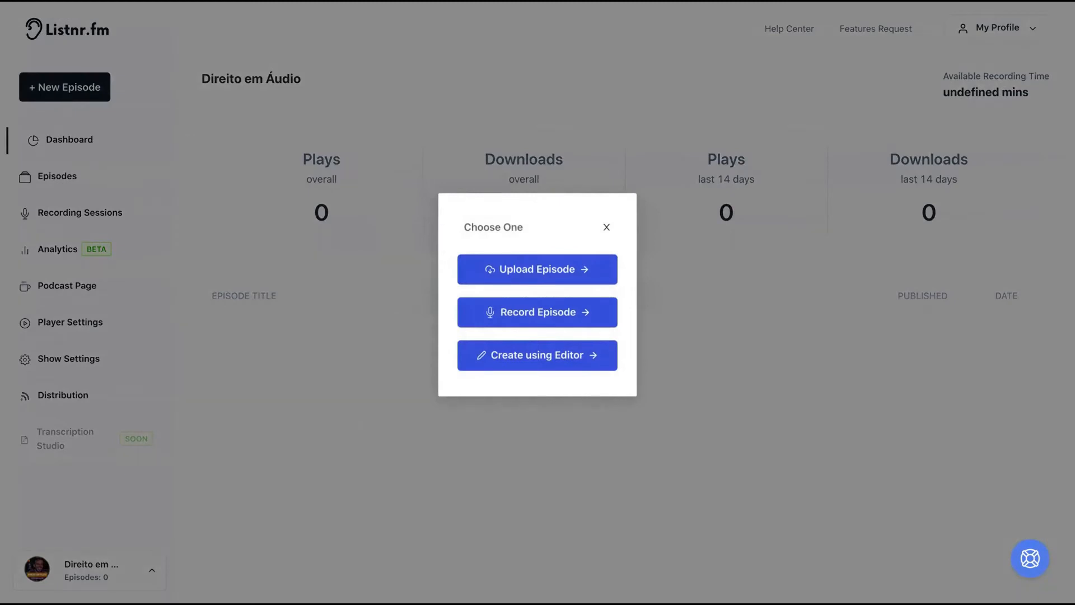
mouse_move(395, 271)
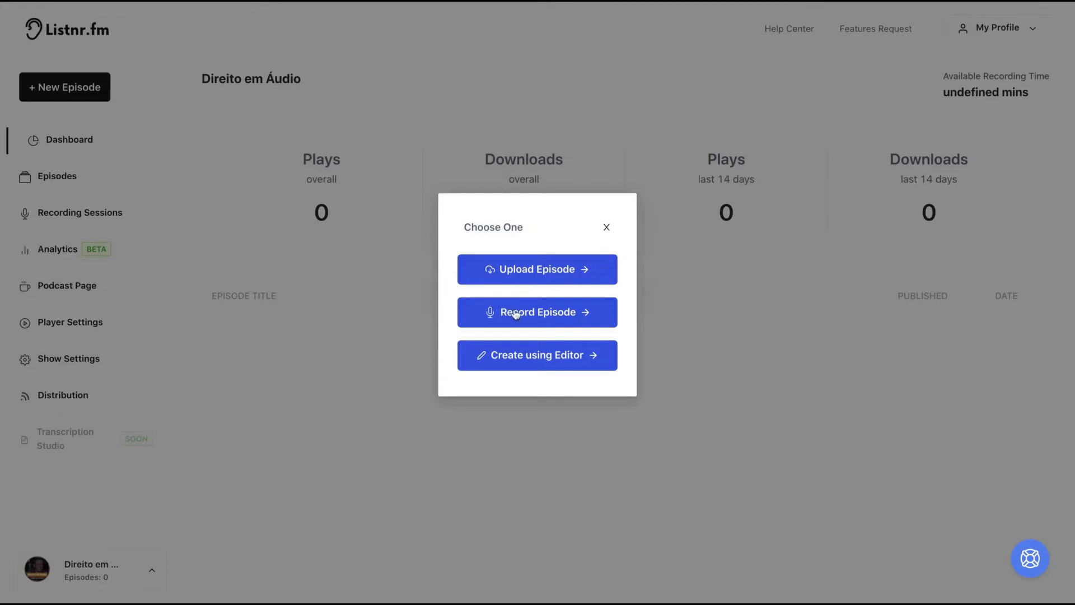
mouse_move(506, 369)
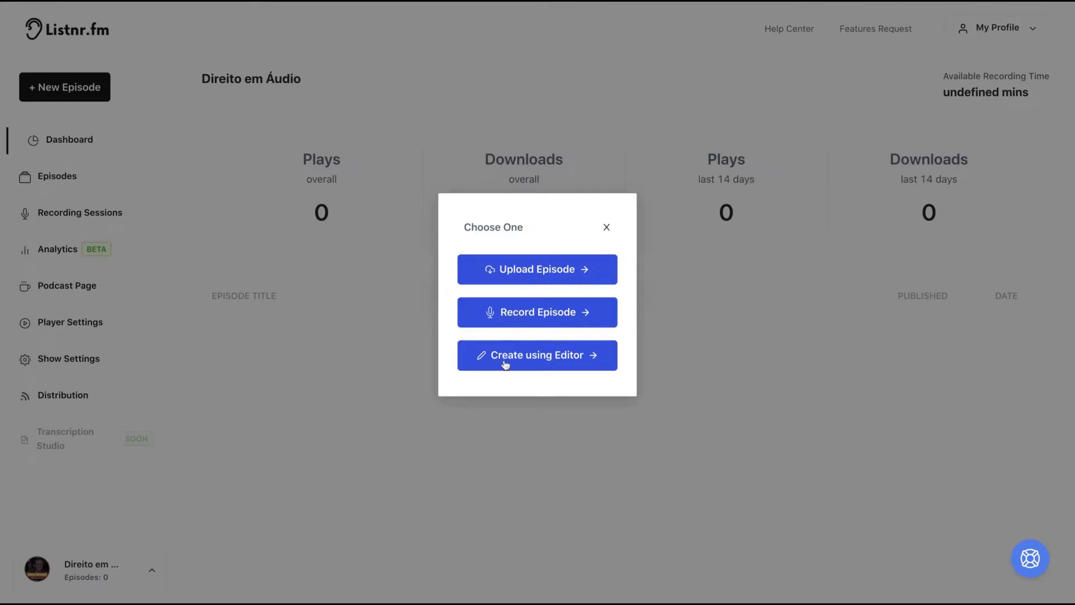
mouse_move(533, 330)
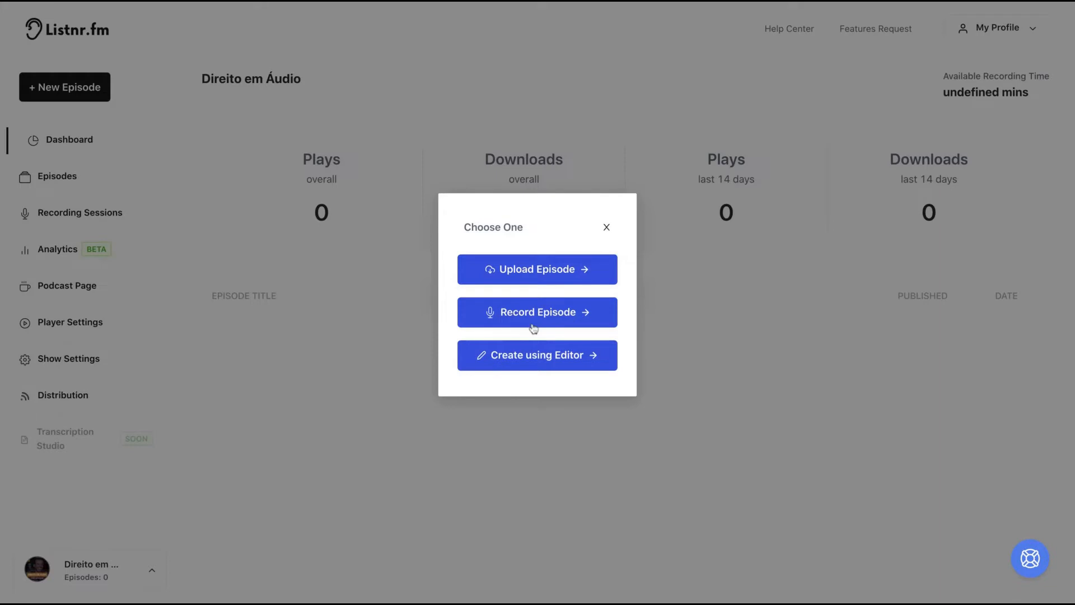
left_click(536, 313)
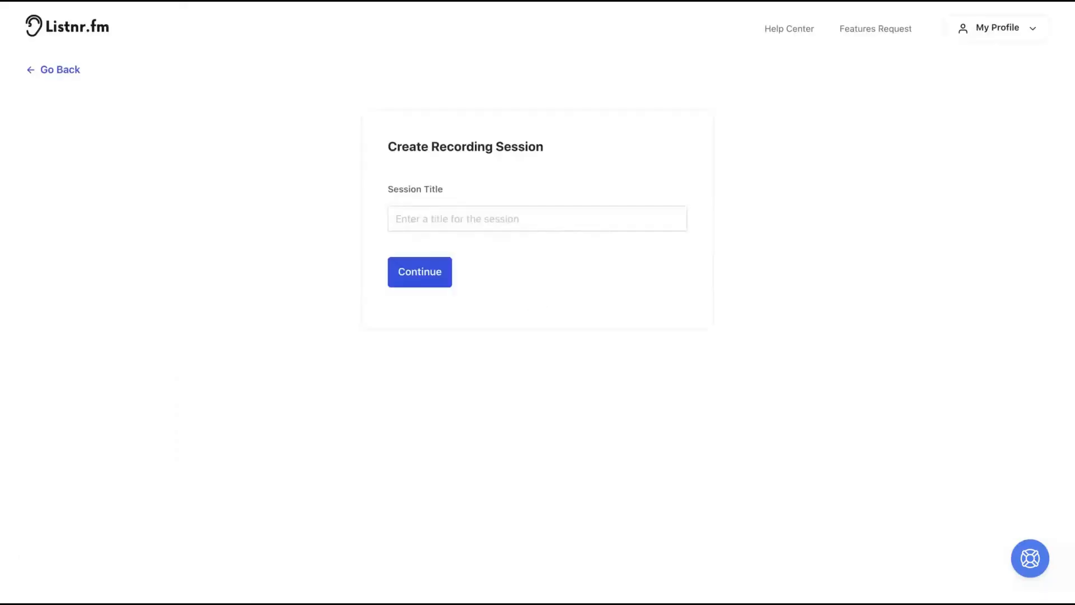
left_click(536, 218)
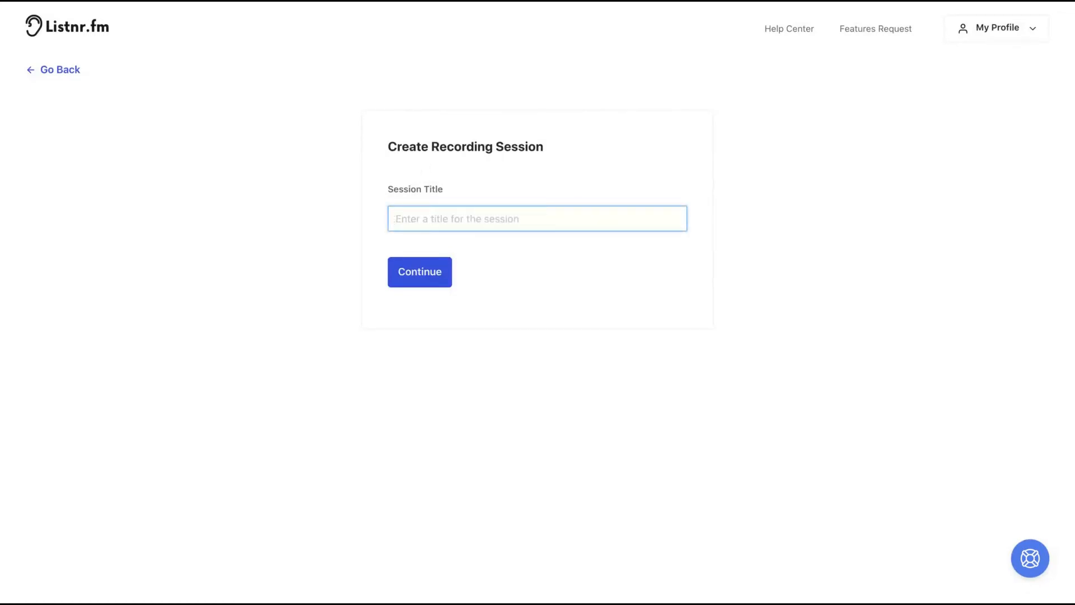
left_click(418, 271)
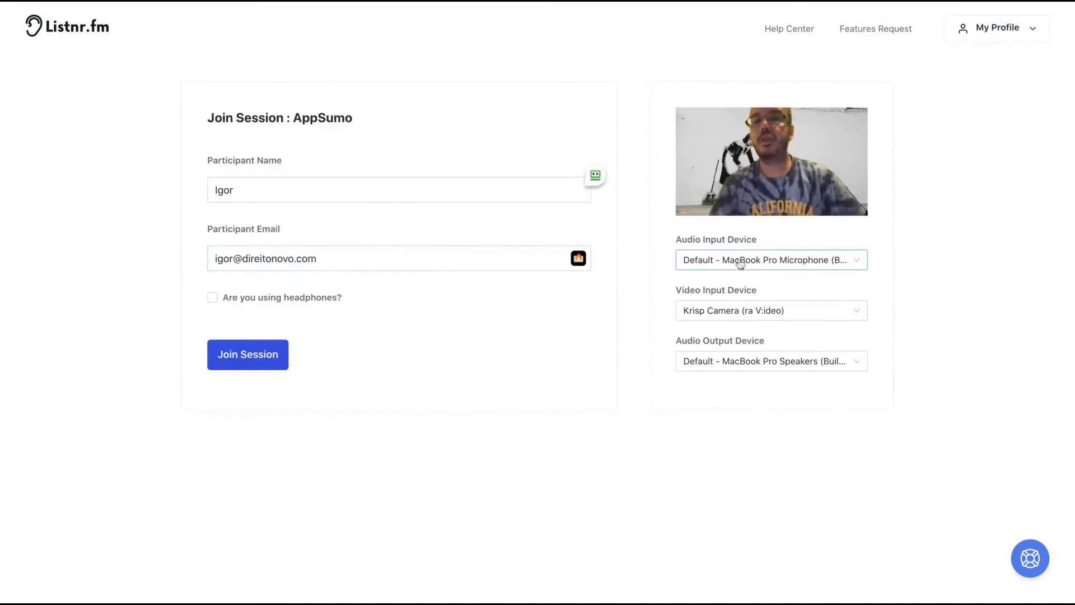
Join the AppSumo recording session with the video input set to 'No Video'
left_click(771, 310)
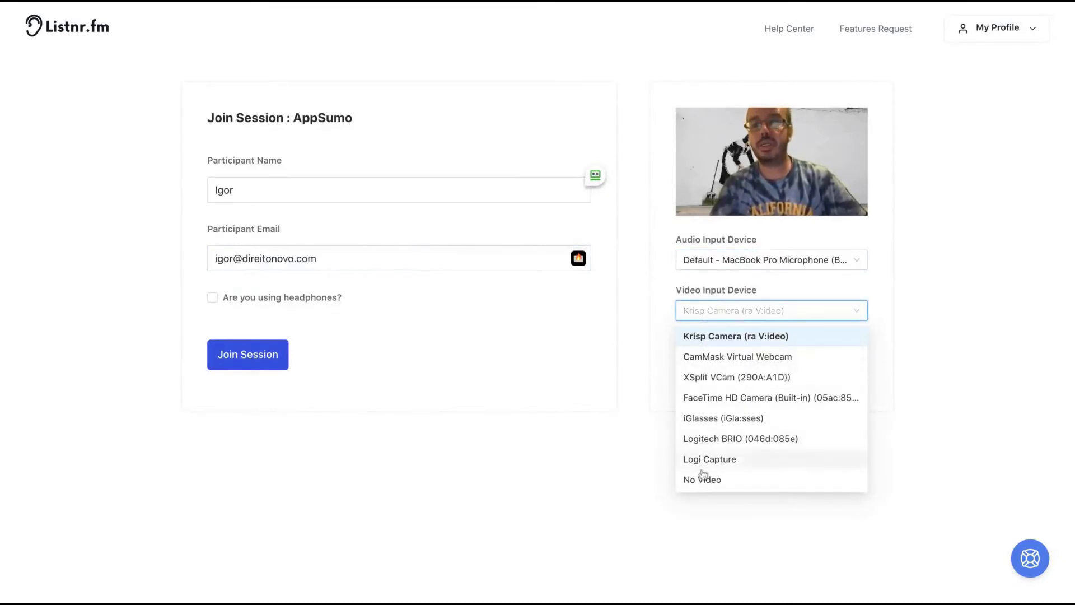
left_click(702, 480)
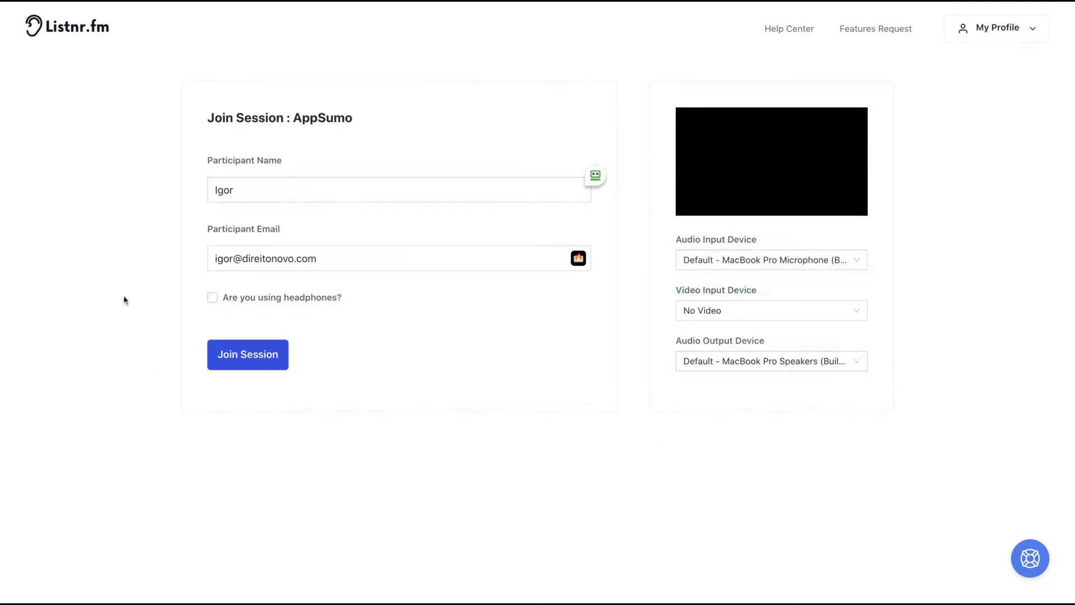
mouse_move(294, 406)
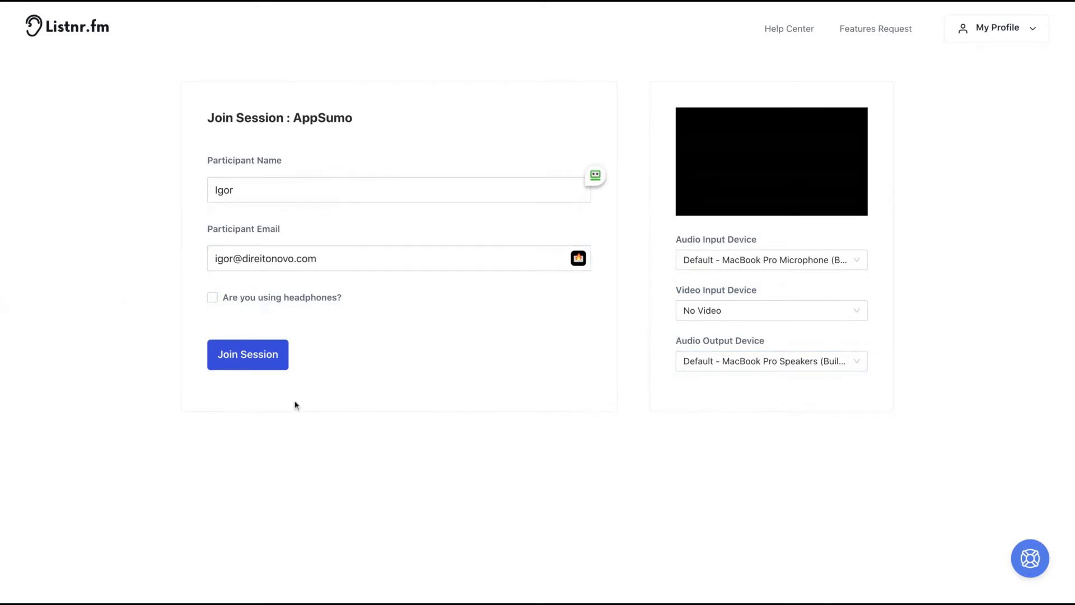
left_click(248, 355)
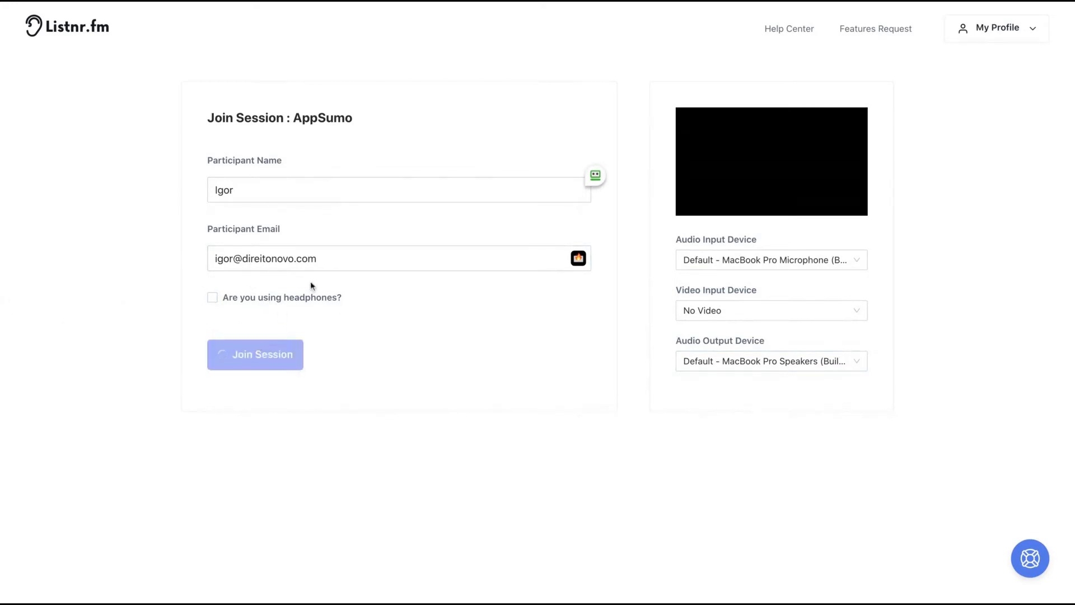
left_click(254, 355)
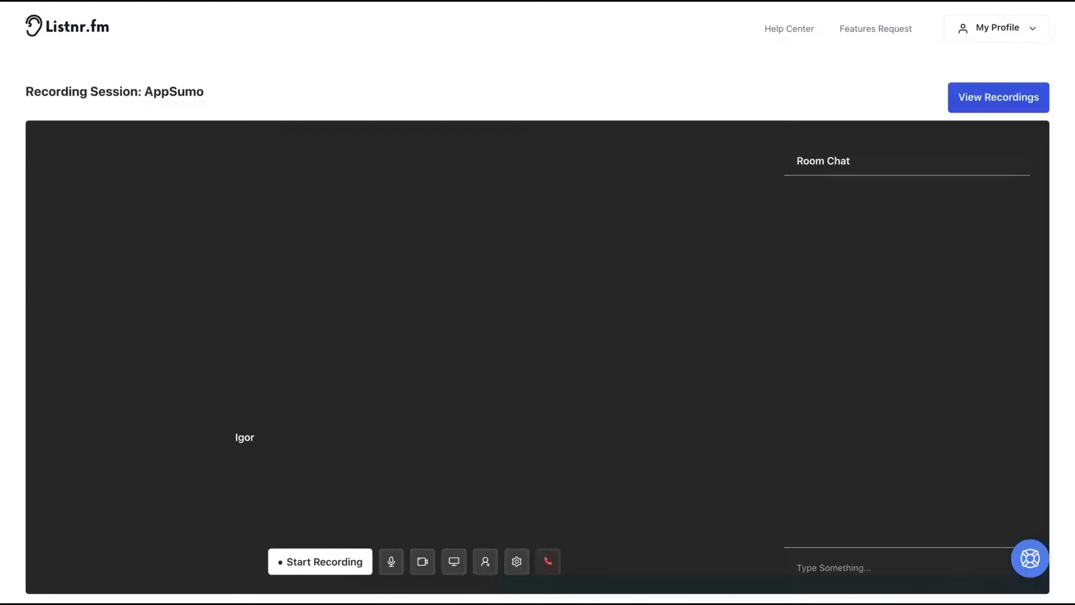
mouse_move(391, 562)
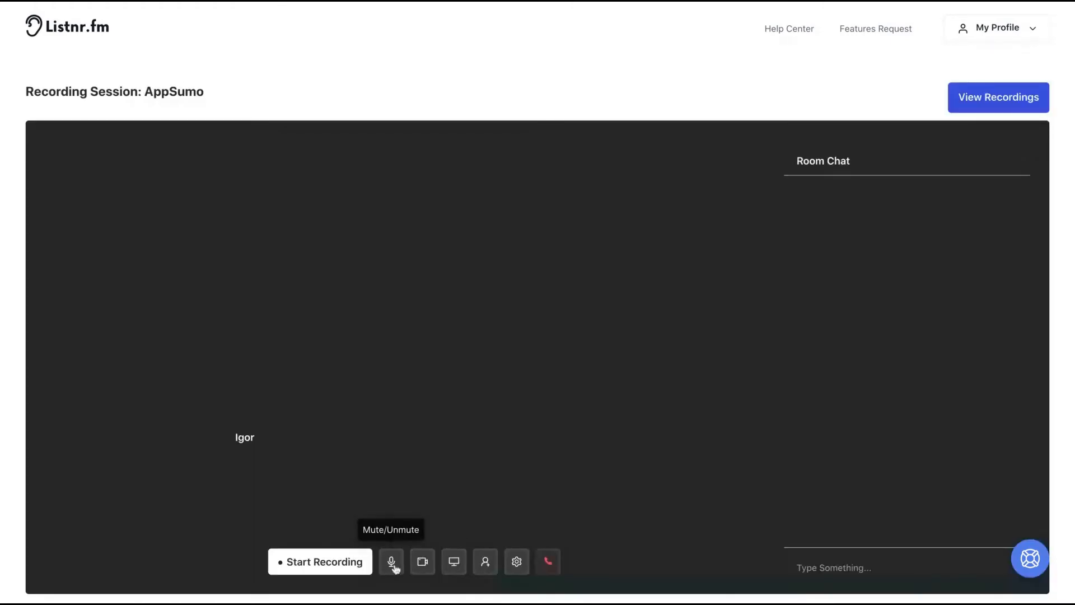
left_click(485, 562)
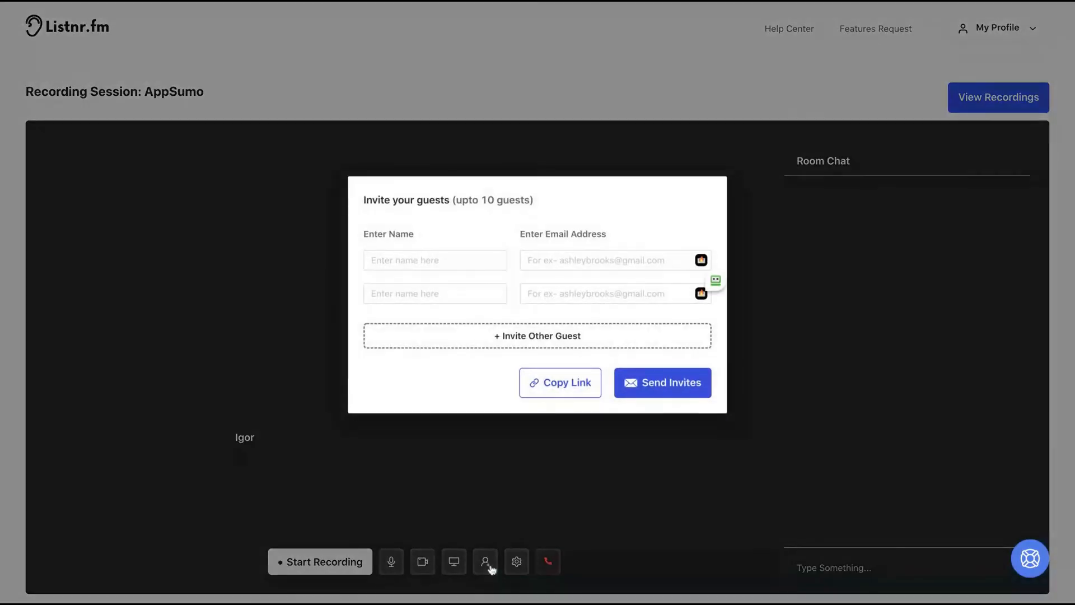
left_click(435, 260)
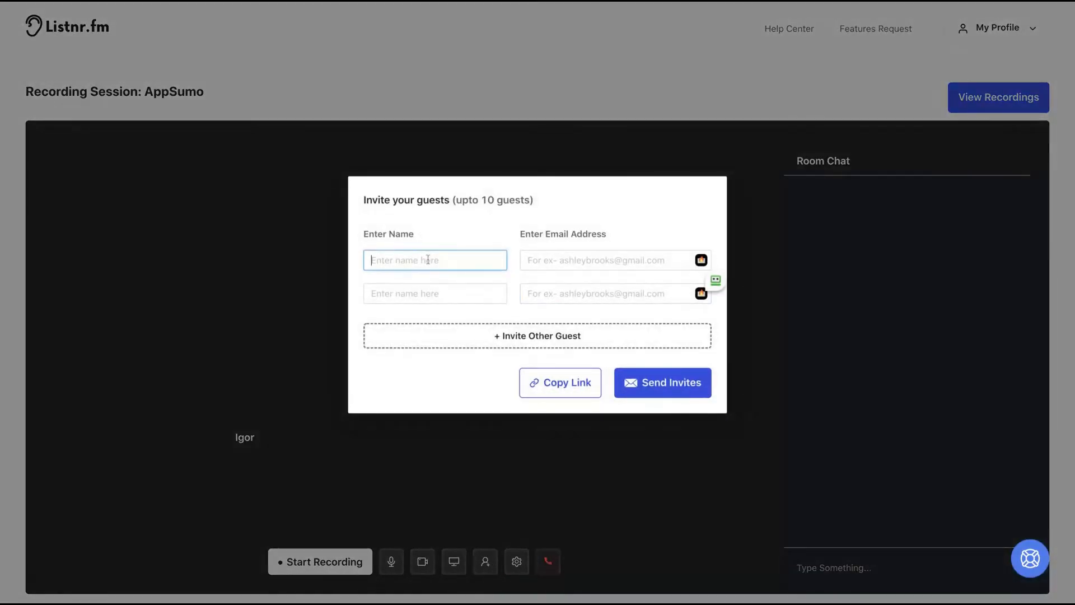
left_click(614, 260)
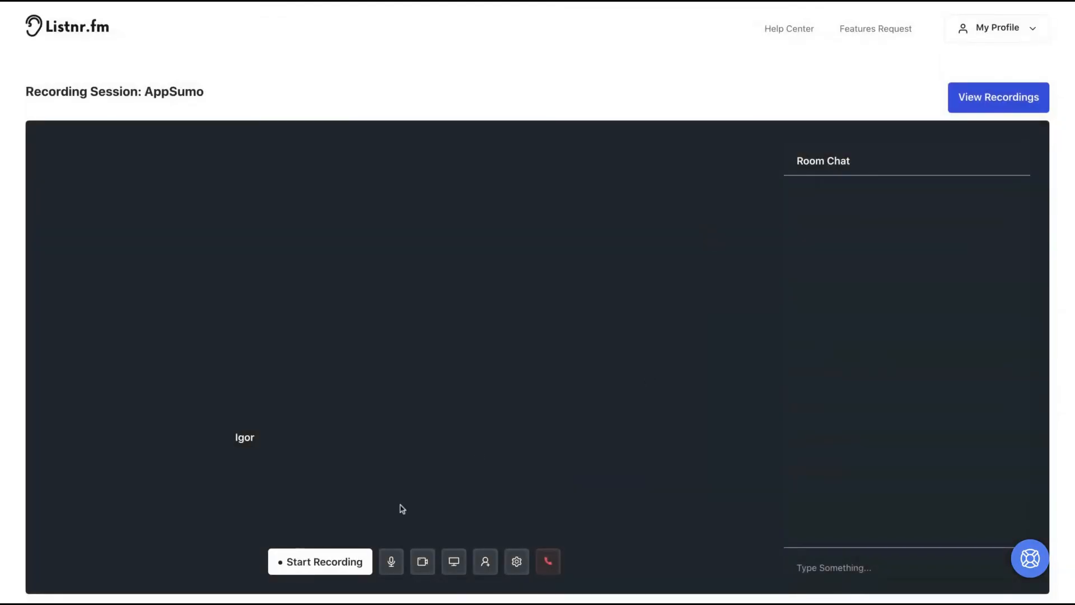
Open the recording session's audio and video settings
left_click(517, 561)
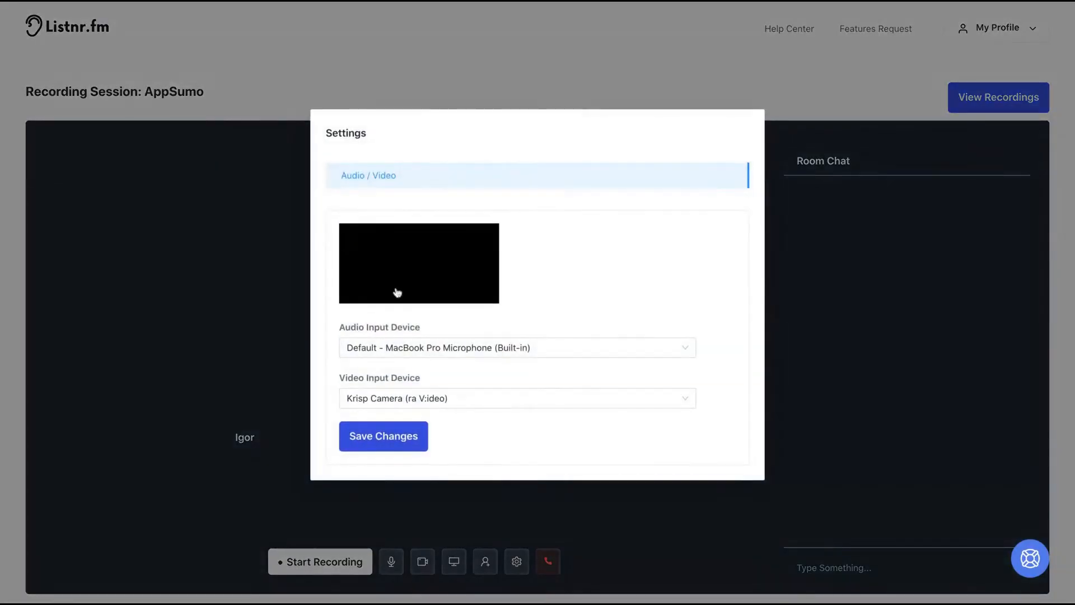
mouse_move(315, 254)
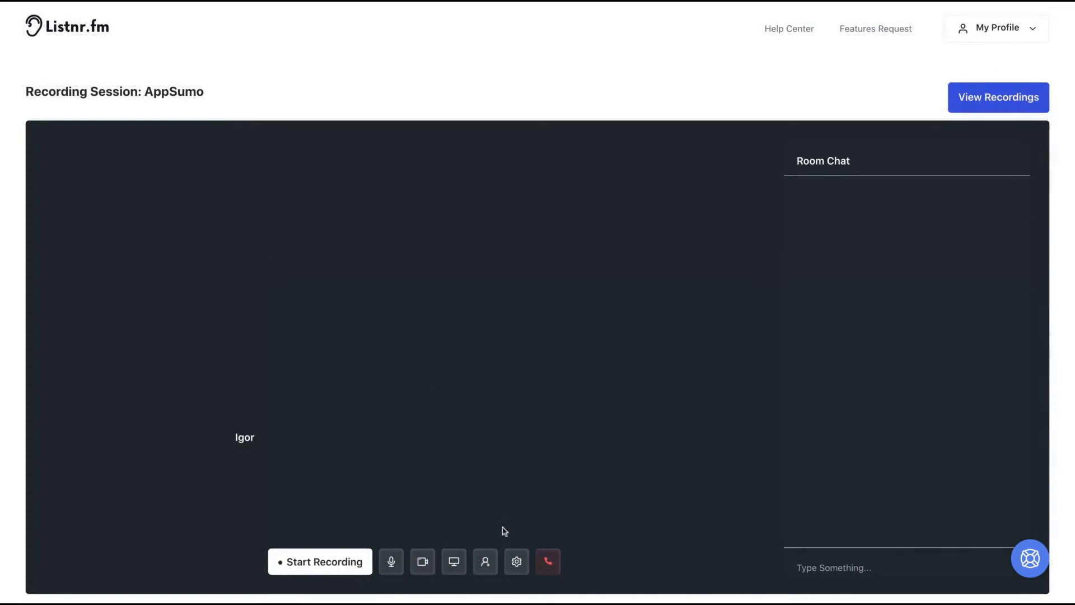
mouse_move(454, 562)
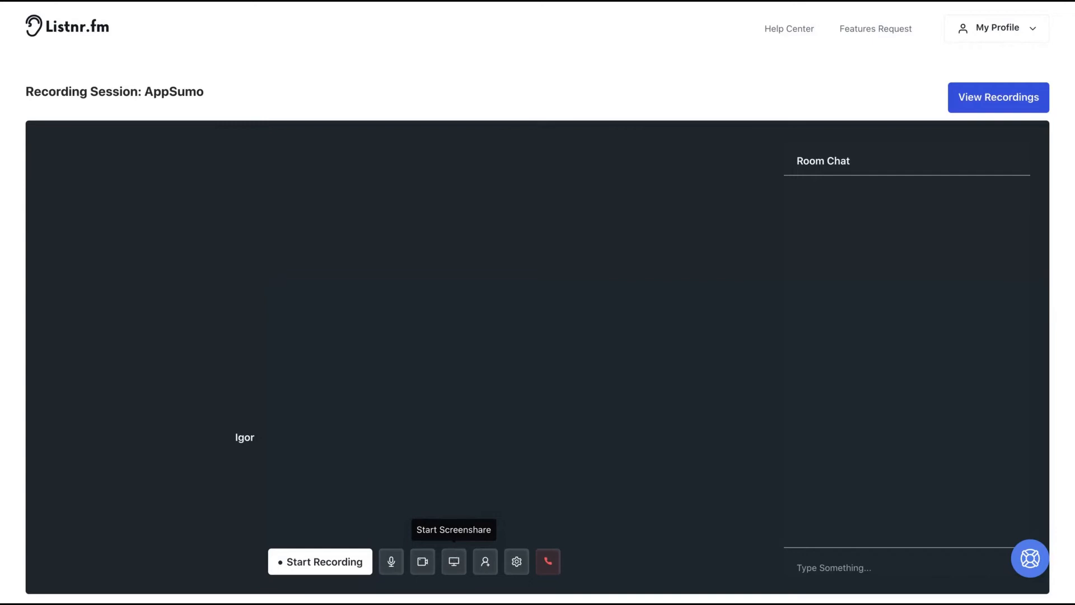
mouse_move(422, 561)
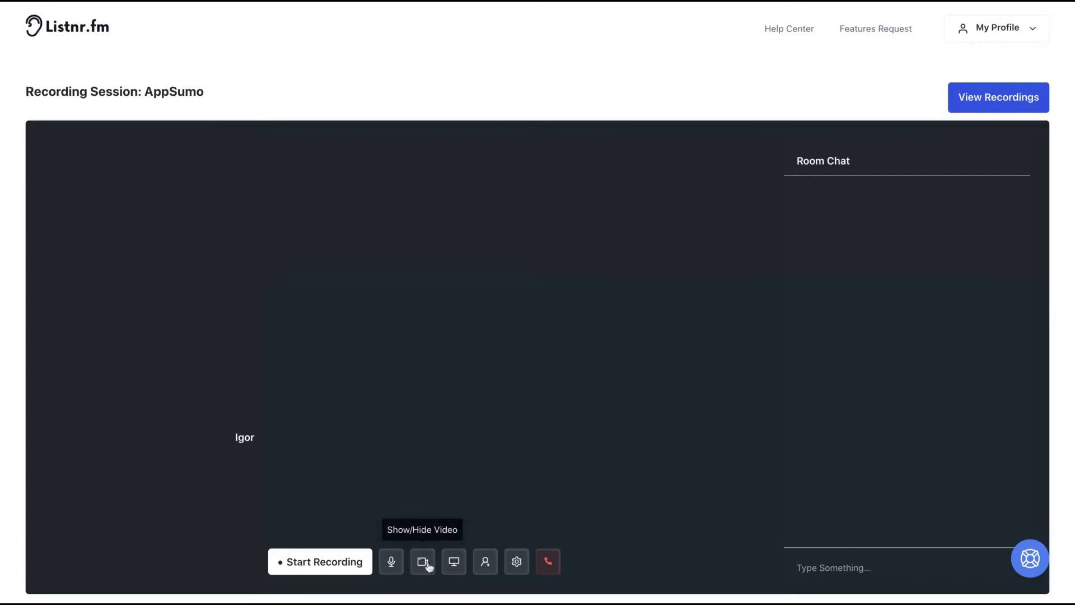
mouse_move(391, 561)
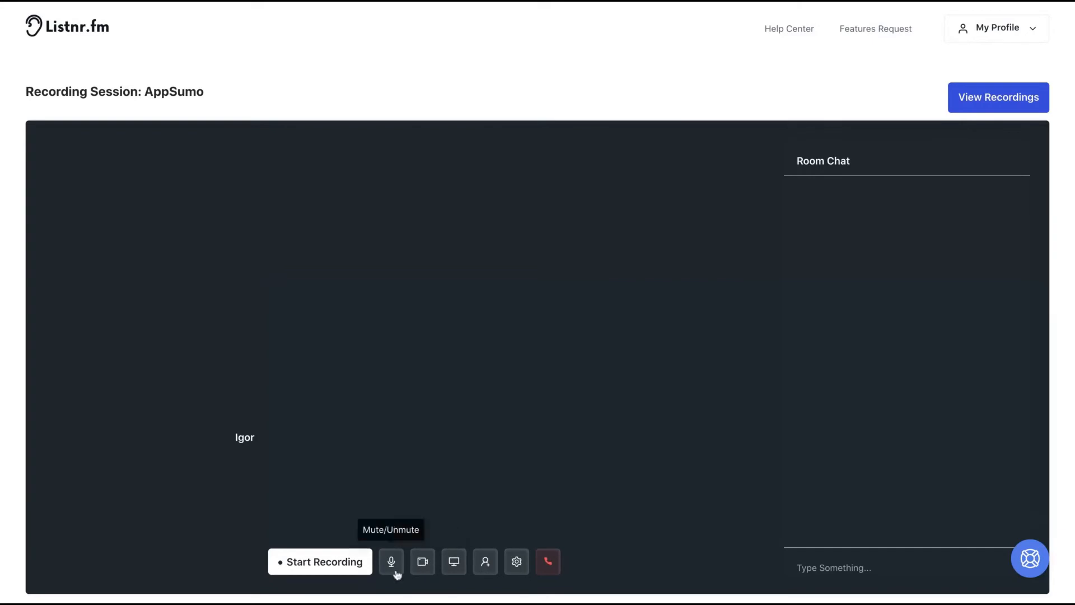
mouse_move(329, 572)
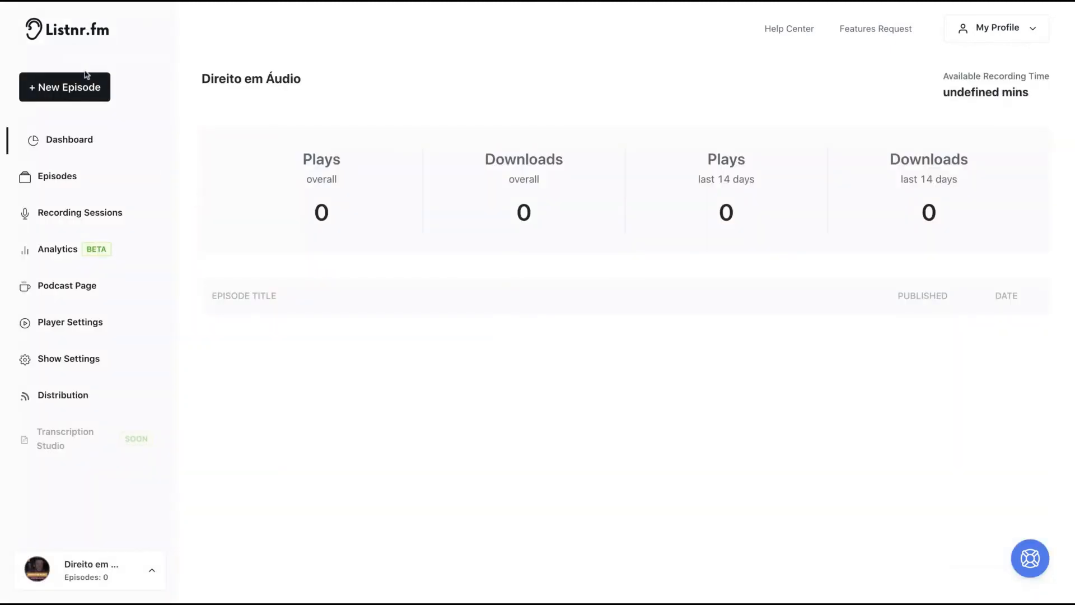
Create a new episode using the editor, review the library's 7- and 1-second recordings, and return to Record
left_click(65, 88)
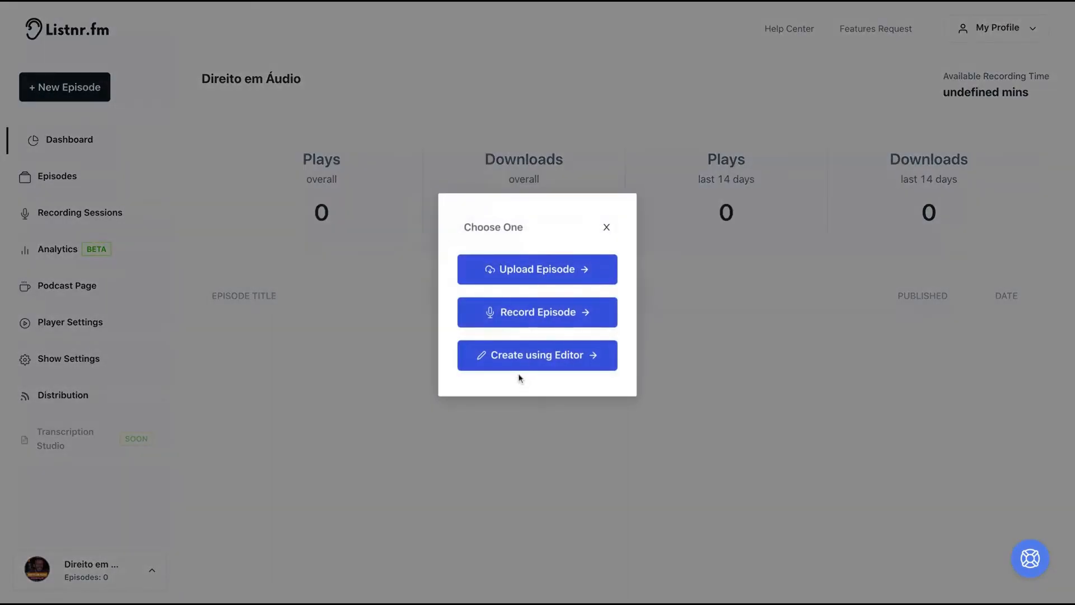
mouse_move(511, 346)
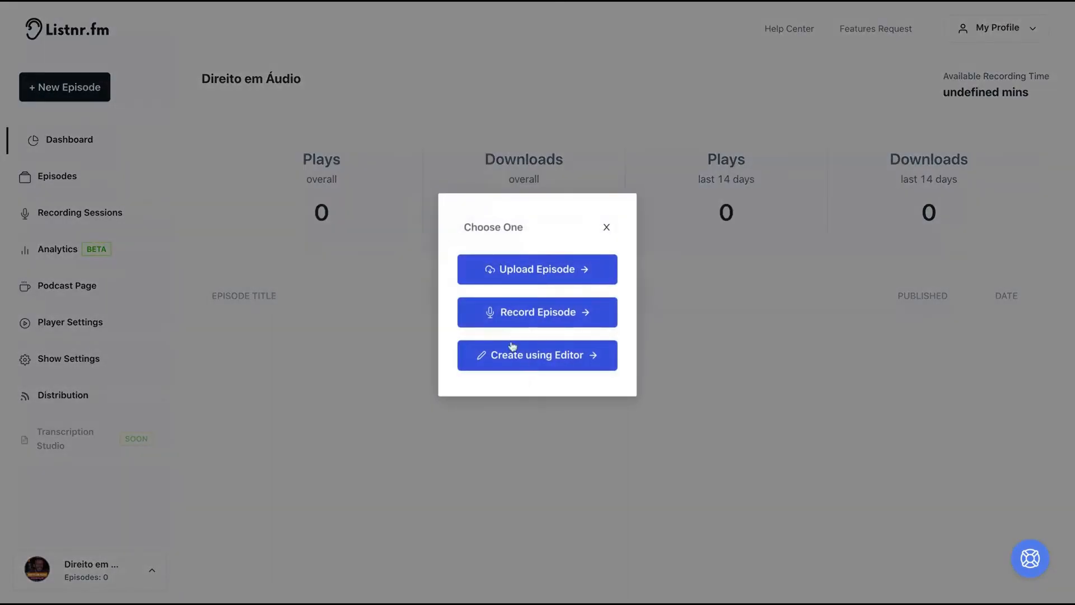
left_click(536, 355)
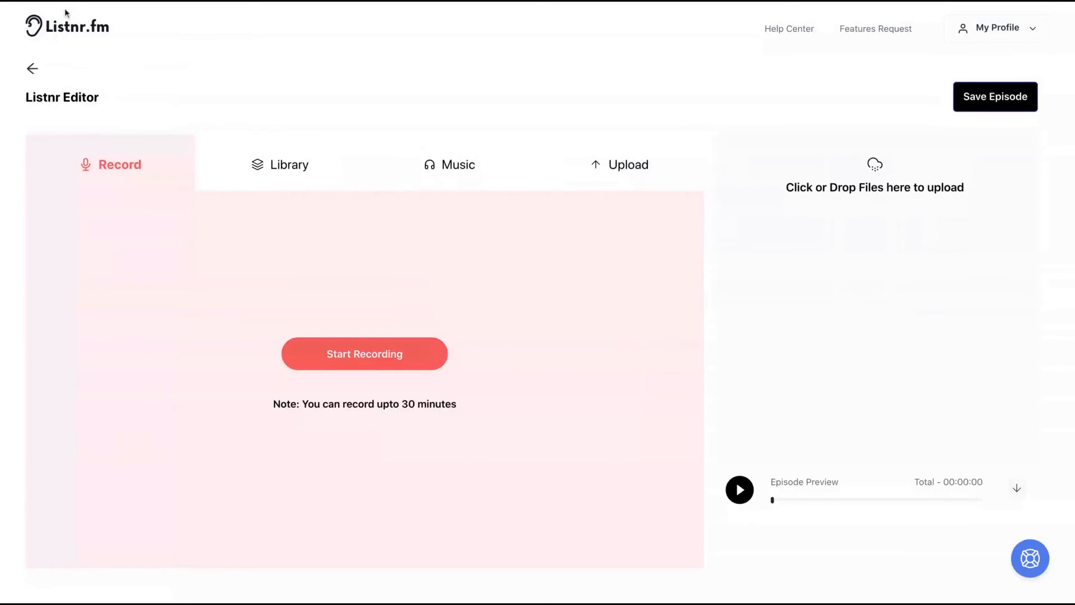
left_click(289, 164)
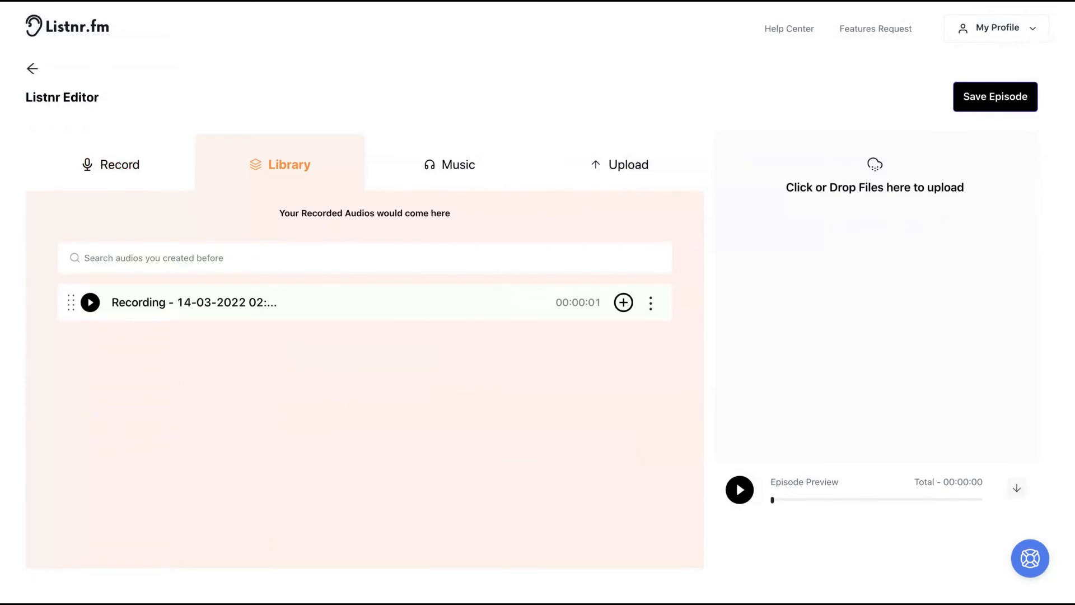
left_click(111, 164)
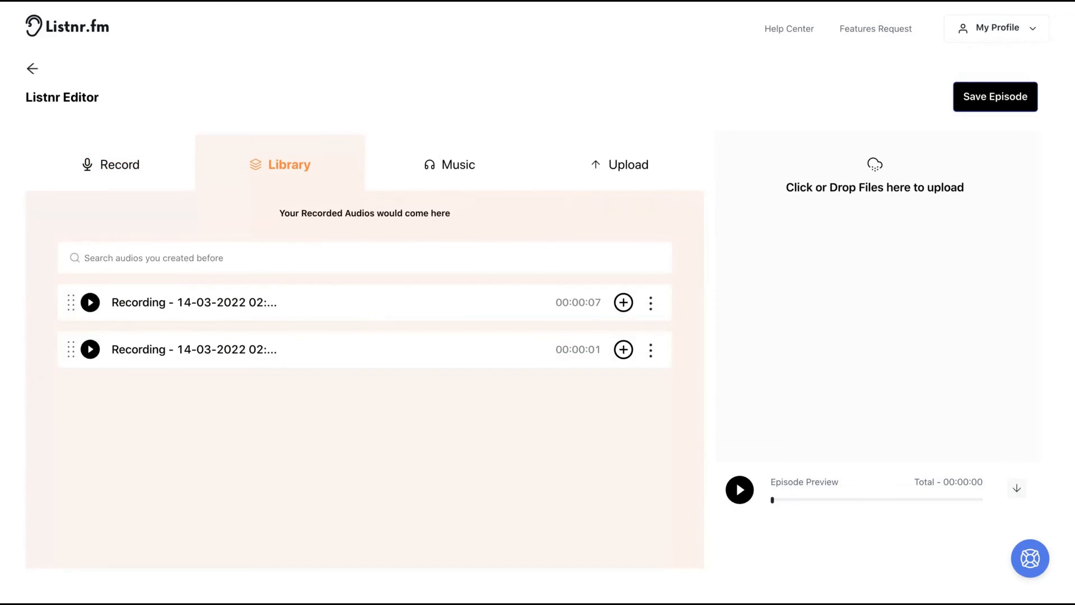
left_click(111, 163)
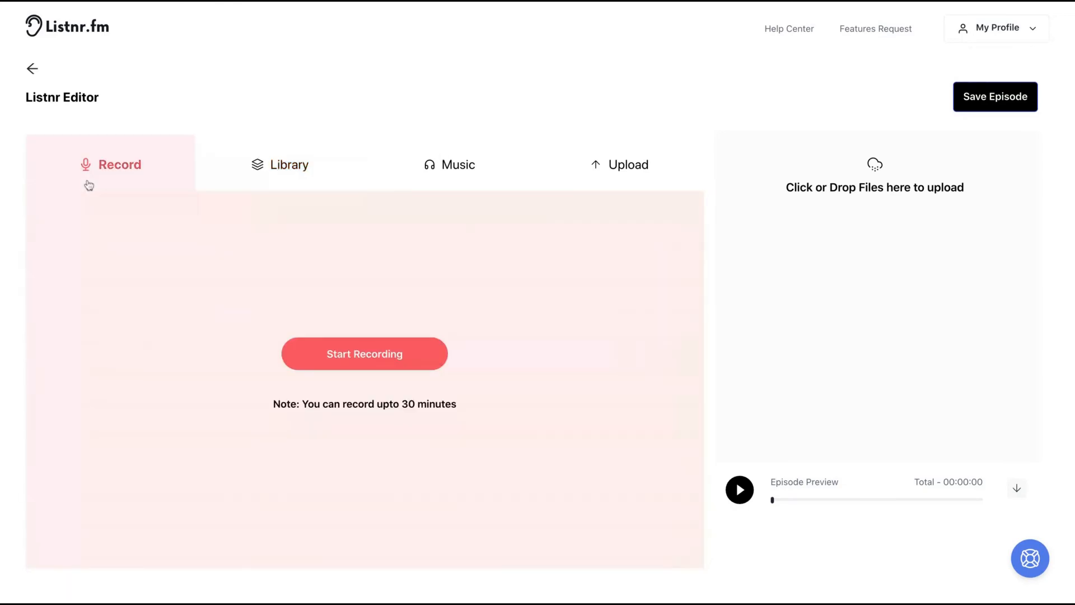
Record a third audio clip and stop it so it lands at the top of the library
left_click(364, 354)
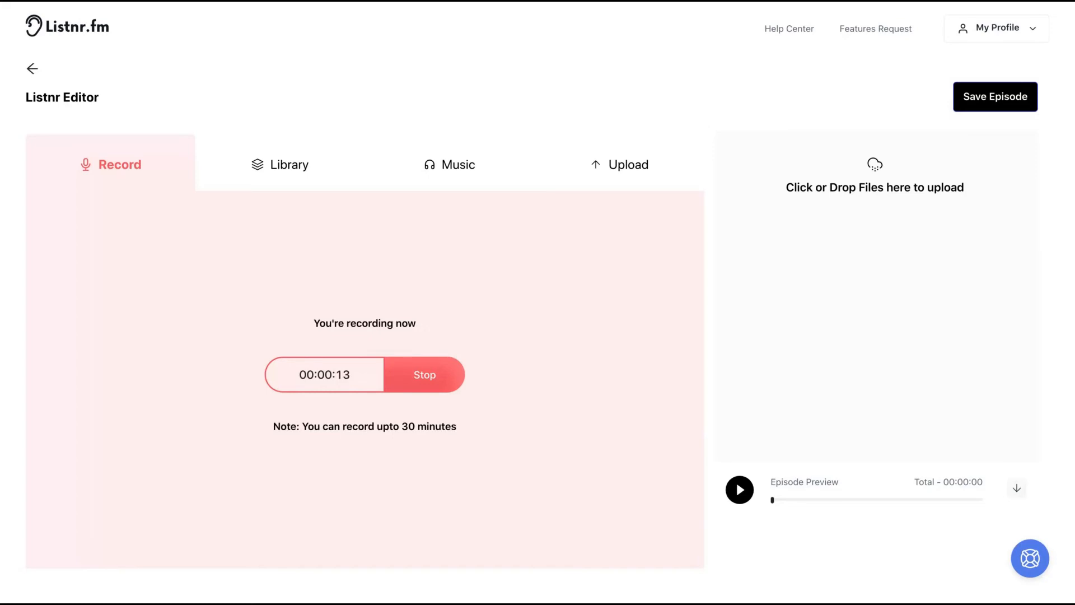
left_click(289, 165)
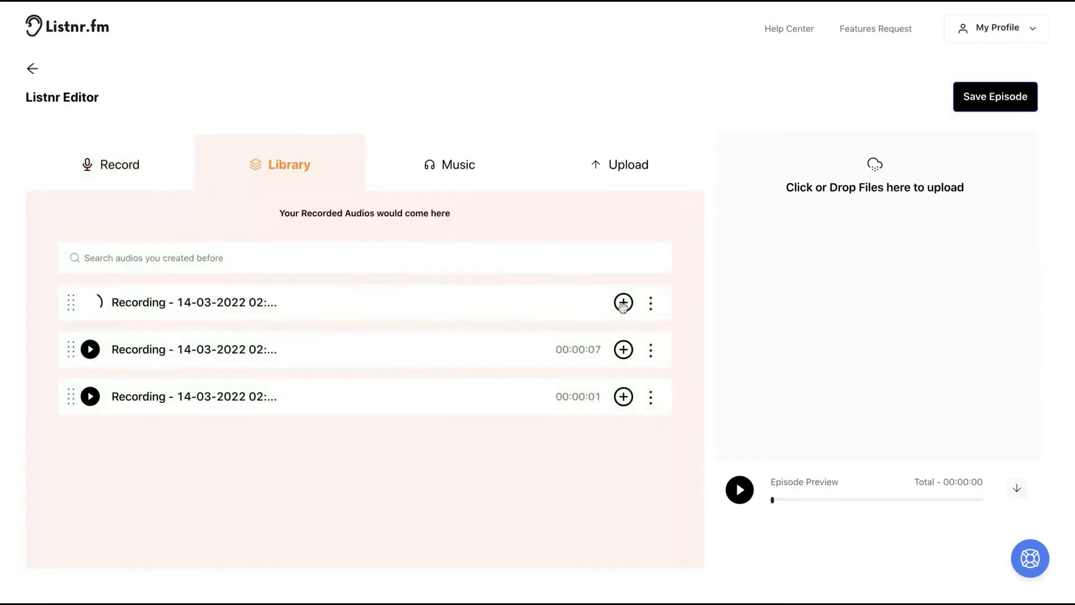
Add the 7- and 1-second recordings to the episode timeline for an 8-second total
left_click(624, 350)
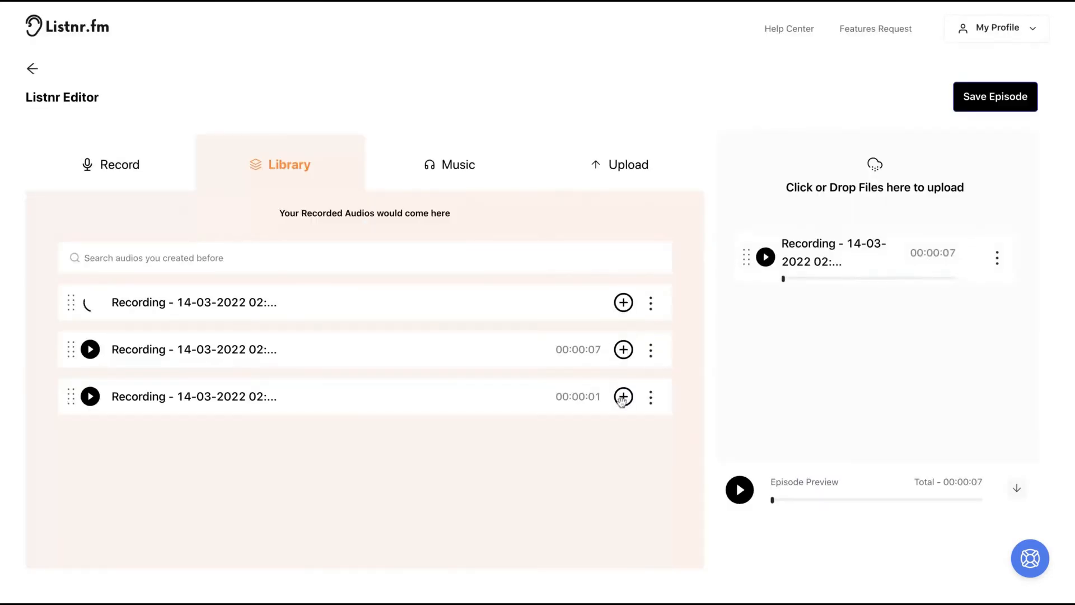
left_click(624, 397)
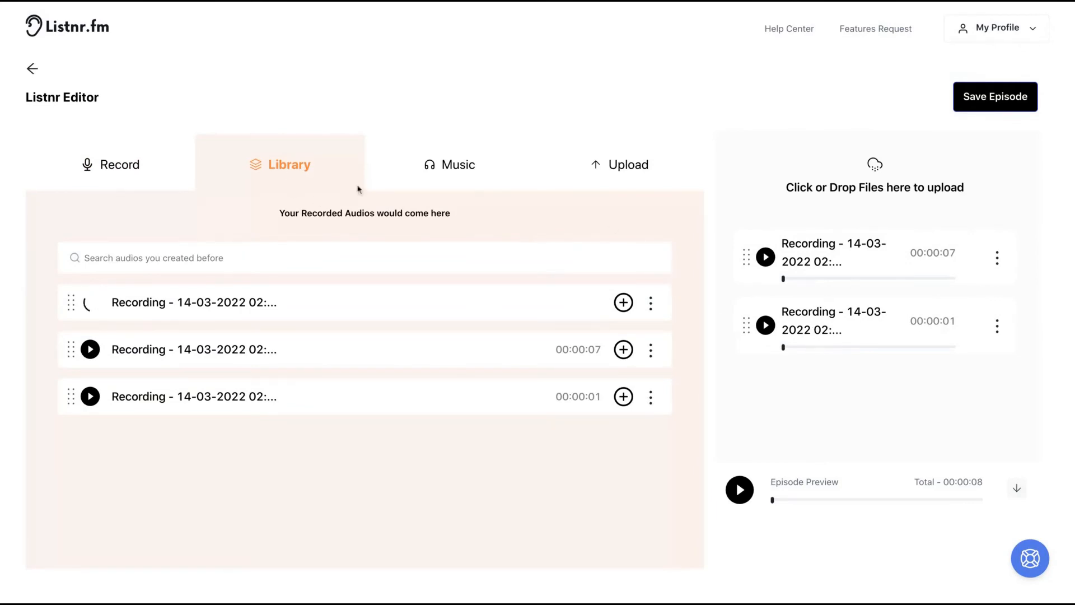
left_click(449, 164)
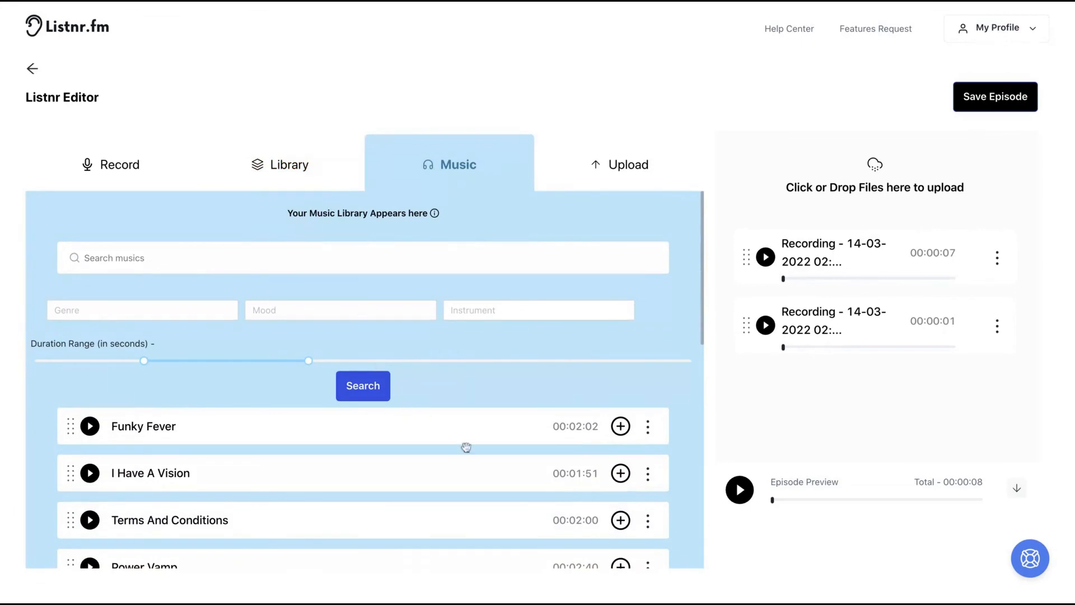
Add the Airacobra track (3:44) for a 3:52 episode, glance at Upload, and return to Library
scroll("down", 3)
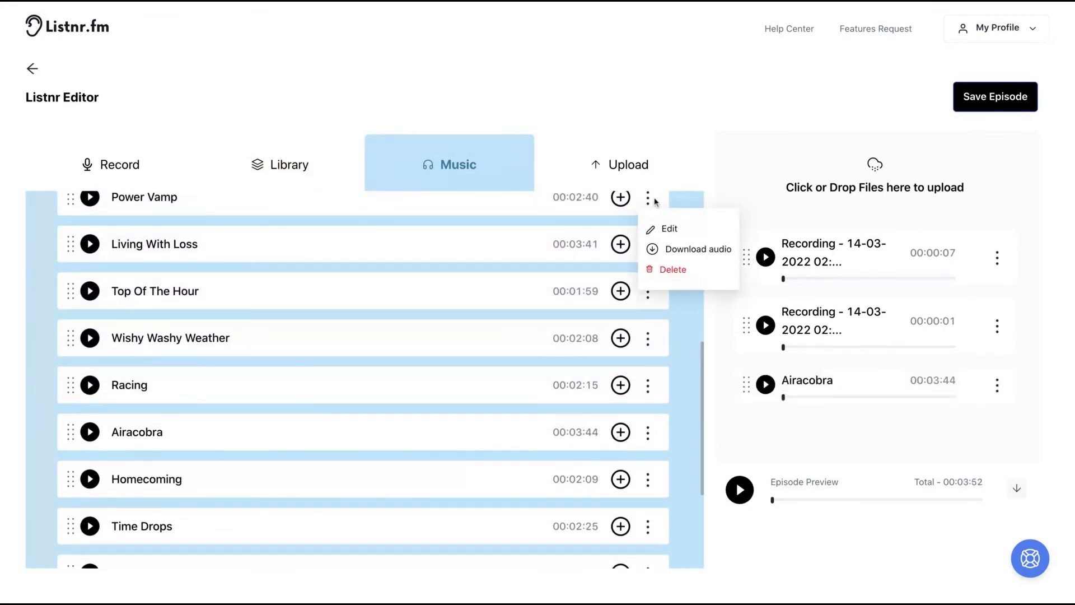
left_click(627, 164)
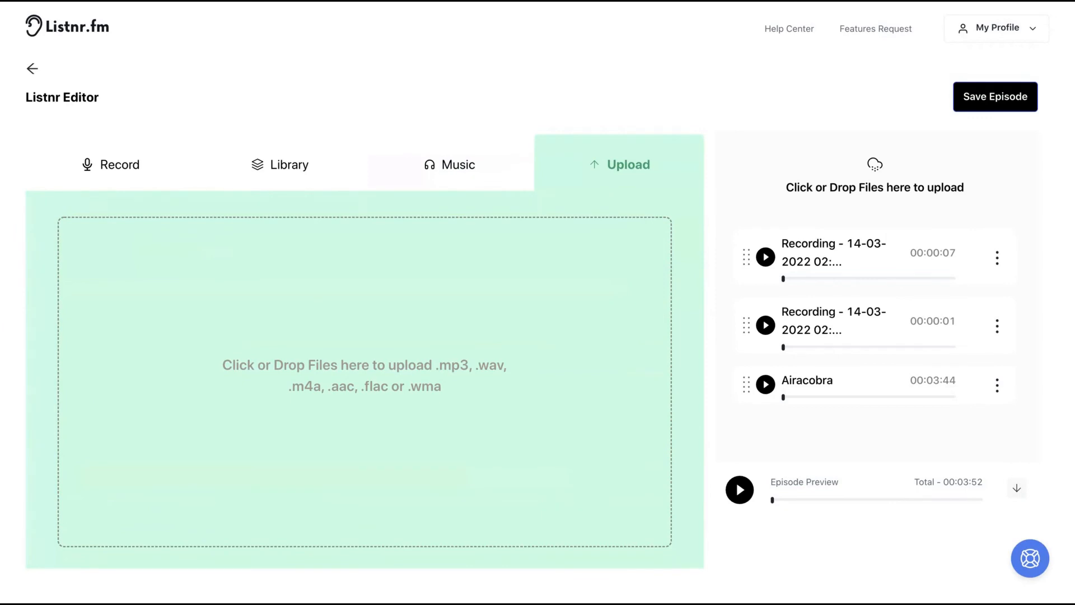
mouse_move(880, 287)
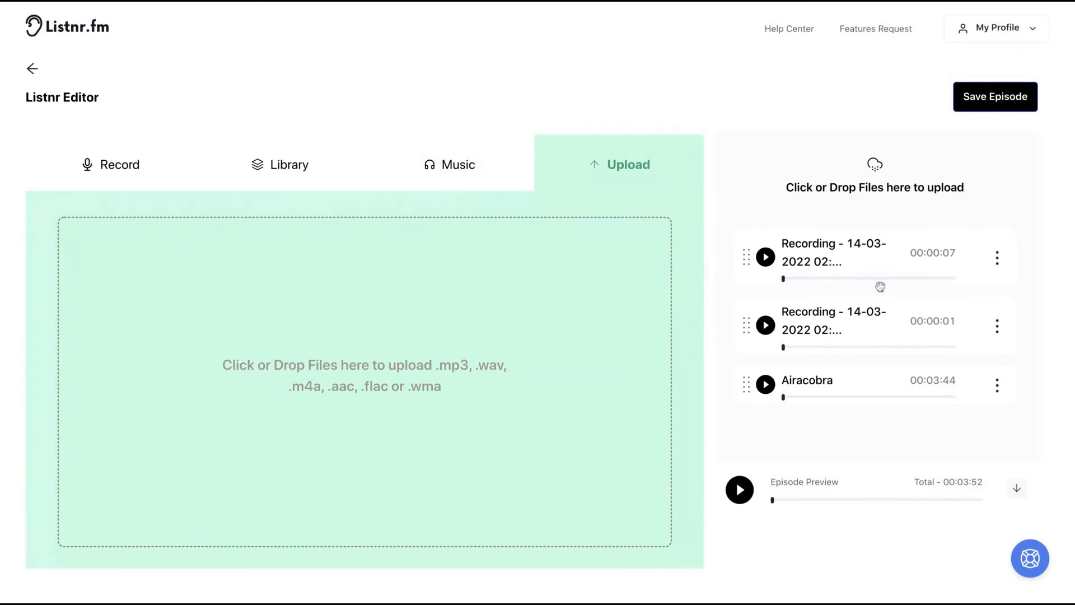
left_click(451, 164)
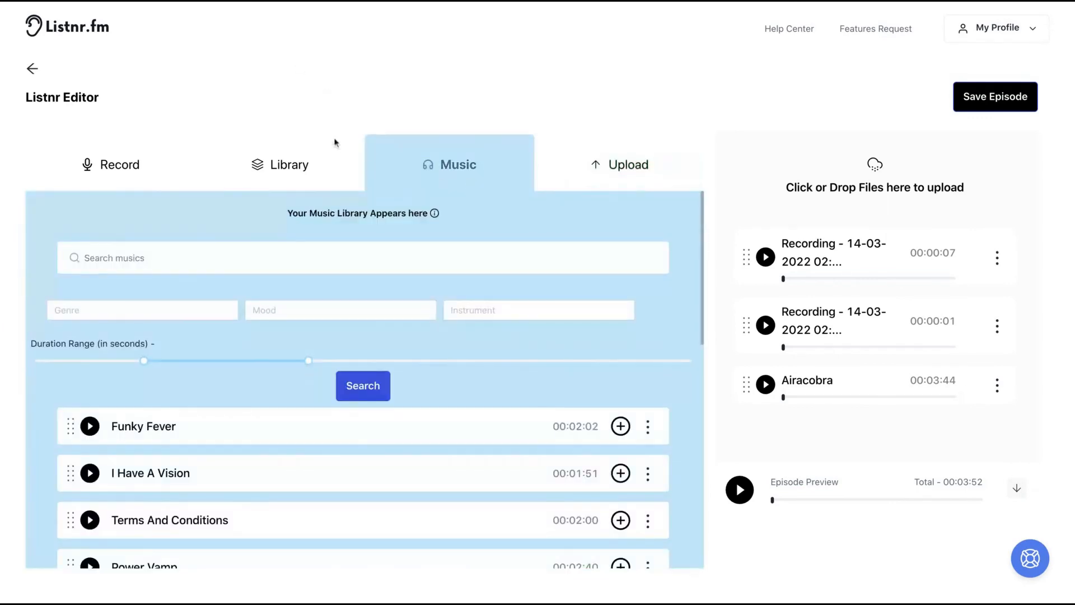
left_click(288, 164)
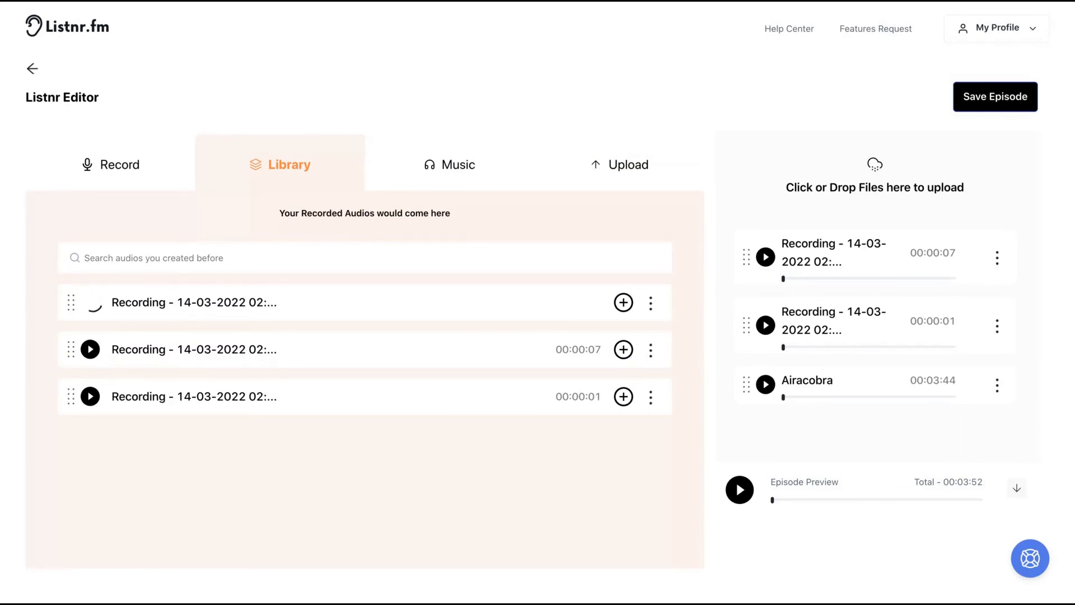
mouse_move(553, 367)
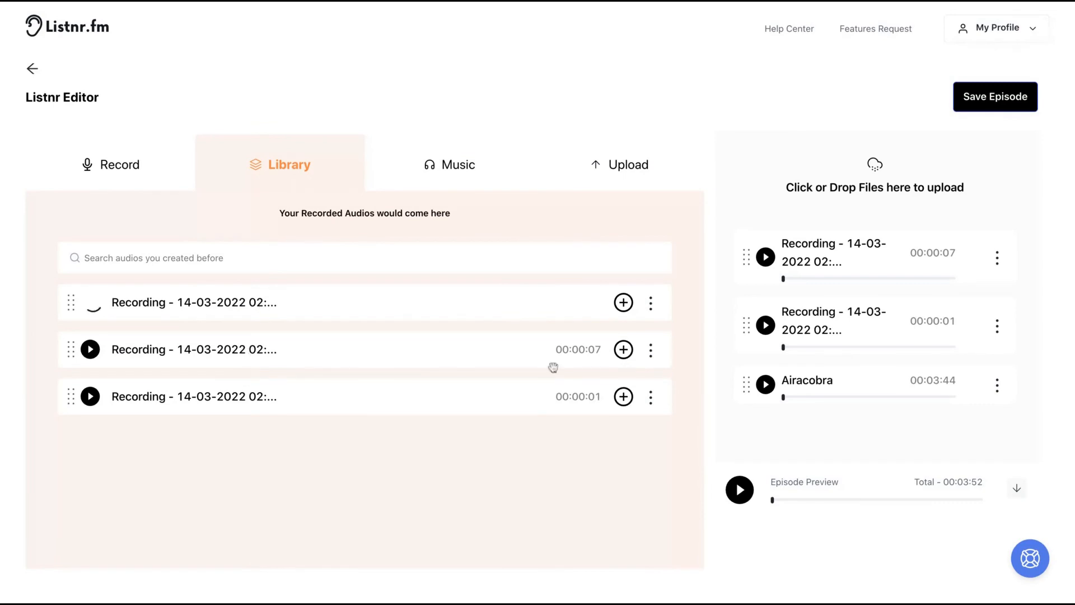
Open the 7-second recording's Edit option and dismiss the rename dialog without changes
left_click(650, 349)
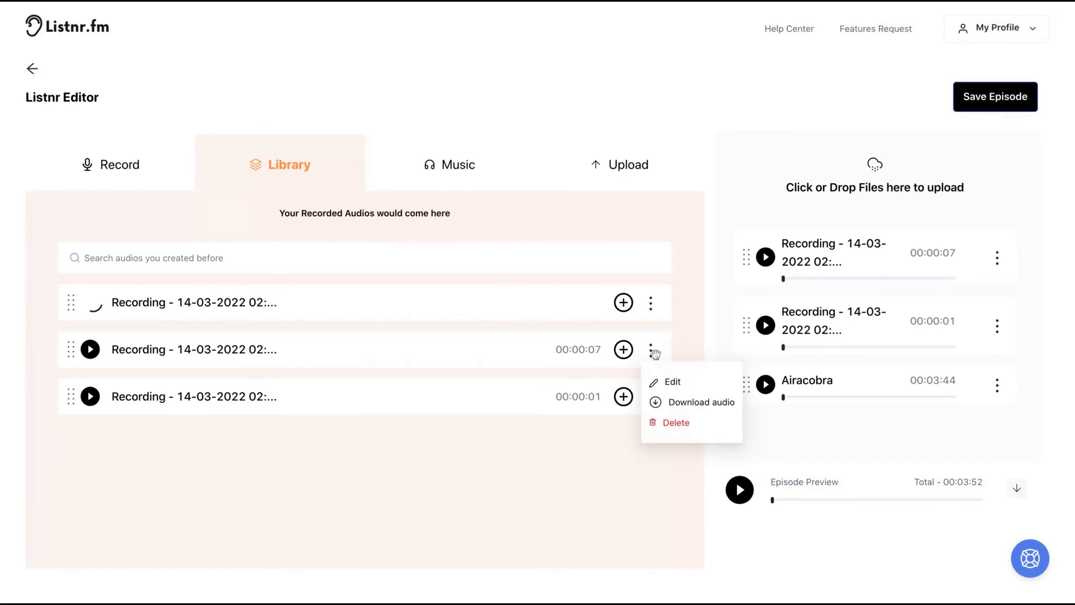
left_click(671, 381)
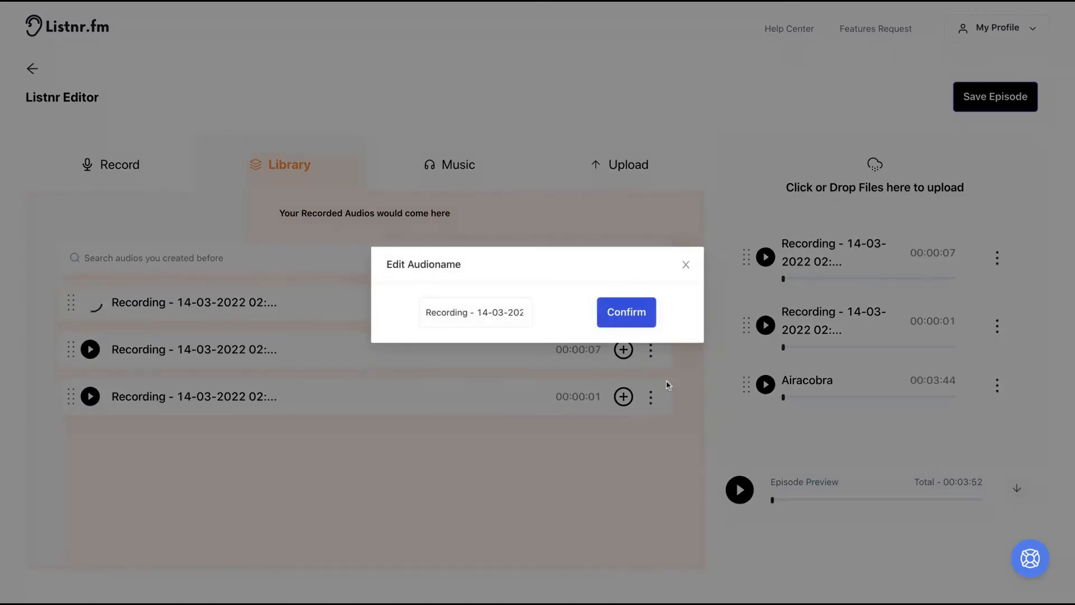
left_click(625, 313)
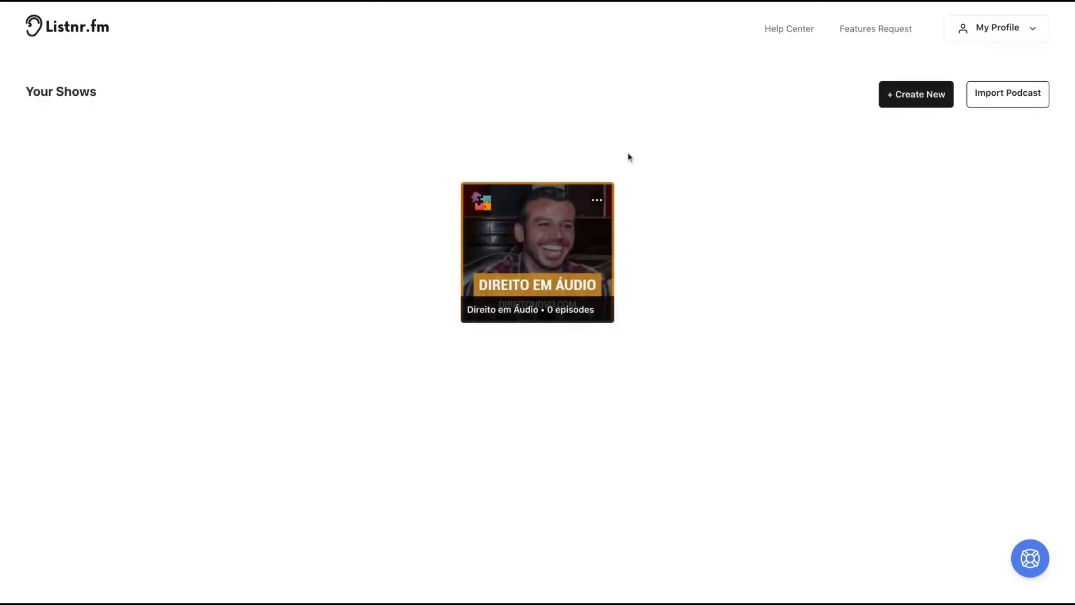
mouse_move(563, 209)
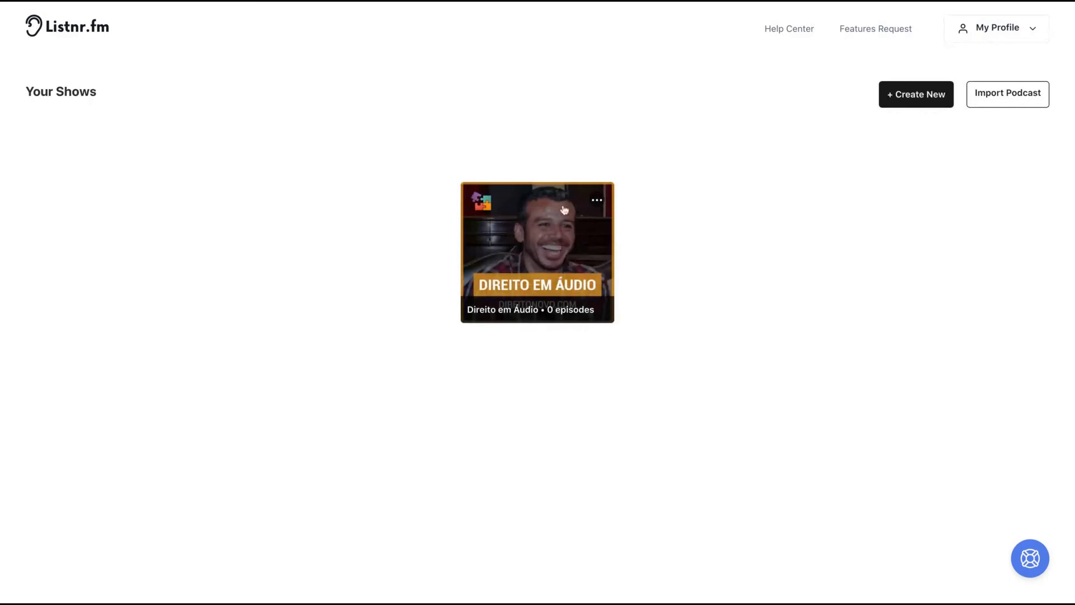
Open the Direito em Áudio show card to reach its dashboard
left_click(537, 253)
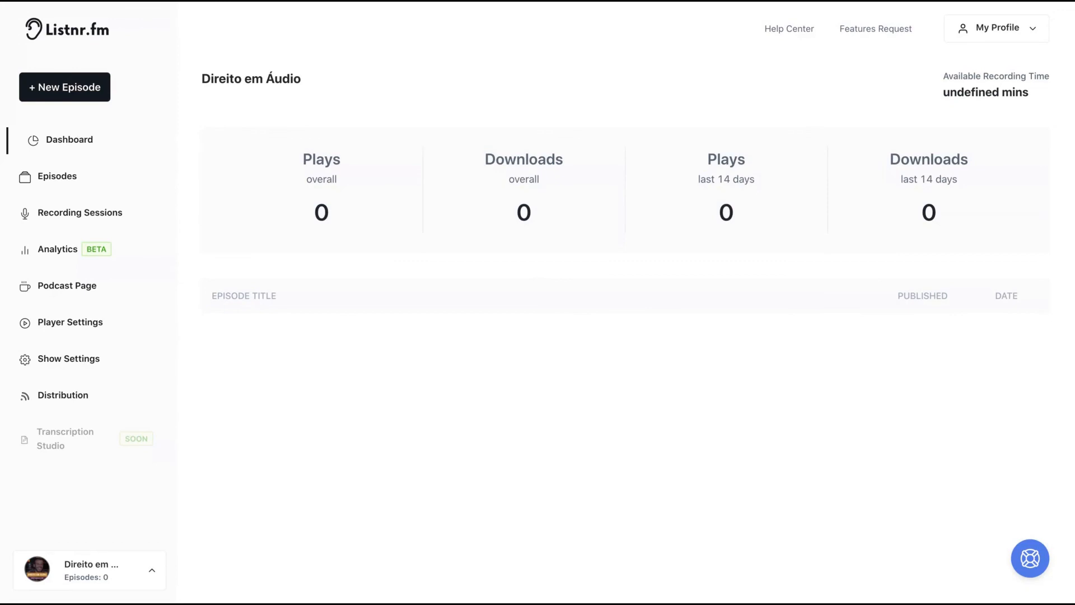
mouse_move(48, 310)
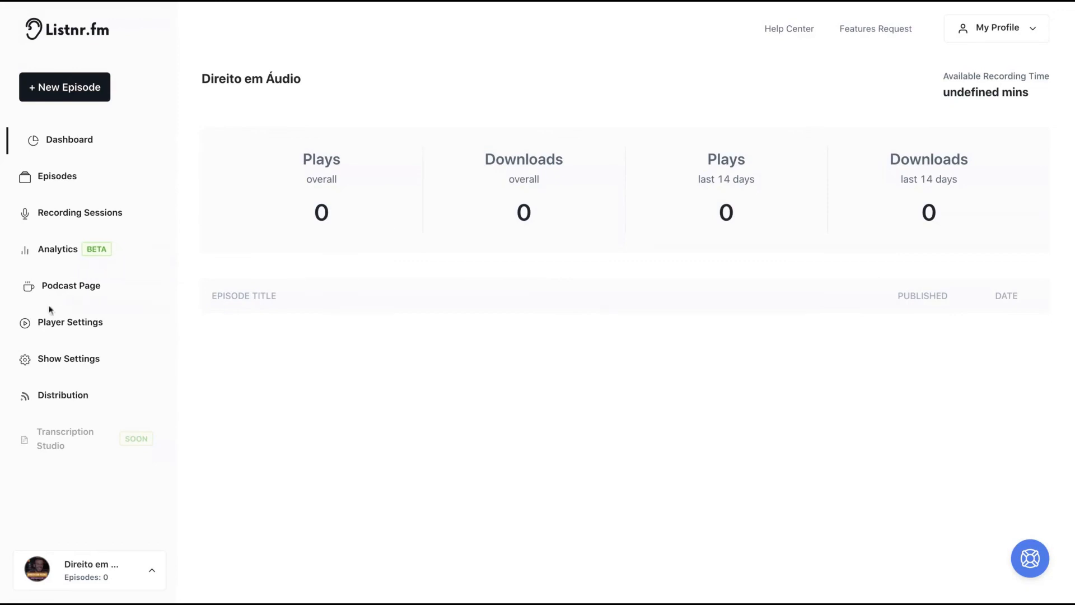
mouse_move(196, 510)
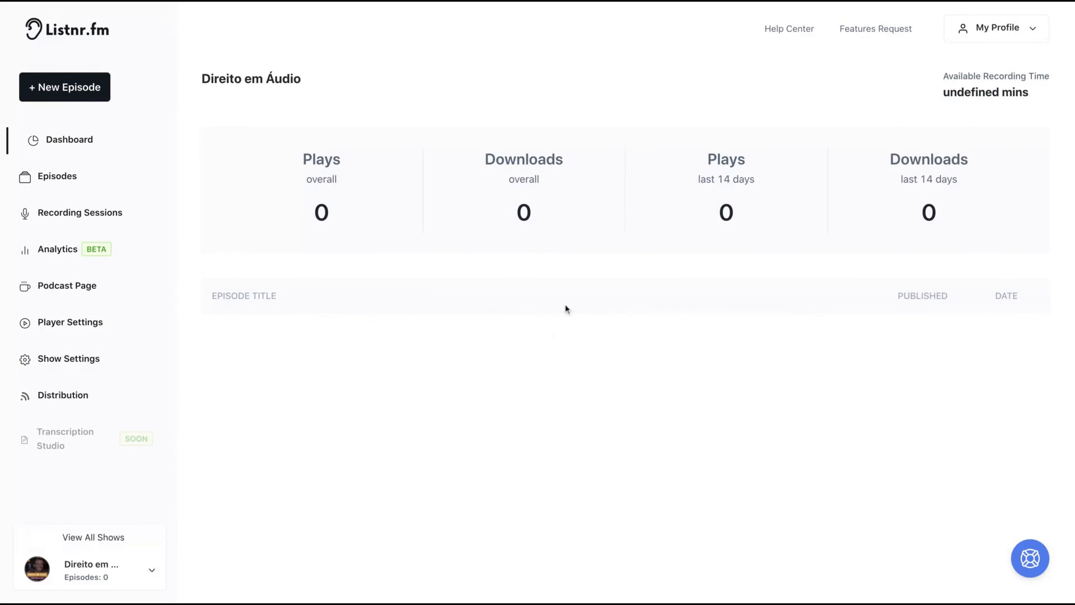
mouse_move(659, 66)
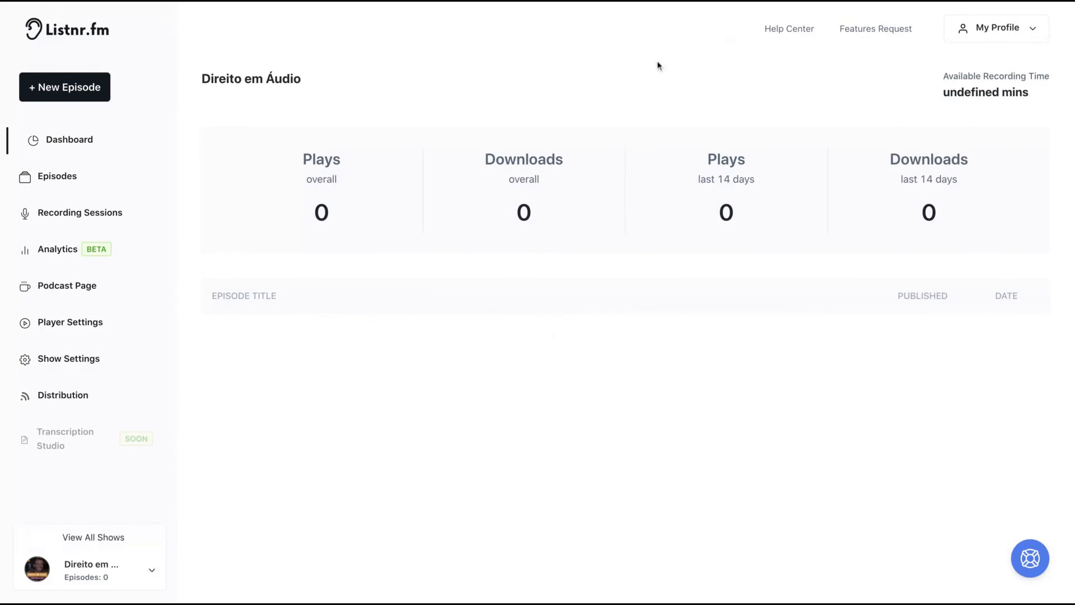
left_click(151, 570)
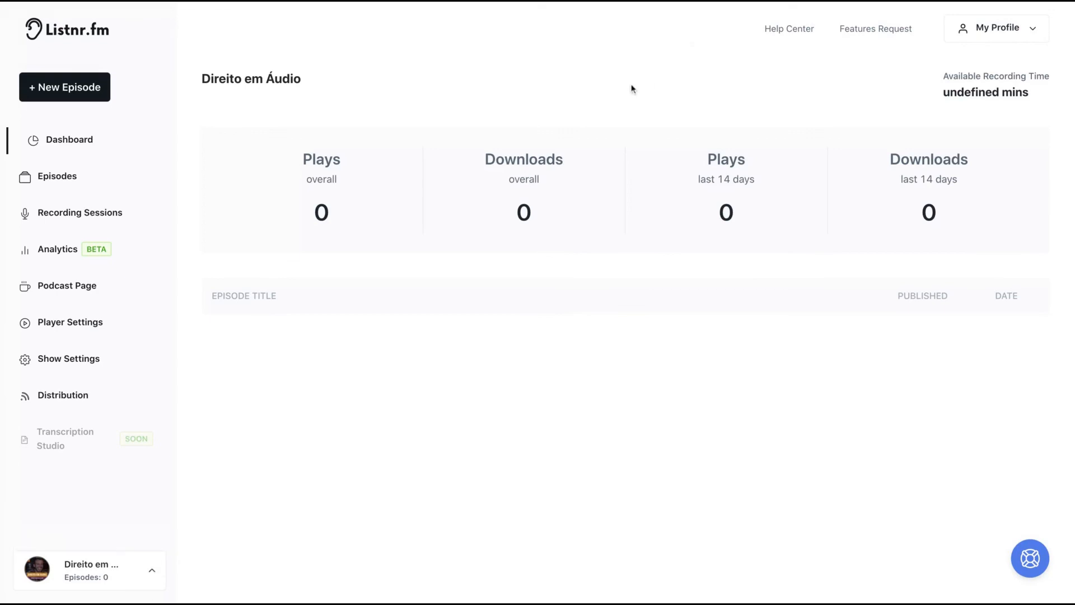
mouse_move(691, 6)
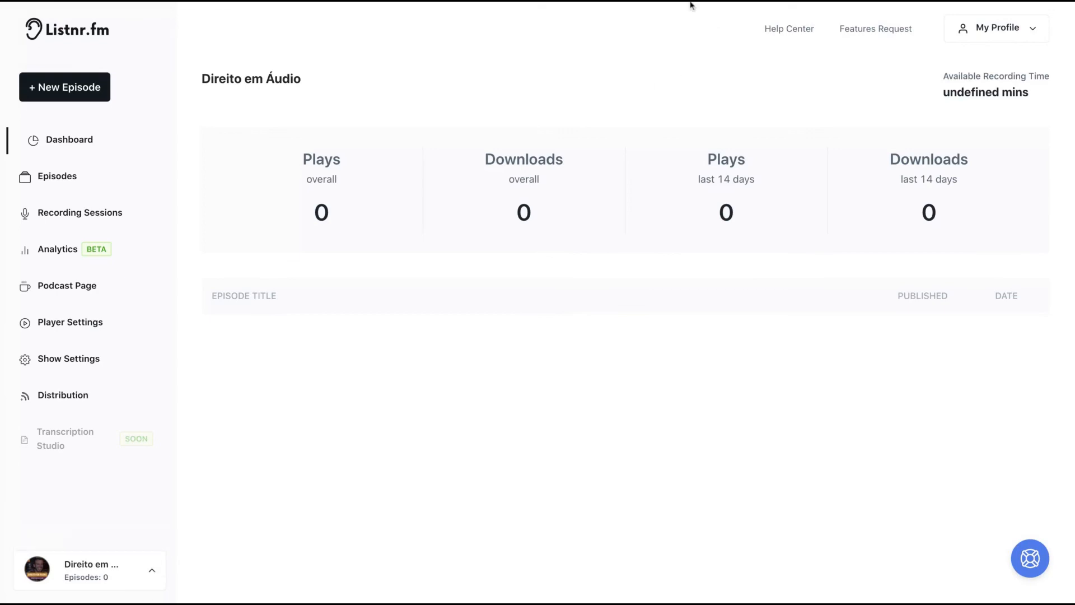